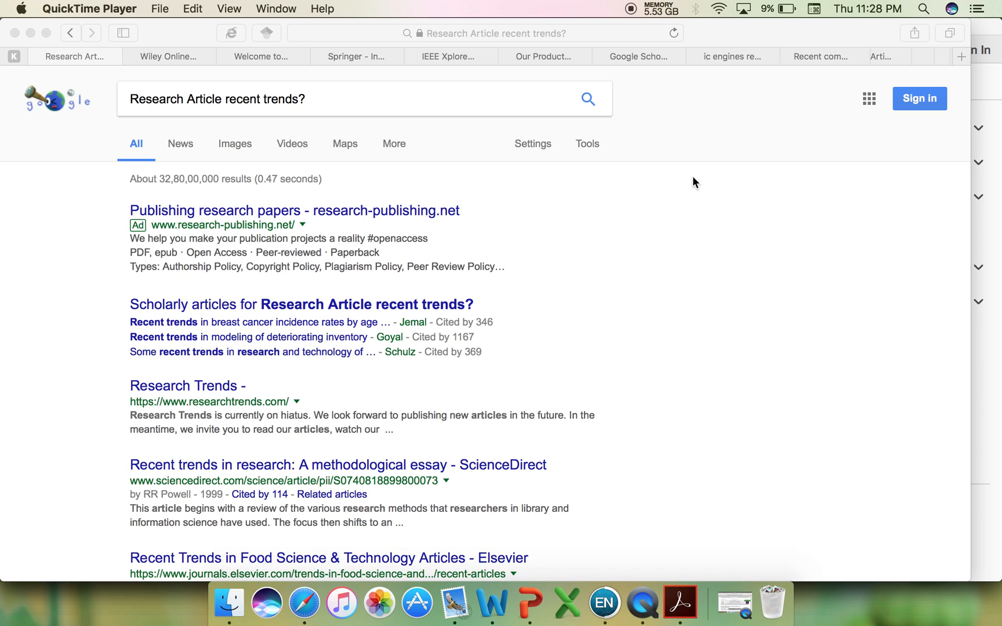
pyautogui.moveTo(77, 114)
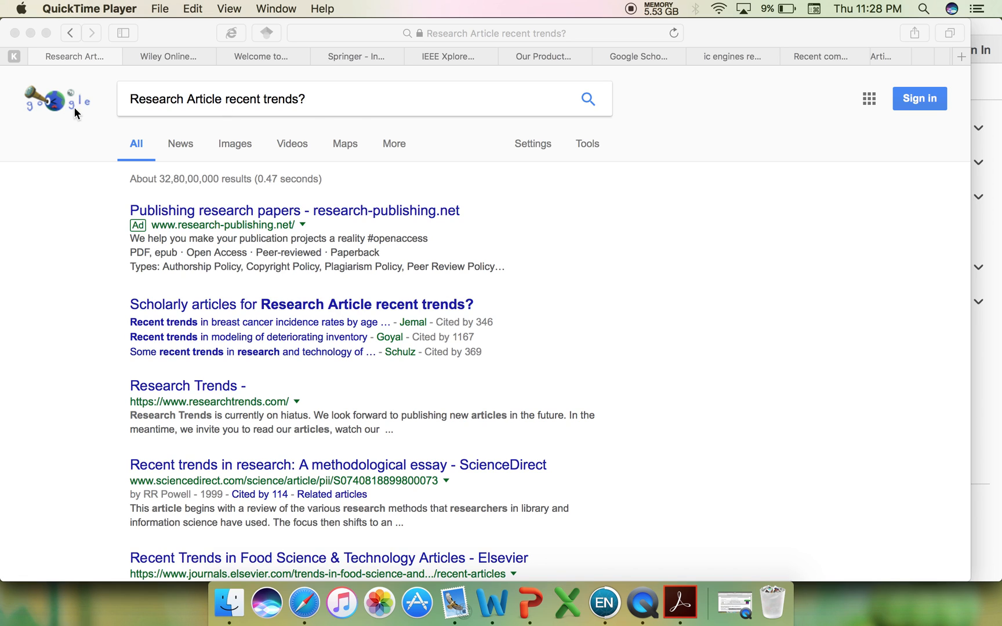
pyautogui.moveTo(49, 86)
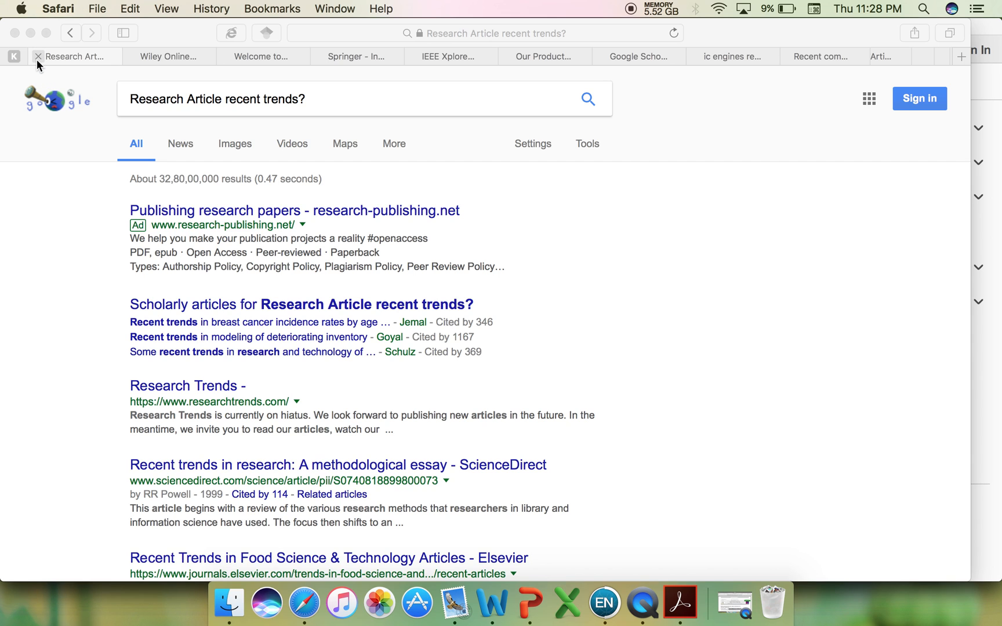
# Step: Close the Google results tab and scroll through Wiley Online Library's subject listings
pyautogui.click(38, 56)
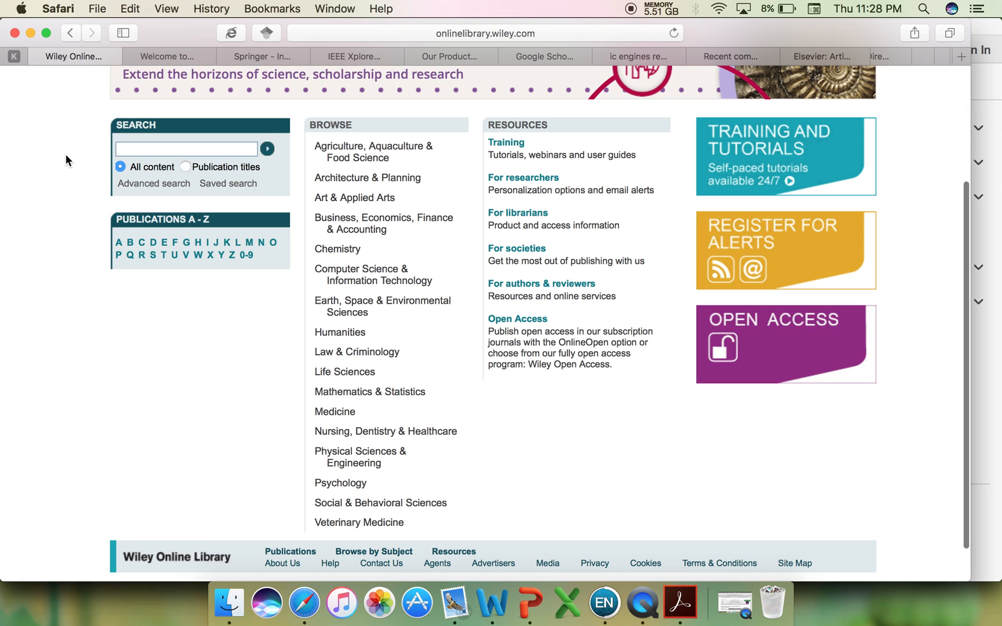
pyautogui.scroll(3)
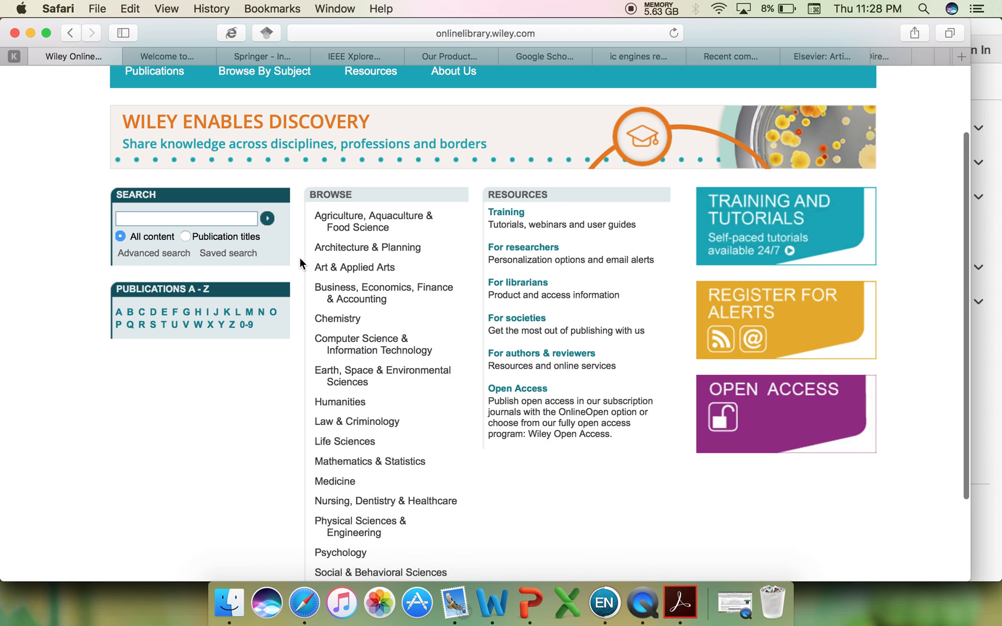
pyautogui.scroll(3)
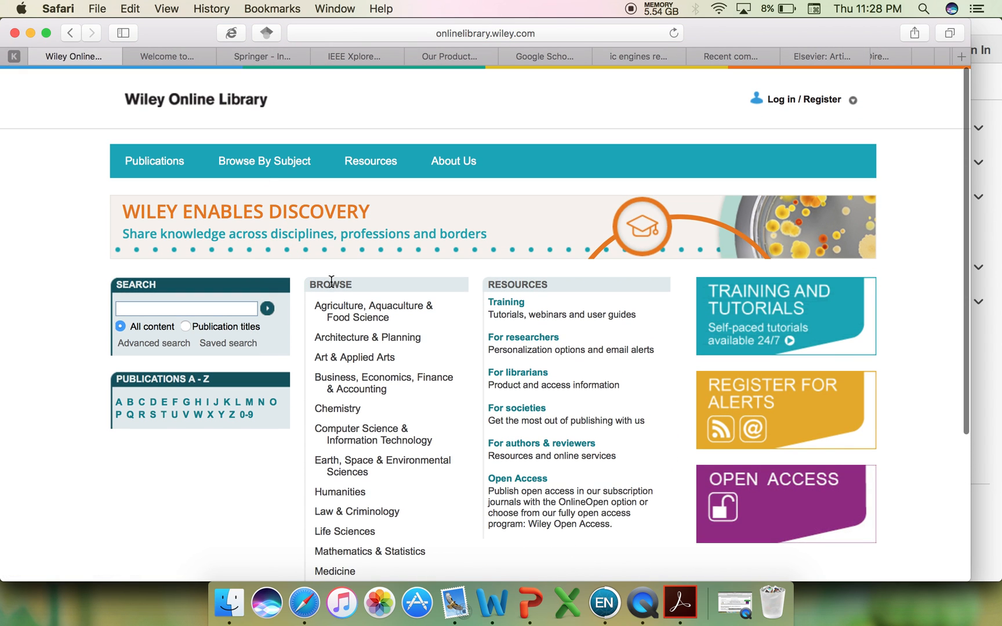
pyautogui.moveTo(382, 466)
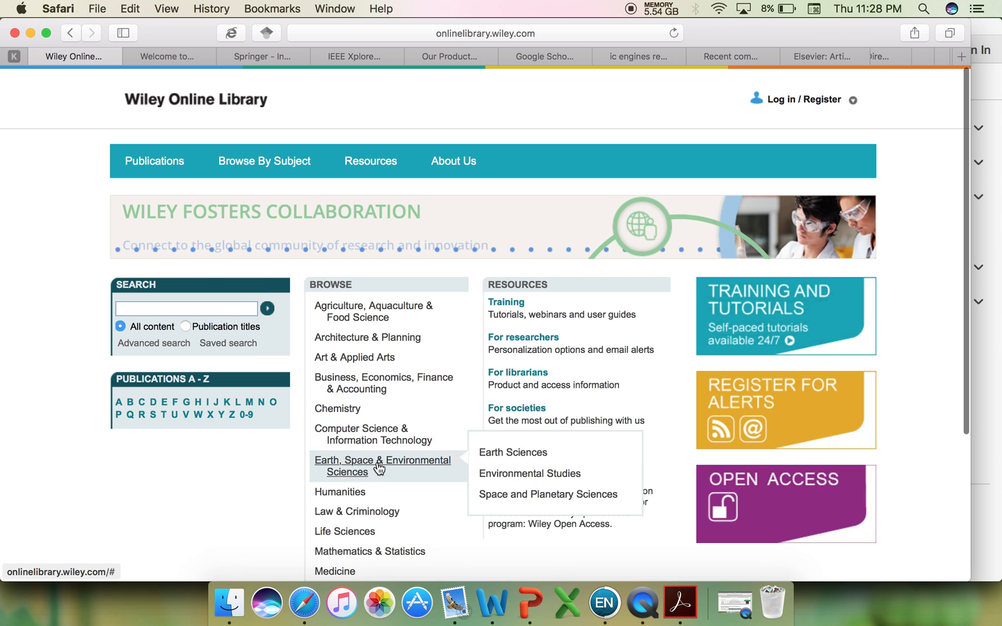
pyautogui.scroll(-3)
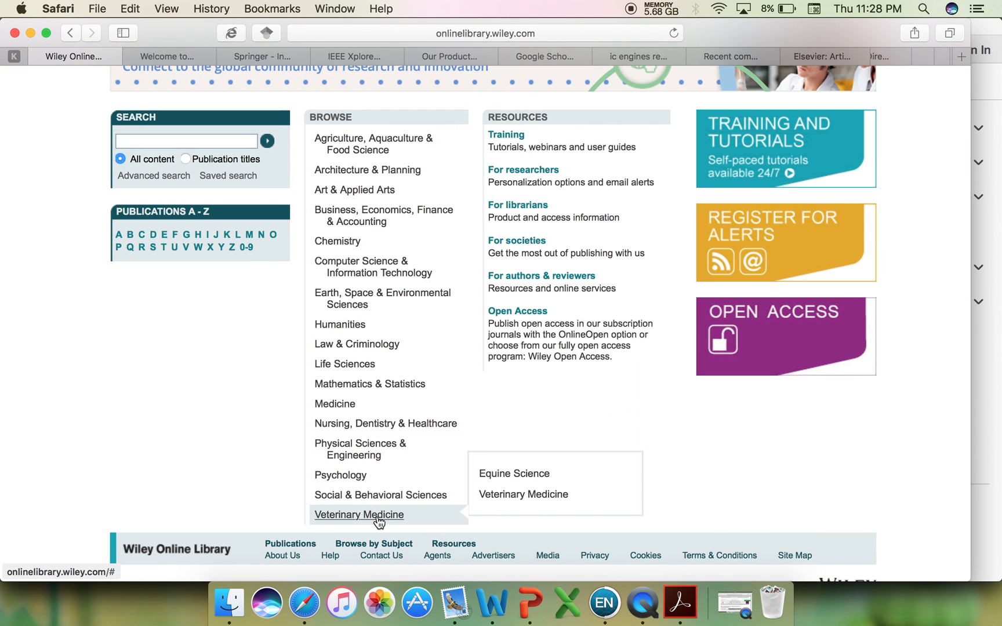
pyautogui.moveTo(357, 344)
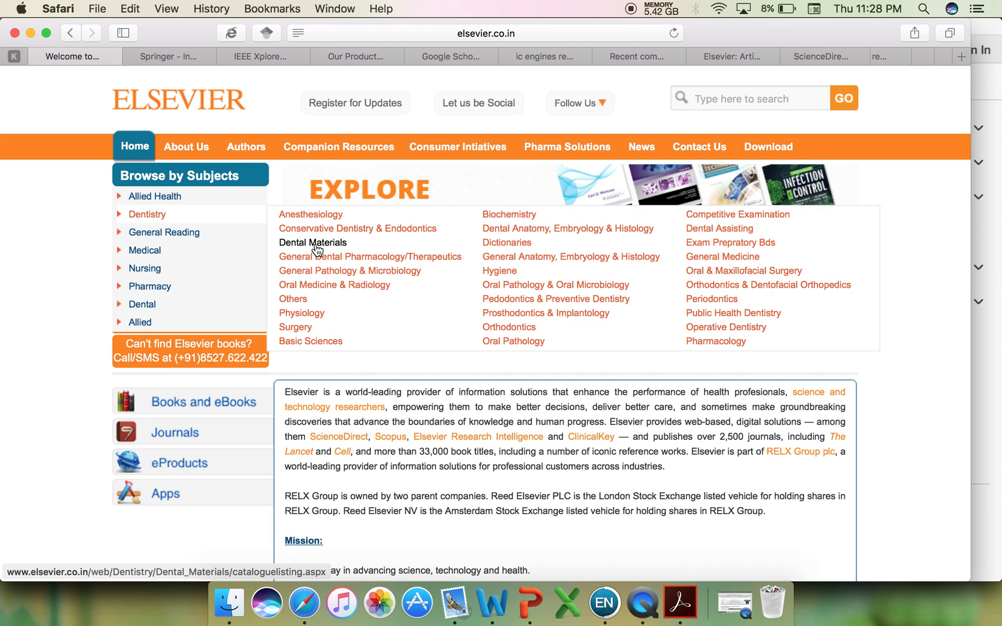
pyautogui.moveTo(155, 196)
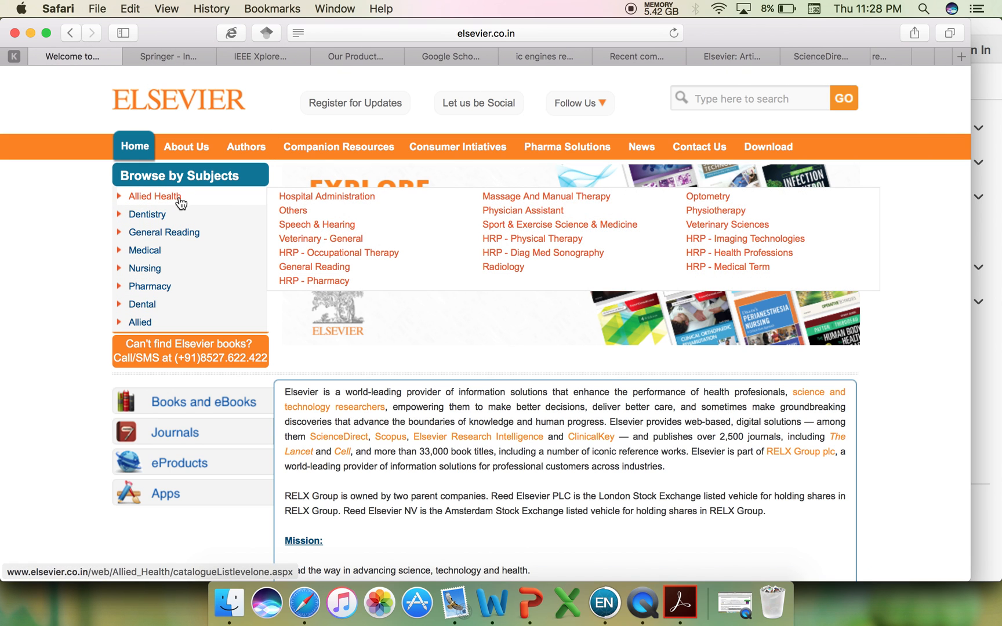
pyautogui.moveTo(164, 232)
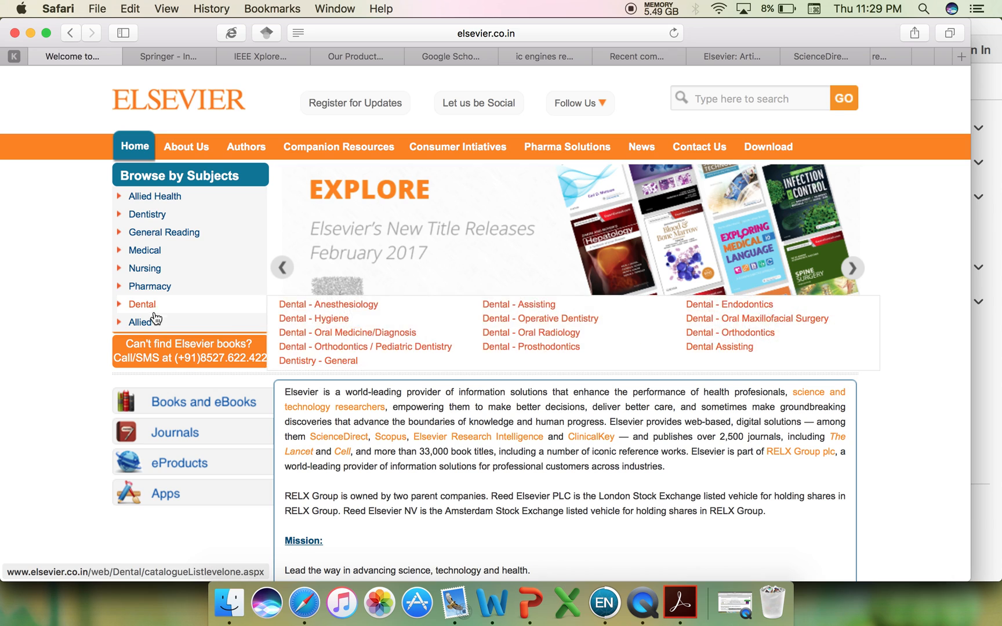
pyautogui.moveTo(42, 70)
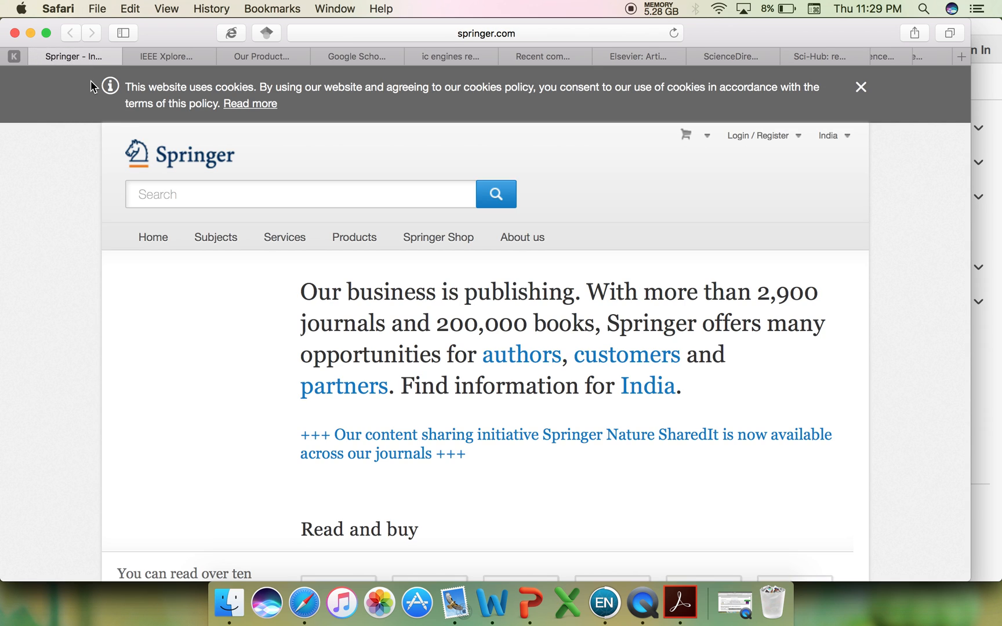
pyautogui.moveTo(290, 208)
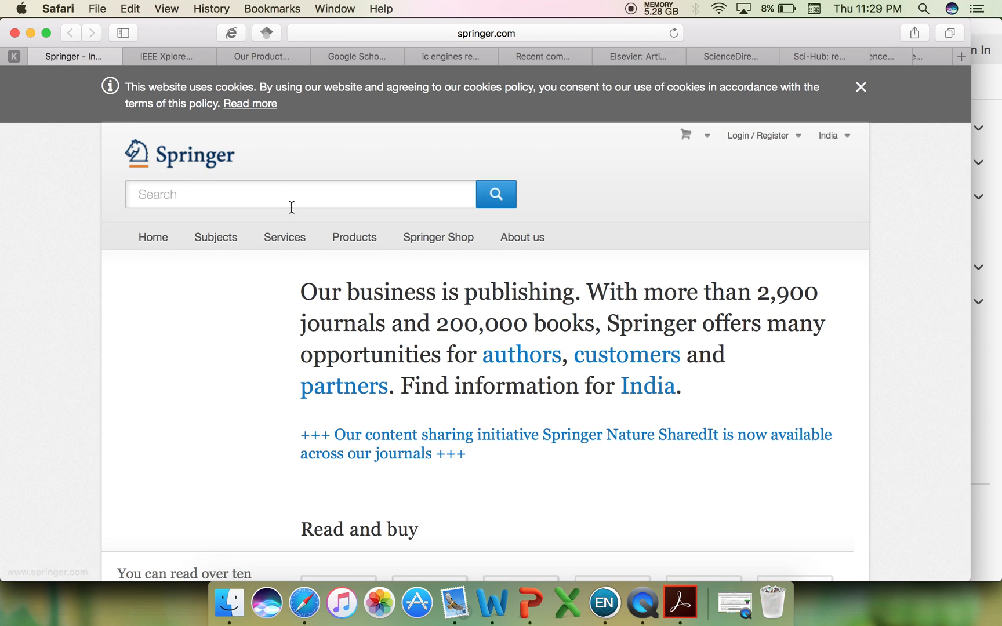
# Step: Show Springer's Subjects list with Astronomy, Chemistry, Engineering and Medicine
pyautogui.click(215, 237)
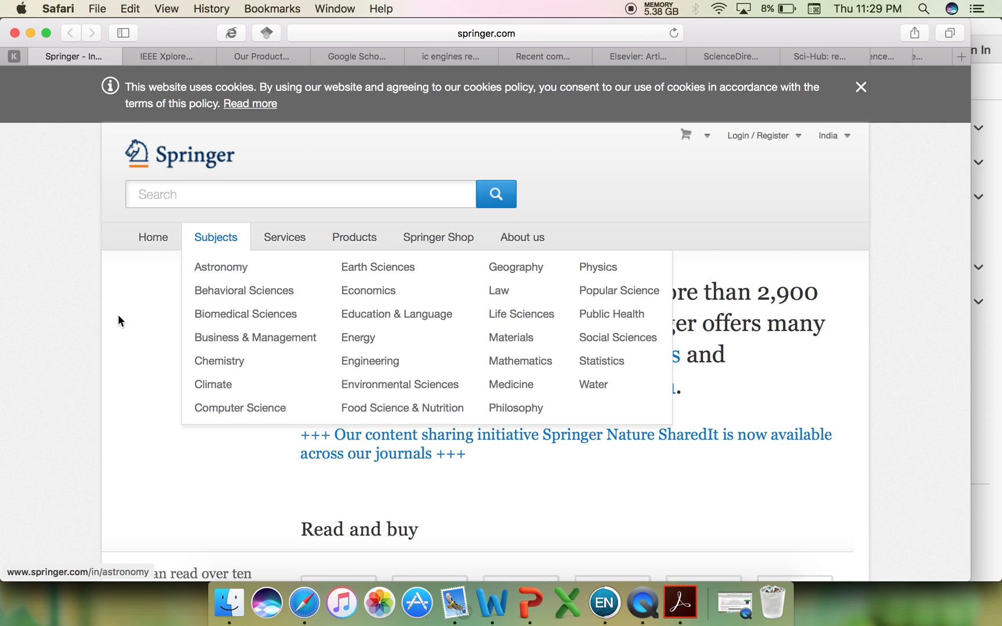
pyautogui.moveTo(215, 242)
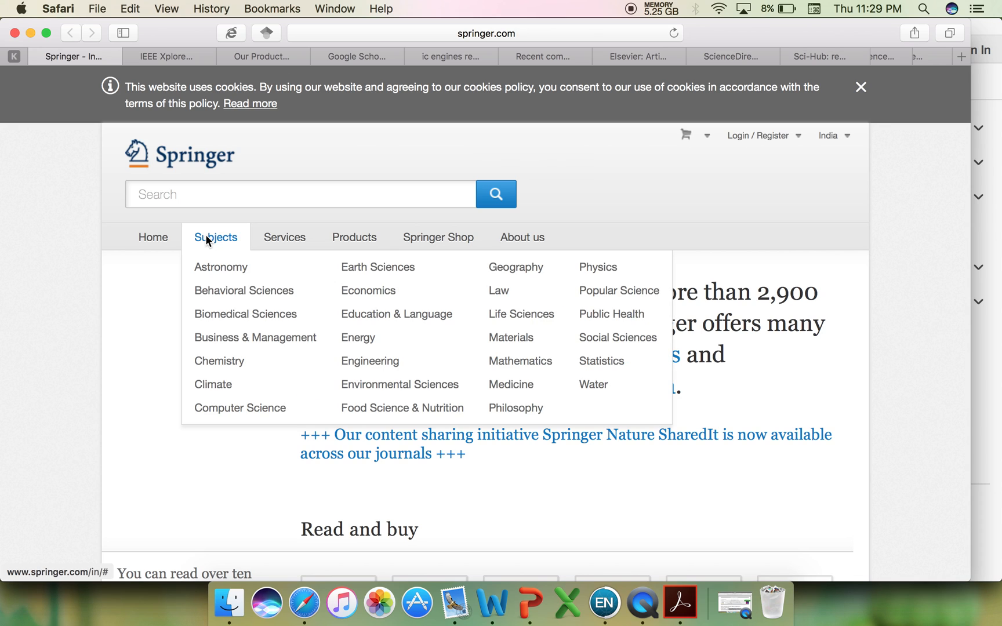
# Step: Close the Springer tab and switch IEEE Xplore to Publication Search by title, volume, issue, page
pyautogui.click(165, 56)
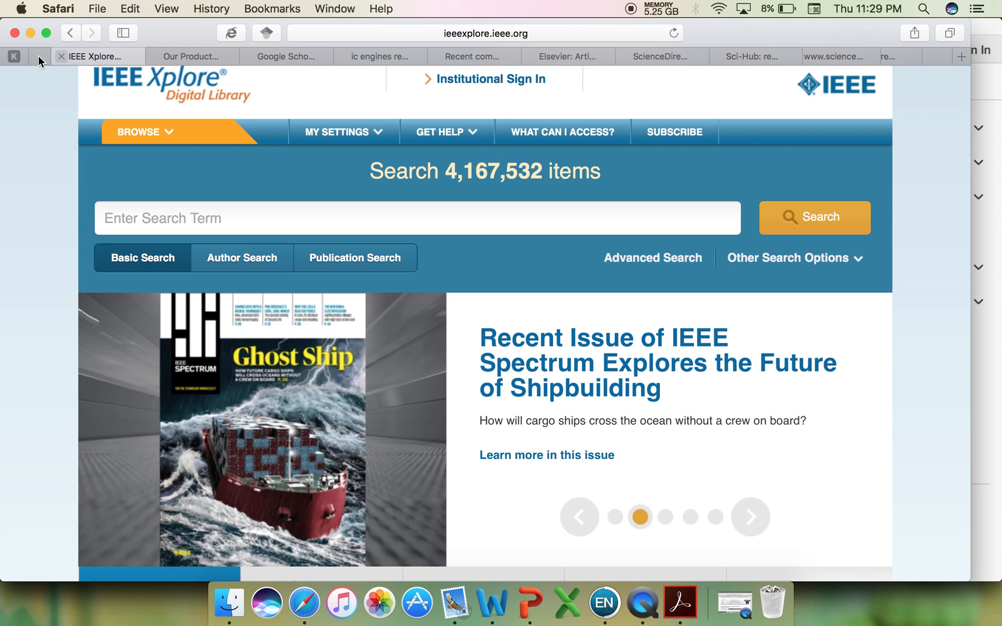
pyautogui.click(43, 56)
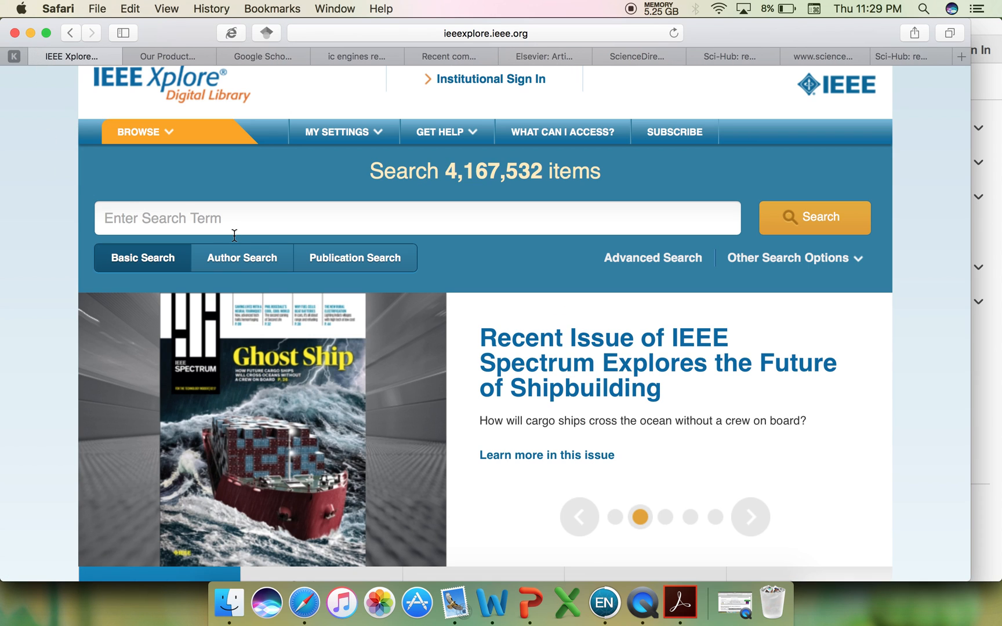
pyautogui.click(242, 257)
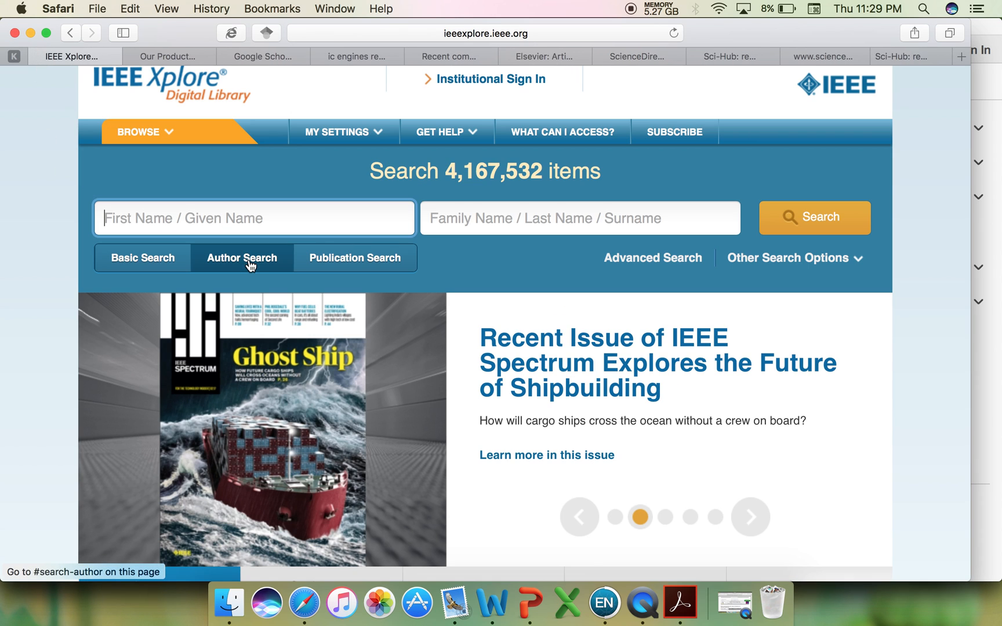
pyautogui.moveTo(339, 267)
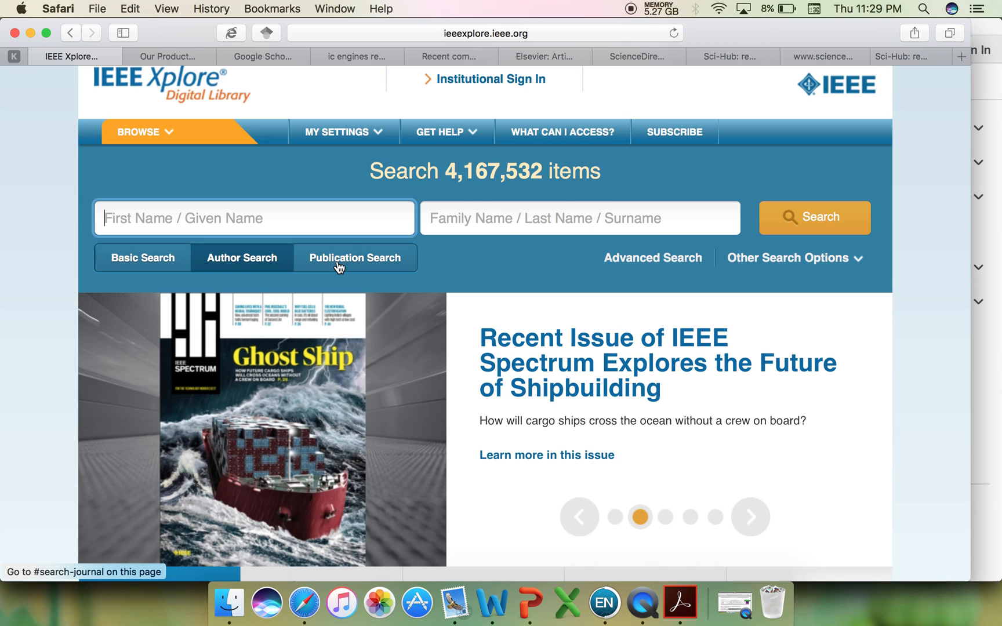
pyautogui.click(356, 258)
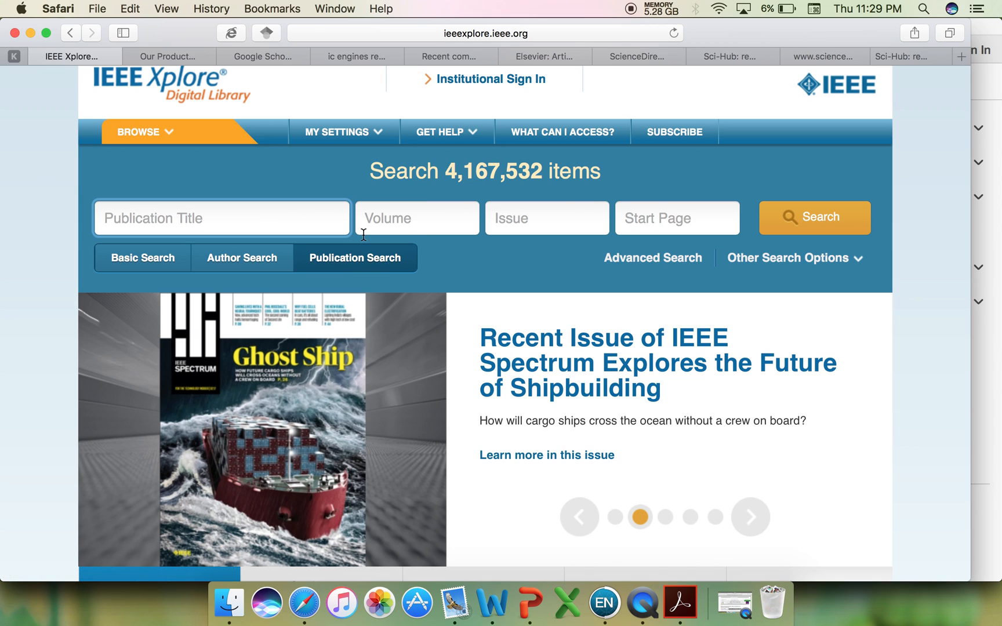
pyautogui.moveTo(39, 56)
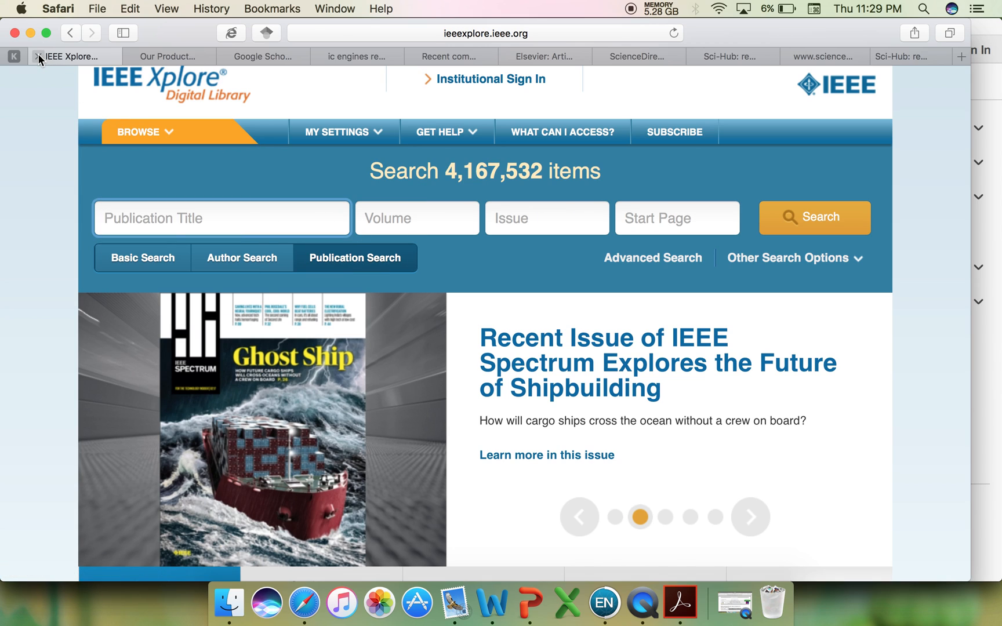
pyautogui.moveTo(38, 57)
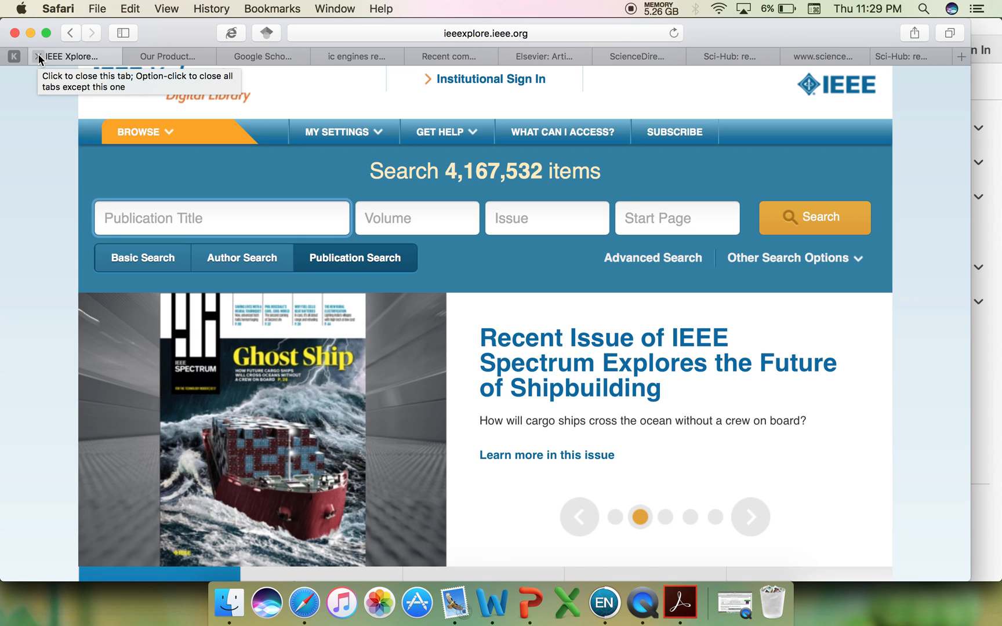
# Step: Close the IEEE tab, open Google India in a new tab, and browse all Google products
pyautogui.click(39, 57)
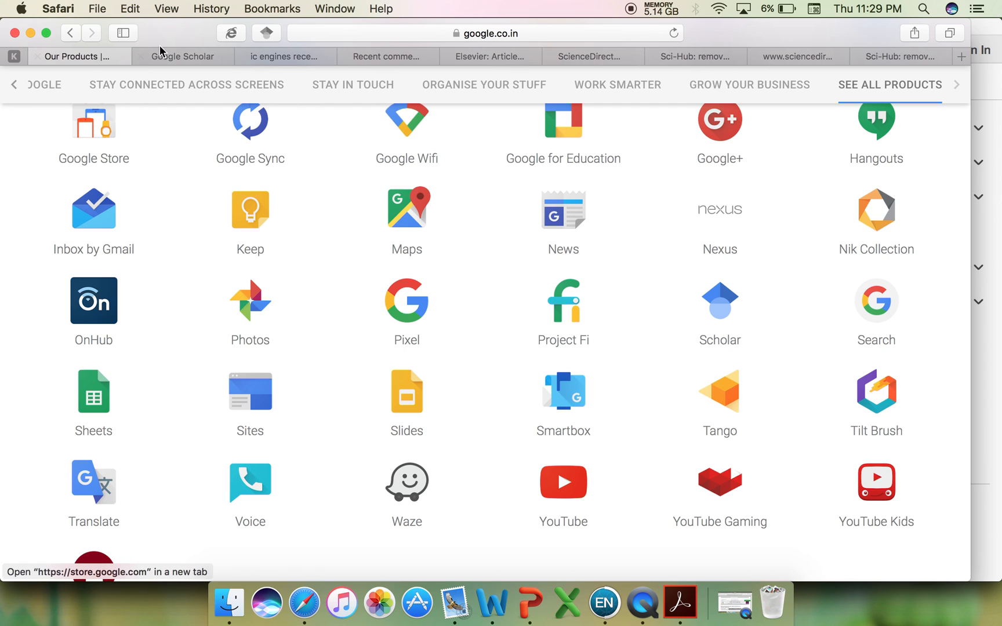
pyautogui.moveTo(105, 91)
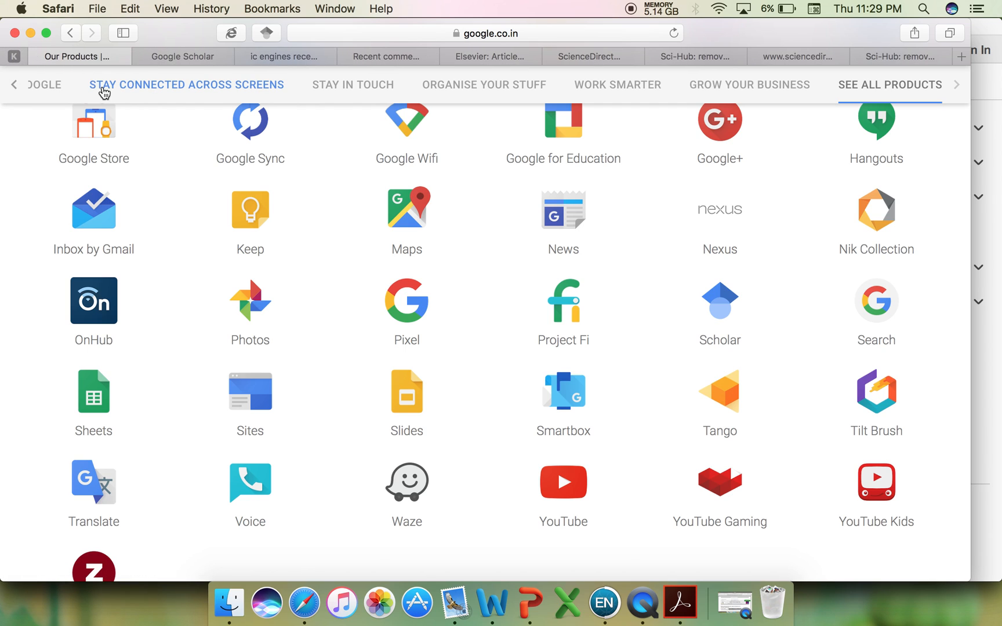
pyautogui.moveTo(313, 73)
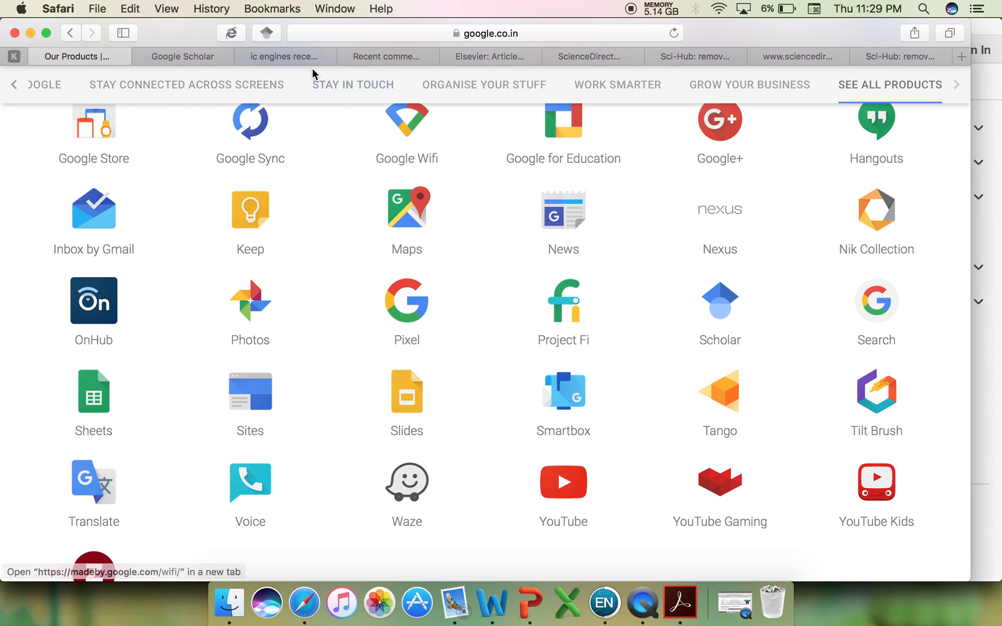
pyautogui.click(182, 56)
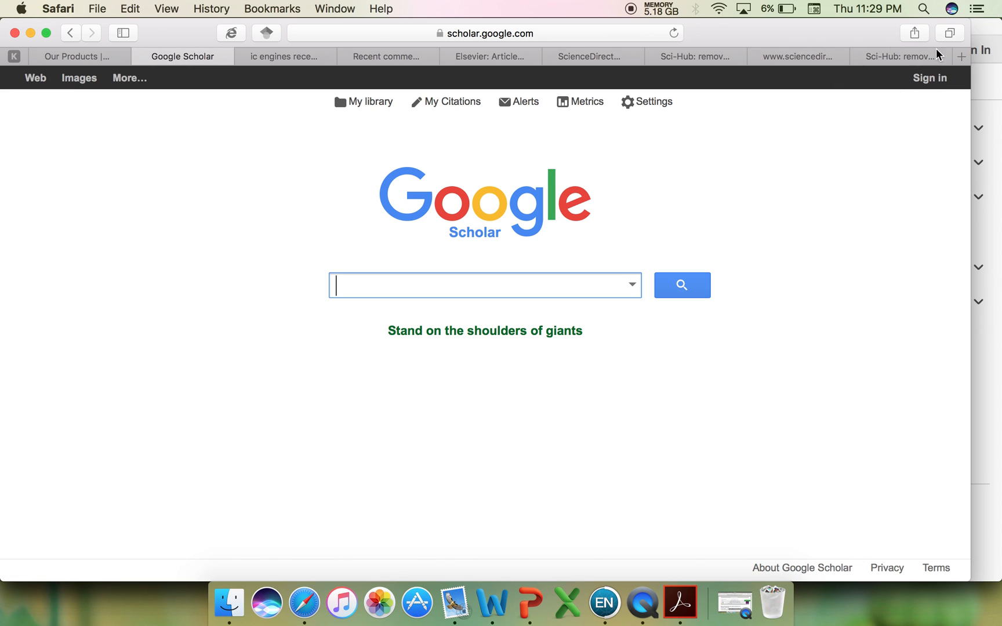
pyautogui.click(961, 56)
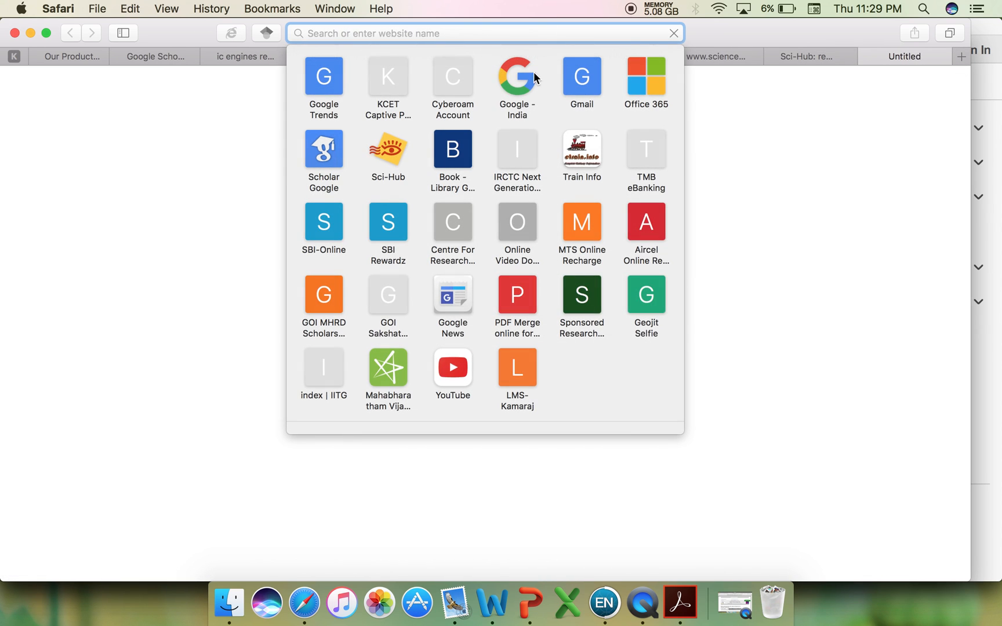
pyautogui.click(516, 76)
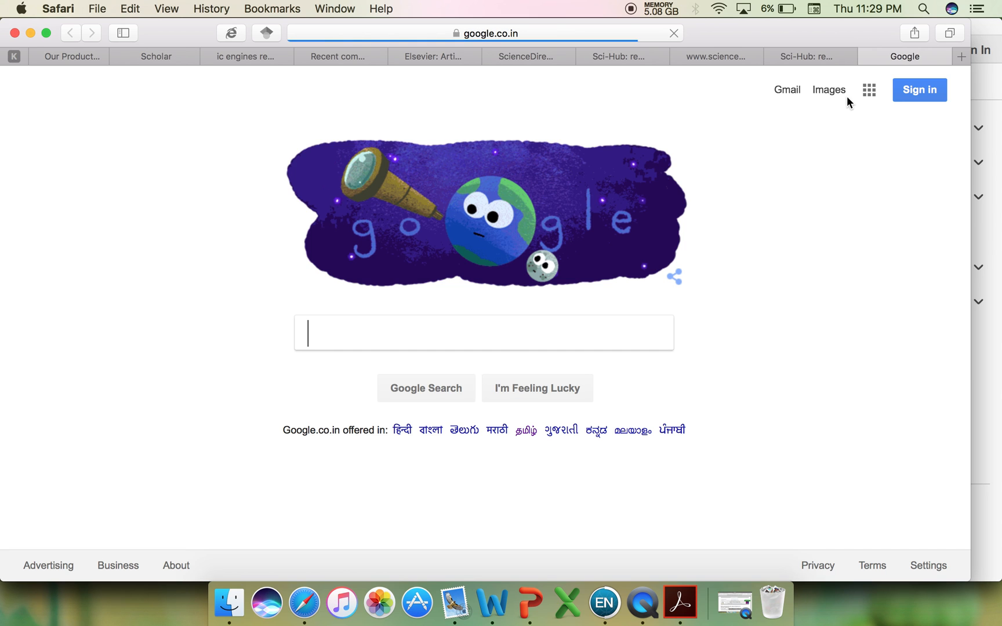
pyautogui.click(869, 89)
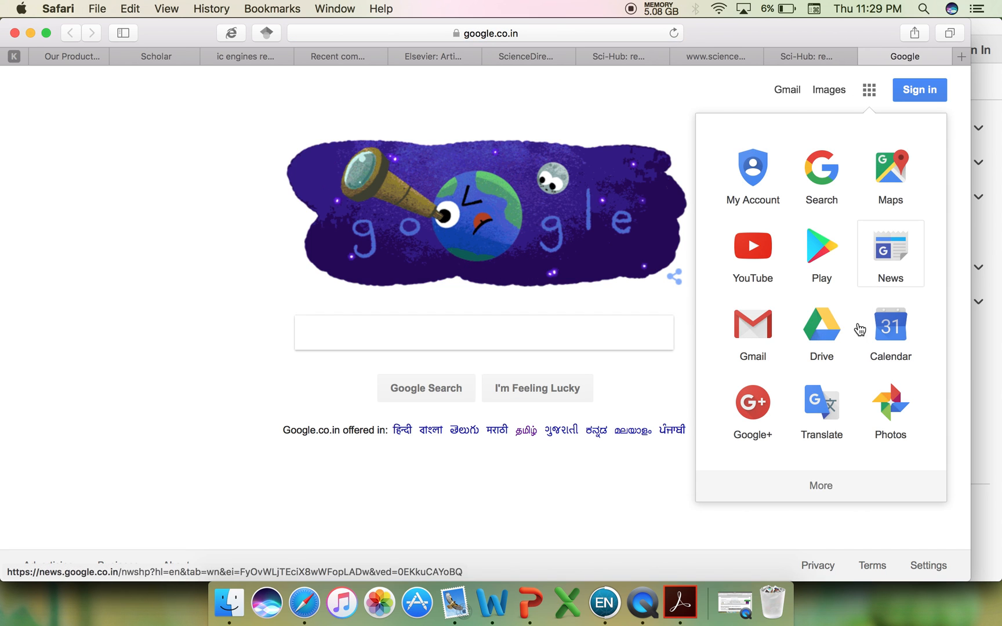
pyautogui.scroll(-3)
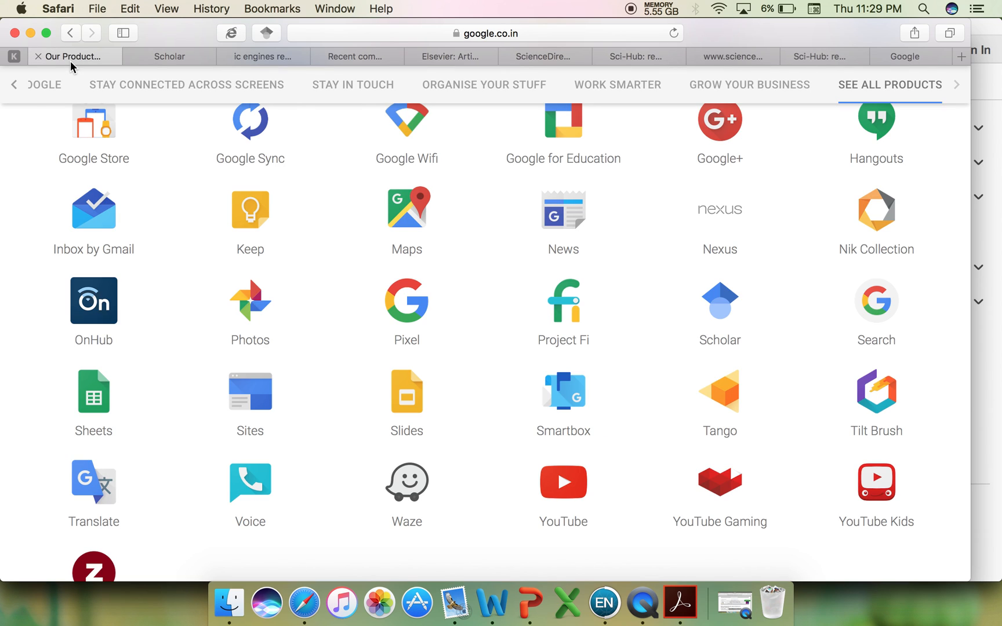
pyautogui.moveTo(650, 288)
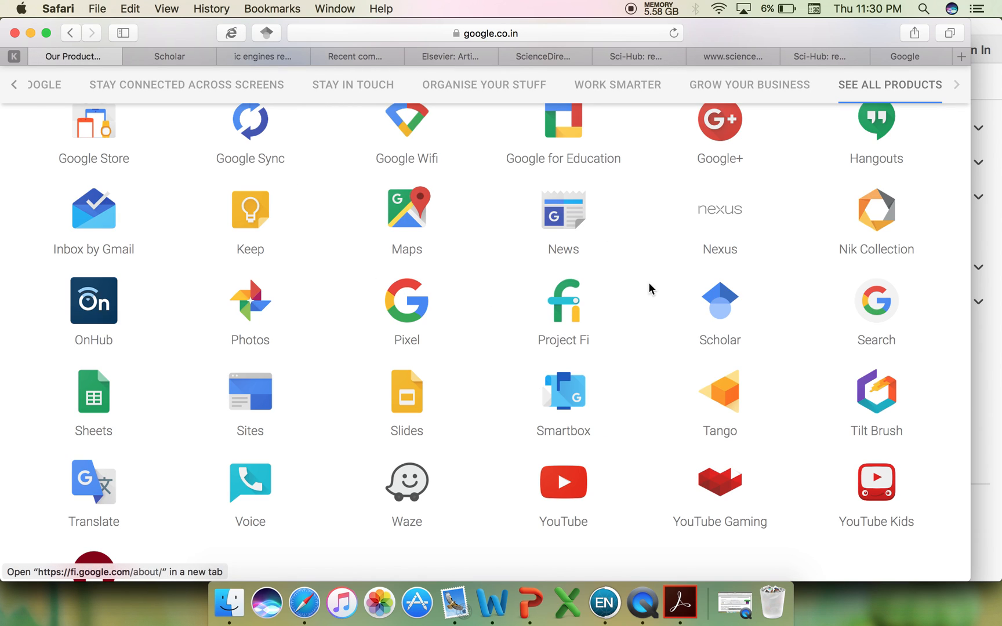
pyautogui.scroll(-3)
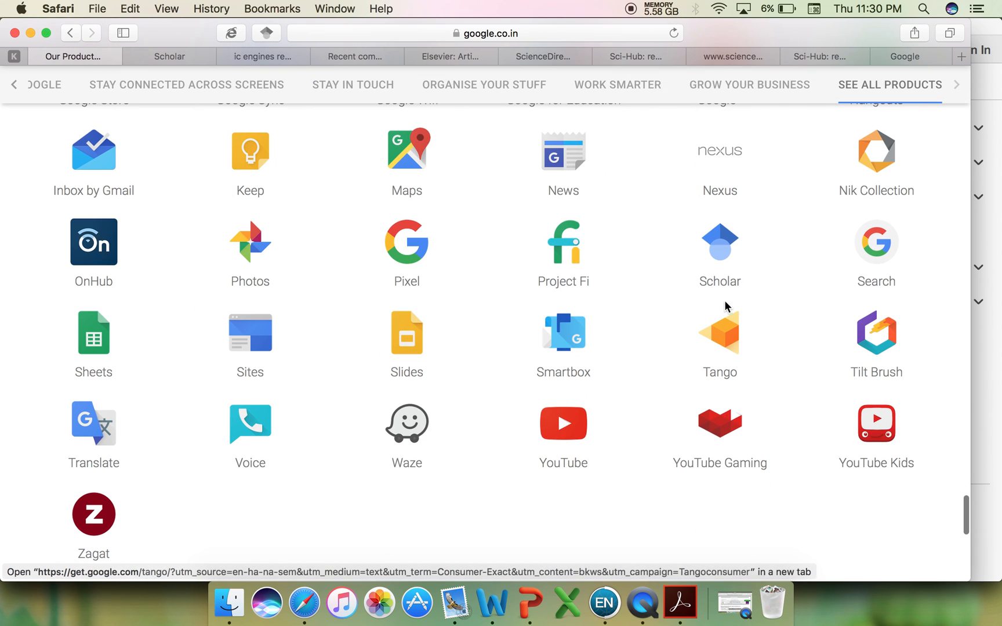
# Step: Open the About Google Scholar page and scroll through it
pyautogui.click(168, 56)
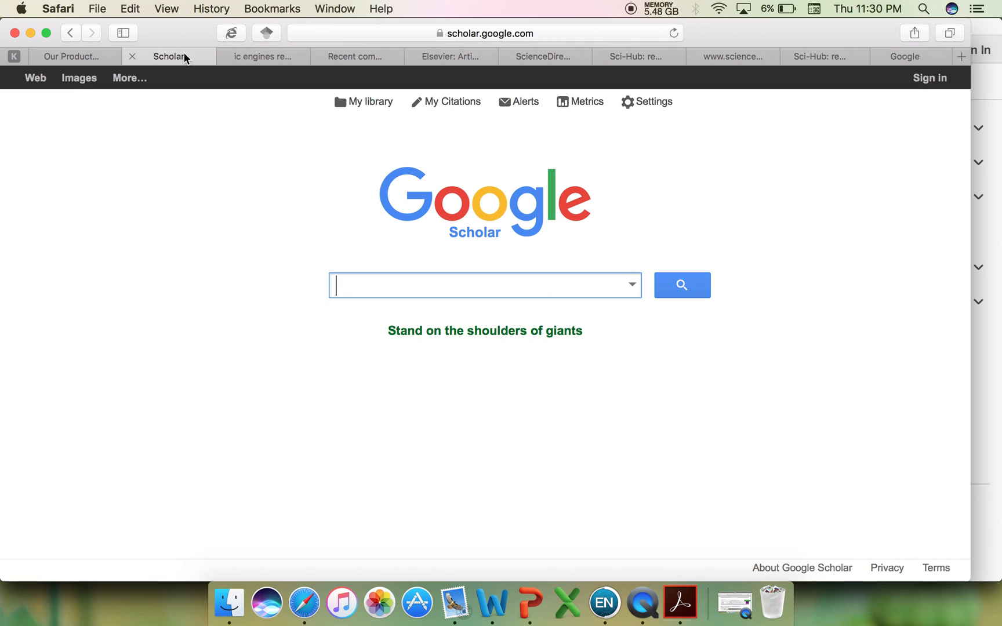
pyautogui.click(72, 56)
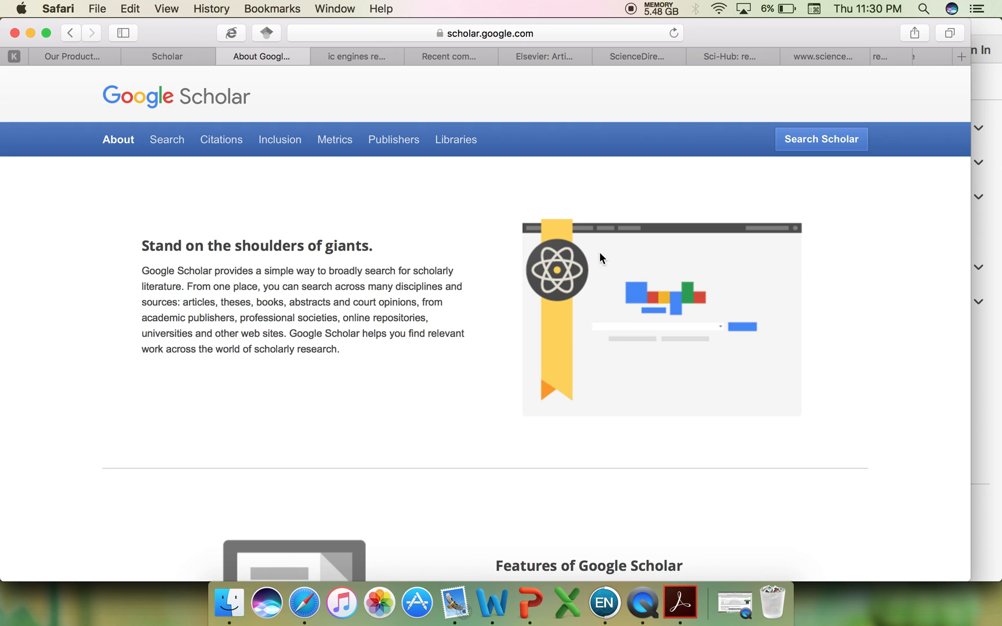
pyautogui.scroll(-3)
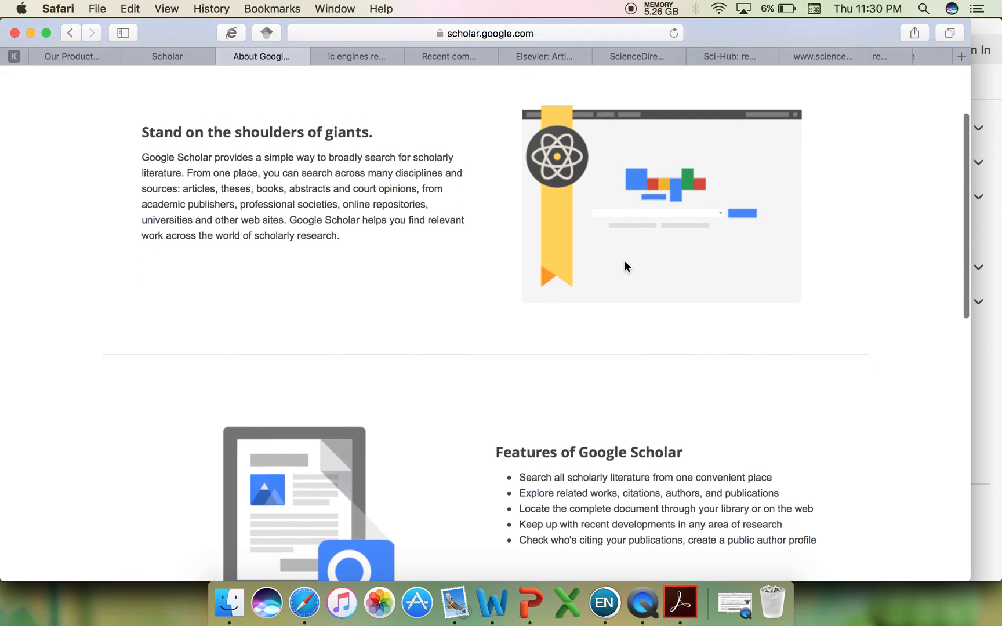
pyautogui.scroll(-3)
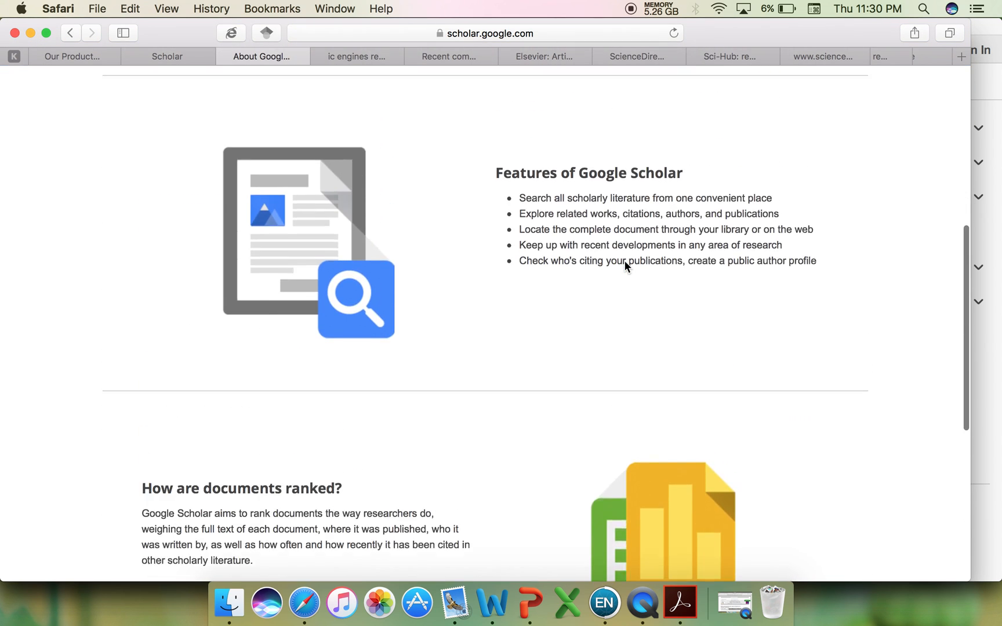
pyautogui.scroll(3)
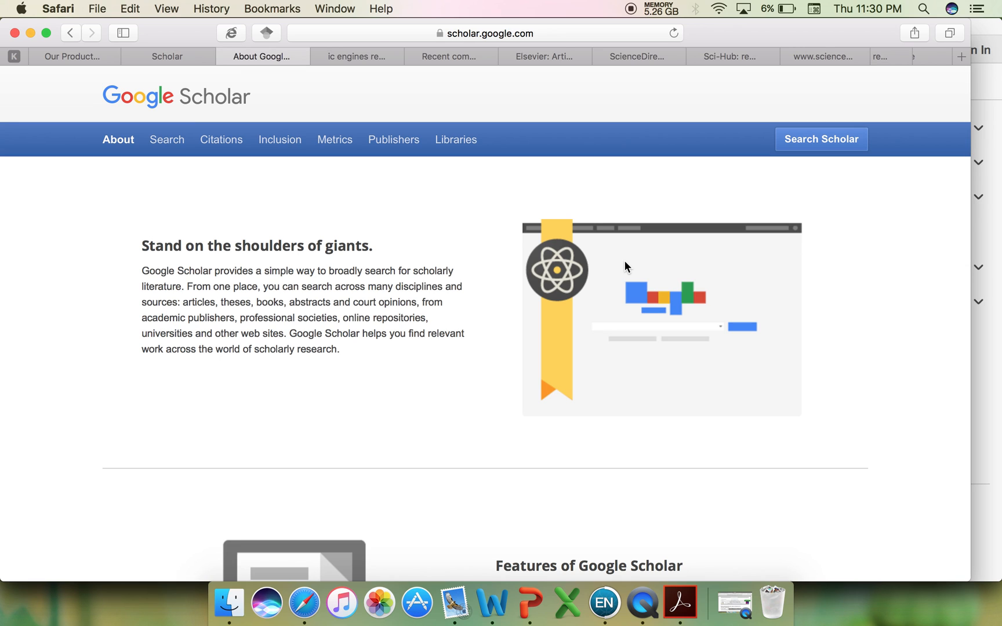
pyautogui.moveTo(255, 86)
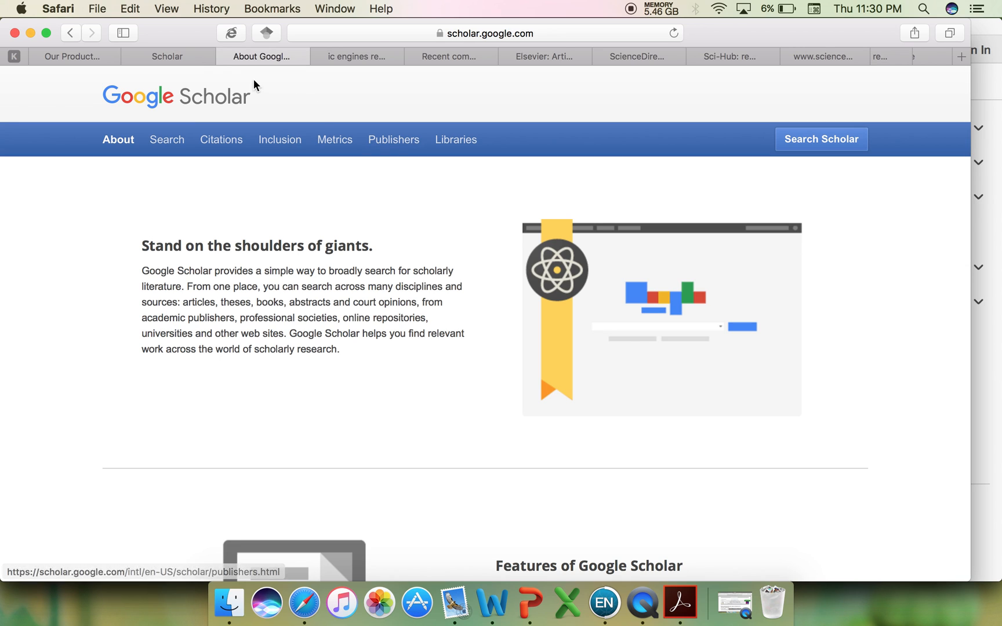
pyautogui.moveTo(167, 57)
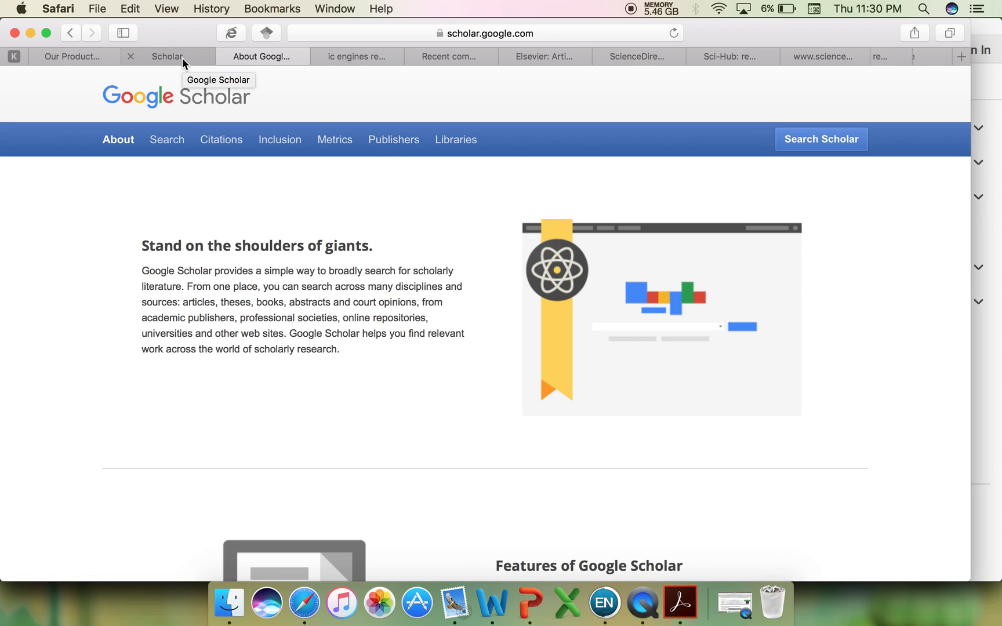
# Step: Dismiss the low battery notification and close the About Google Scholar tab
pyautogui.click(168, 56)
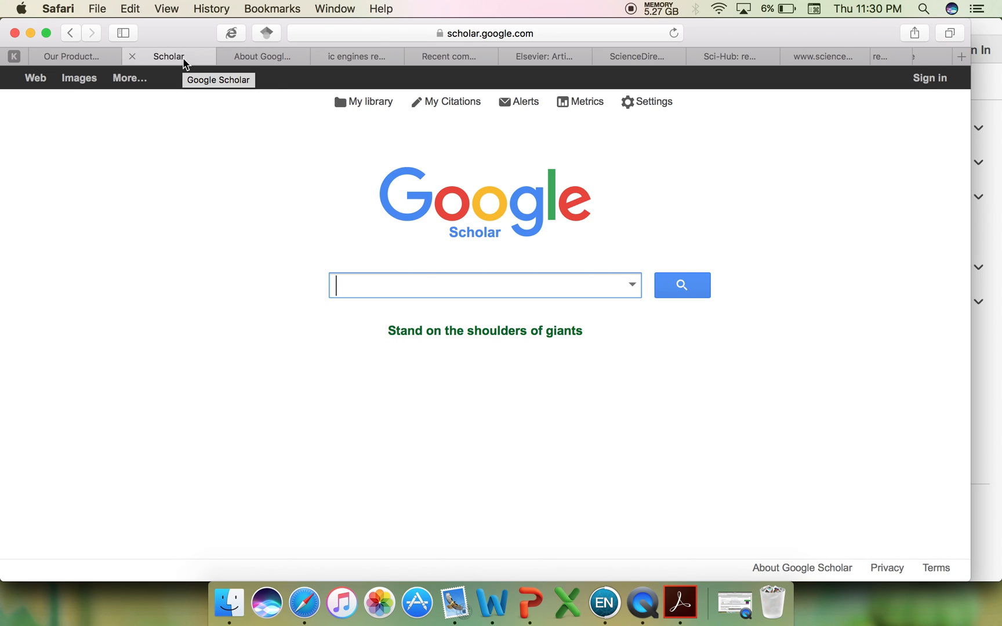
pyautogui.click(262, 56)
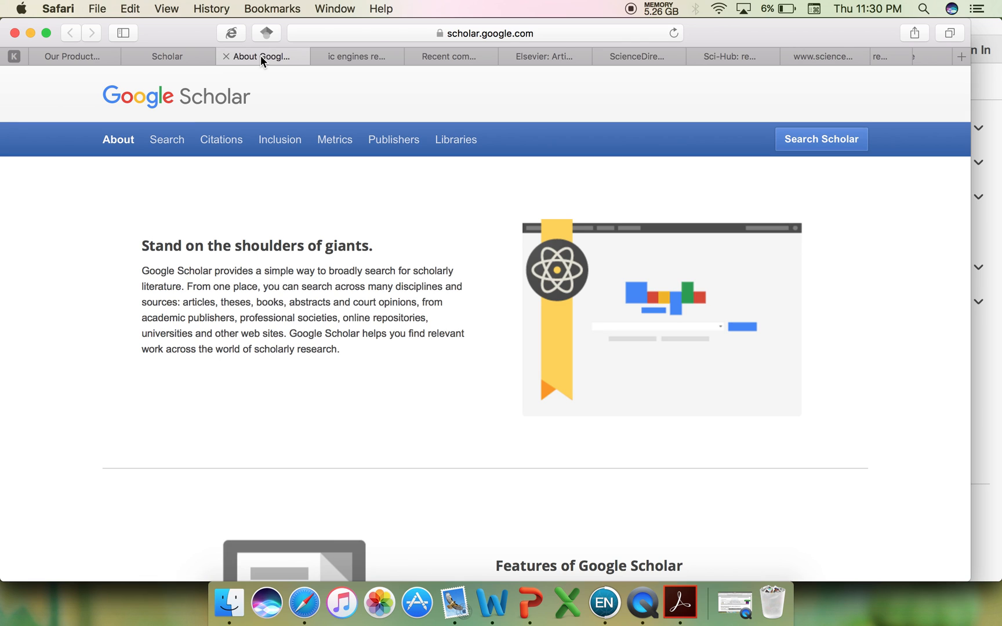
pyautogui.moveTo(254, 63)
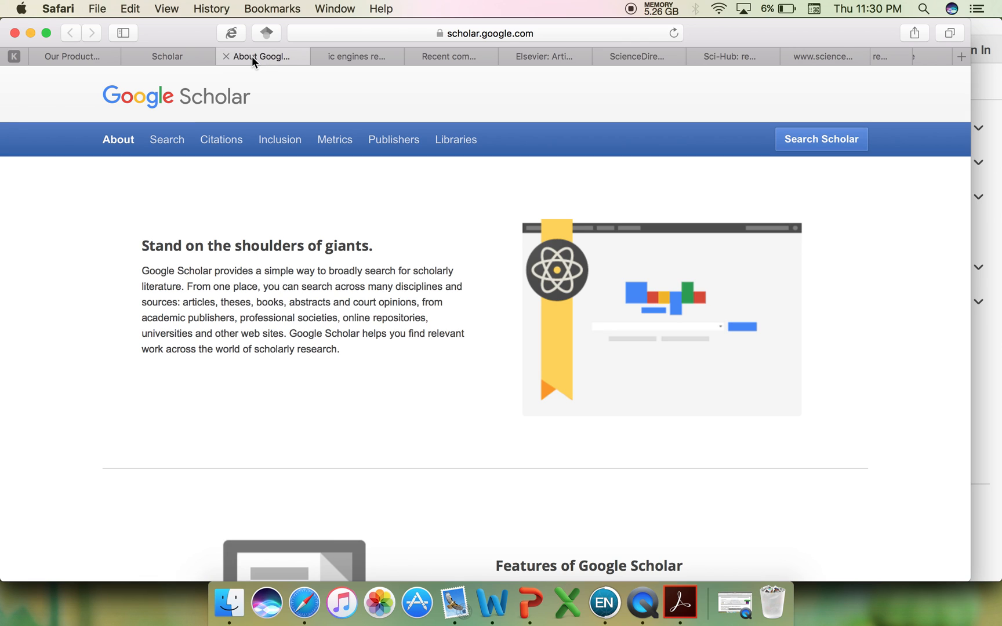
pyautogui.moveTo(230, 69)
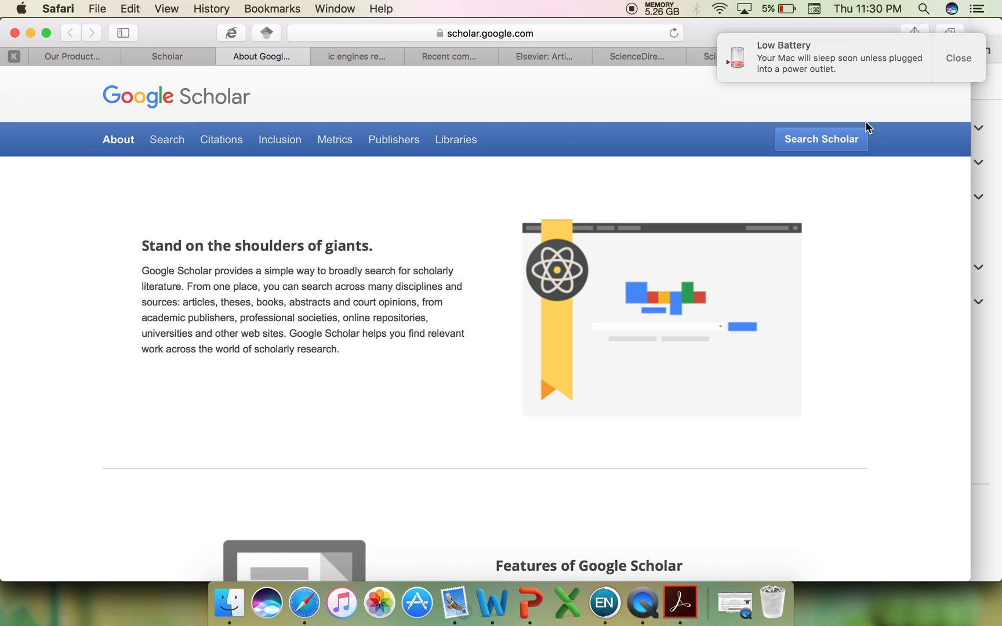
pyautogui.click(957, 58)
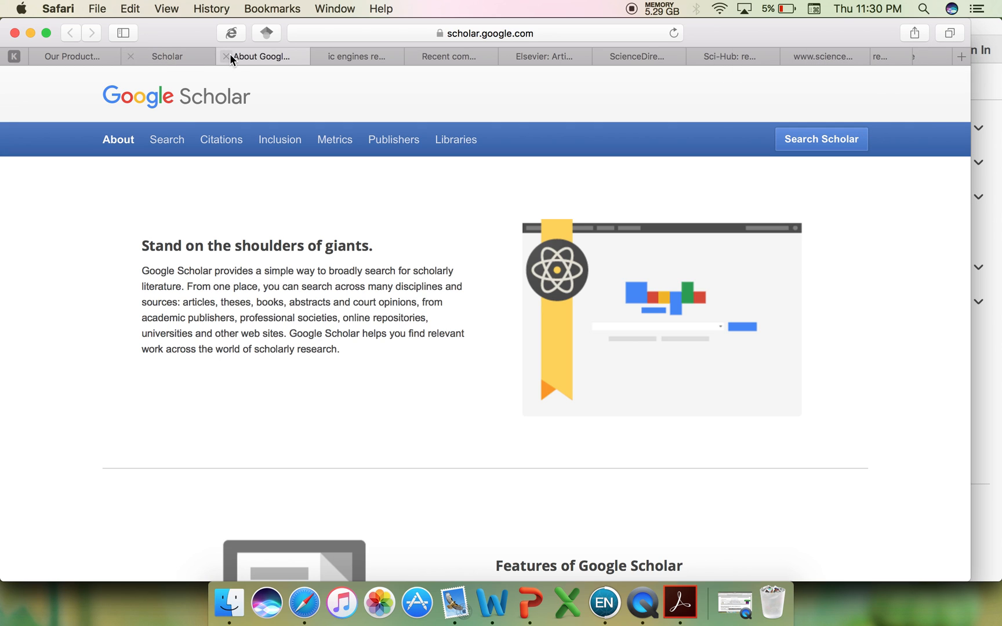
pyautogui.click(226, 56)
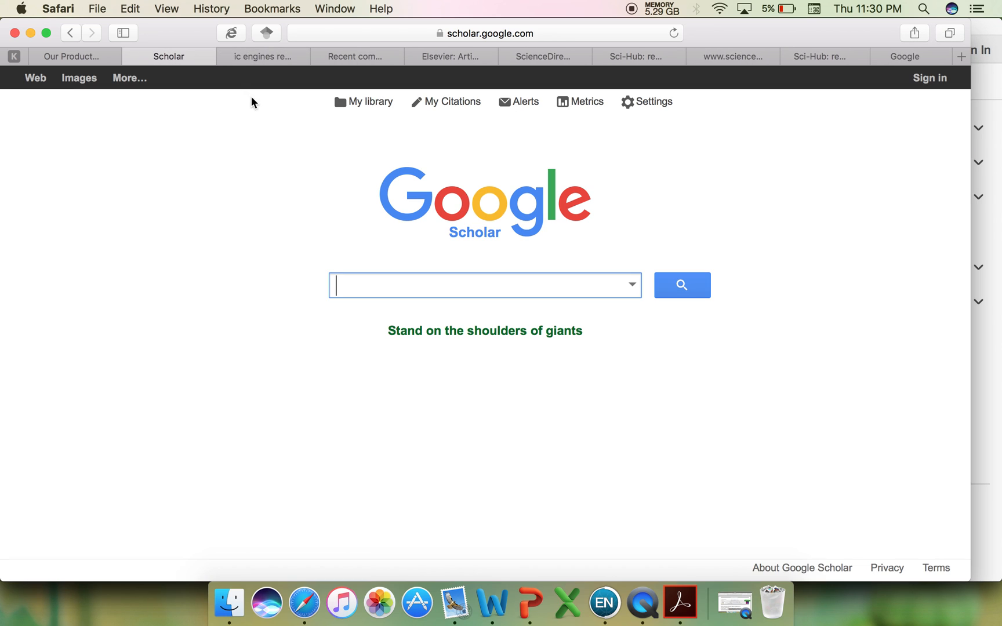
pyautogui.moveTo(645, 293)
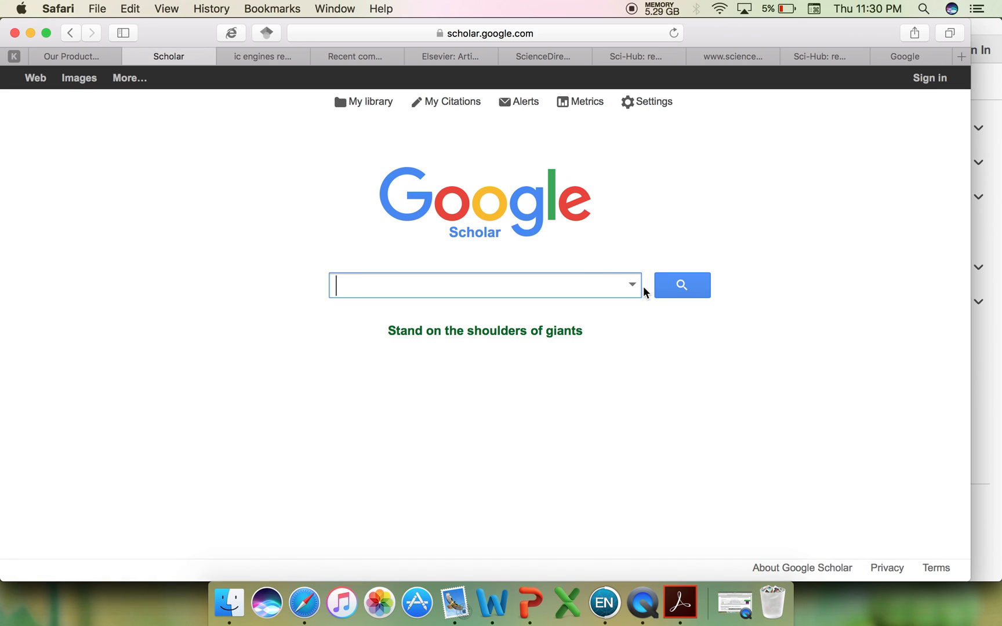
pyautogui.moveTo(303, 225)
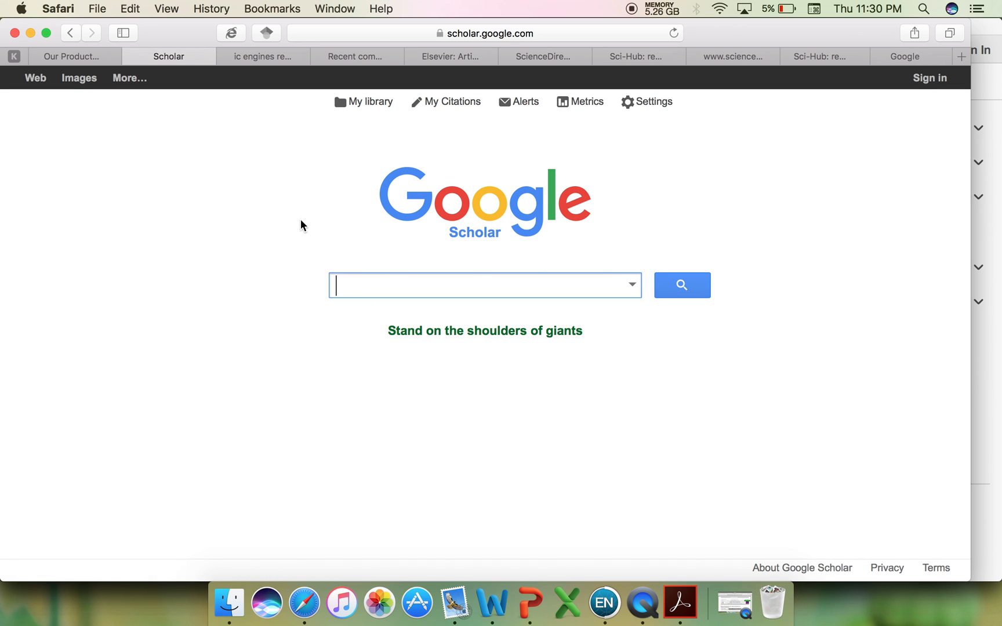
pyautogui.moveTo(377, 284)
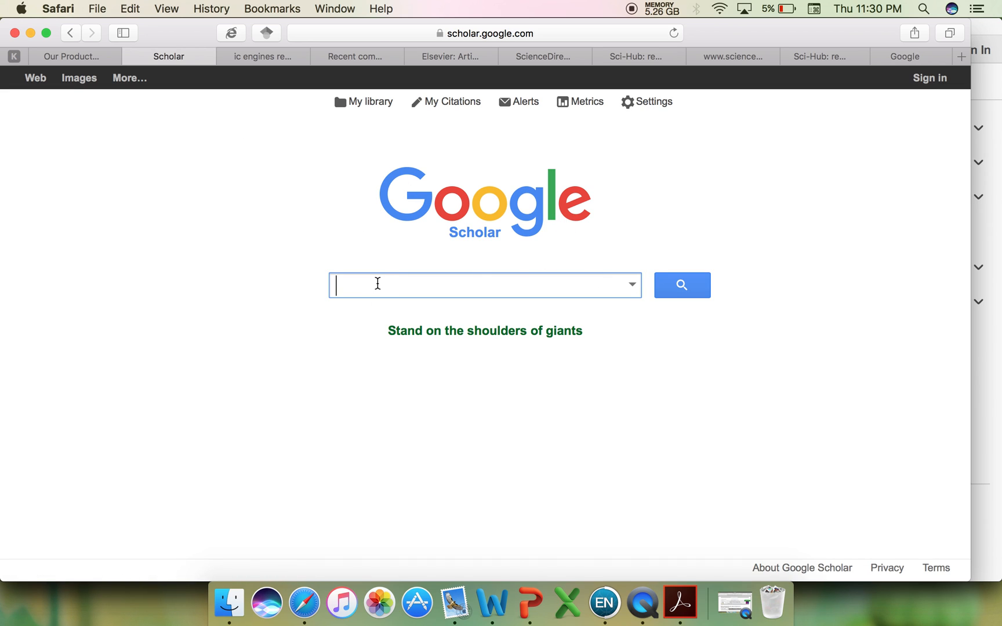
pyautogui.moveTo(697, 299)
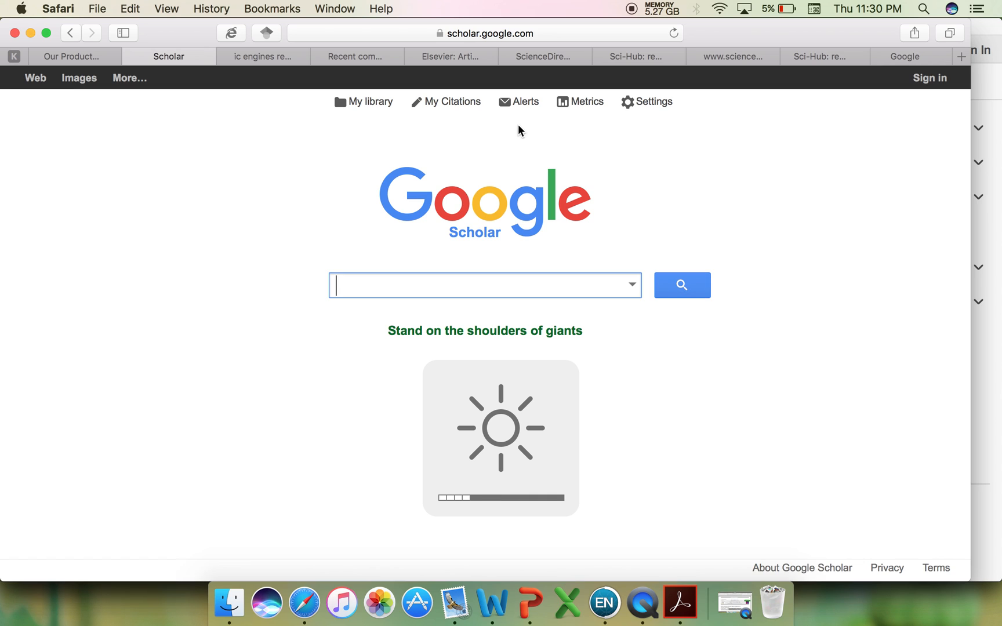
pyautogui.moveTo(133, 61)
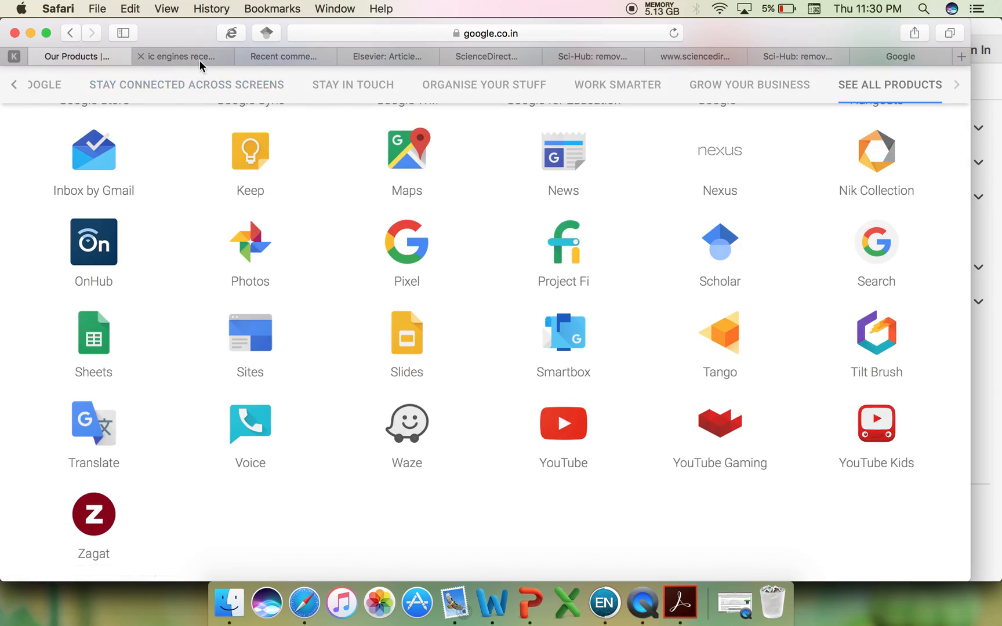
# Step: Browse the ~17,200 'ic engines recent developments' results limited to 2012–2017
pyautogui.click(184, 57)
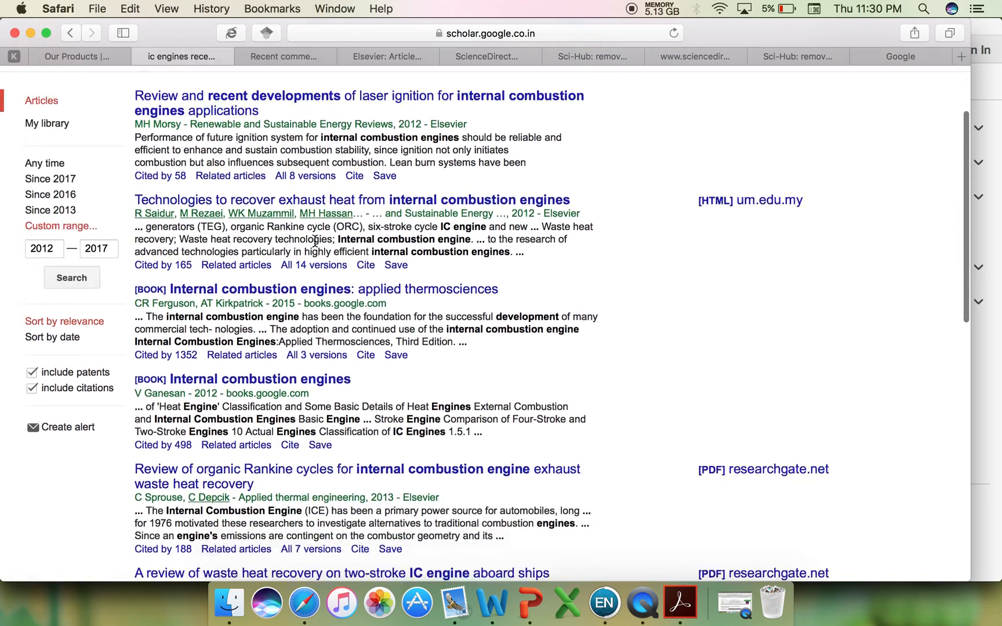
pyautogui.scroll(3)
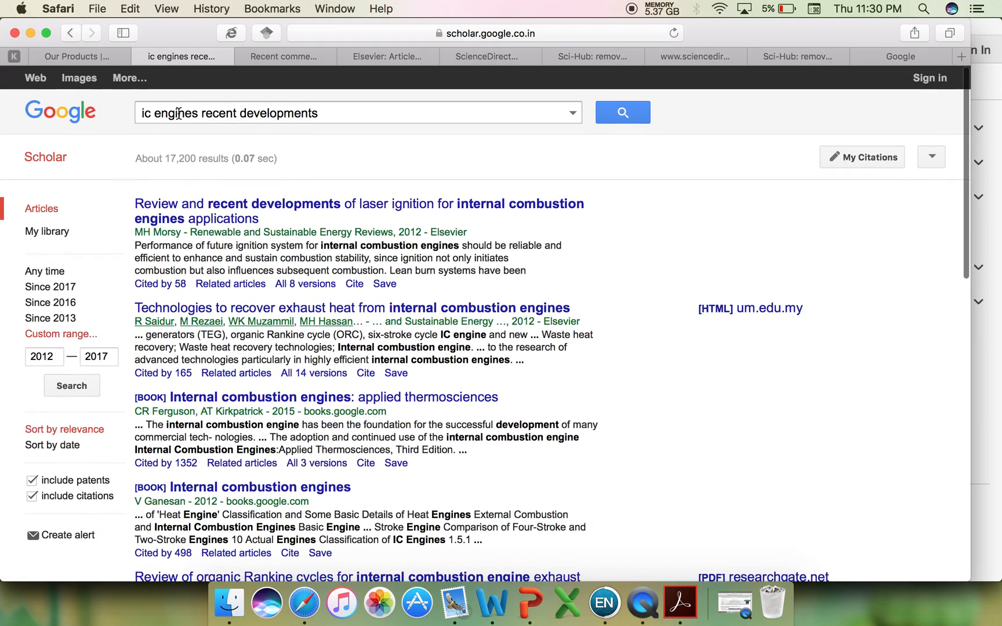
pyautogui.scroll(-3)
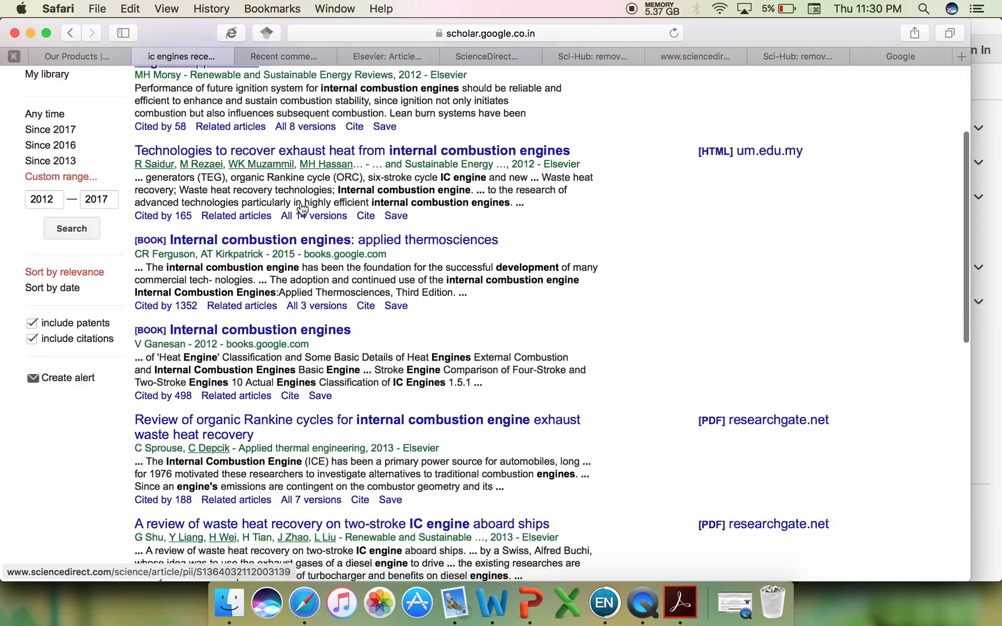
pyautogui.scroll(-3)
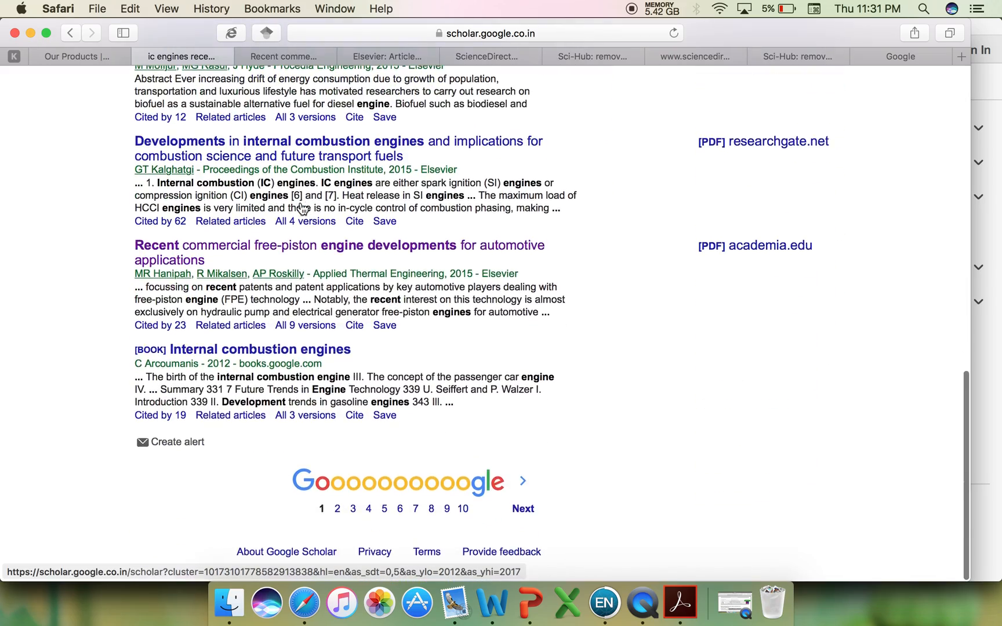
pyautogui.scroll(3)
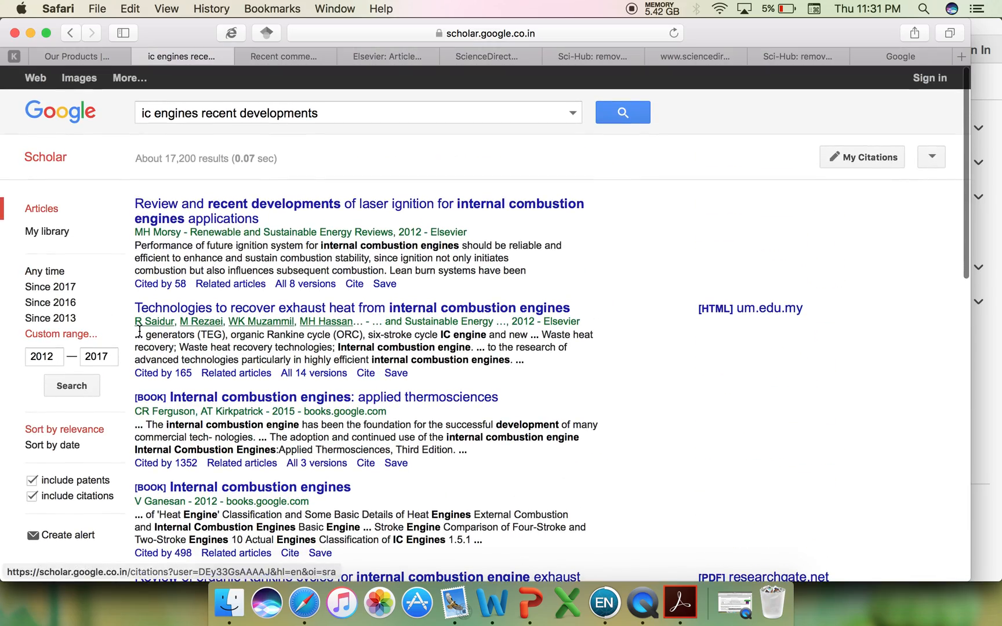
pyautogui.moveTo(127, 332)
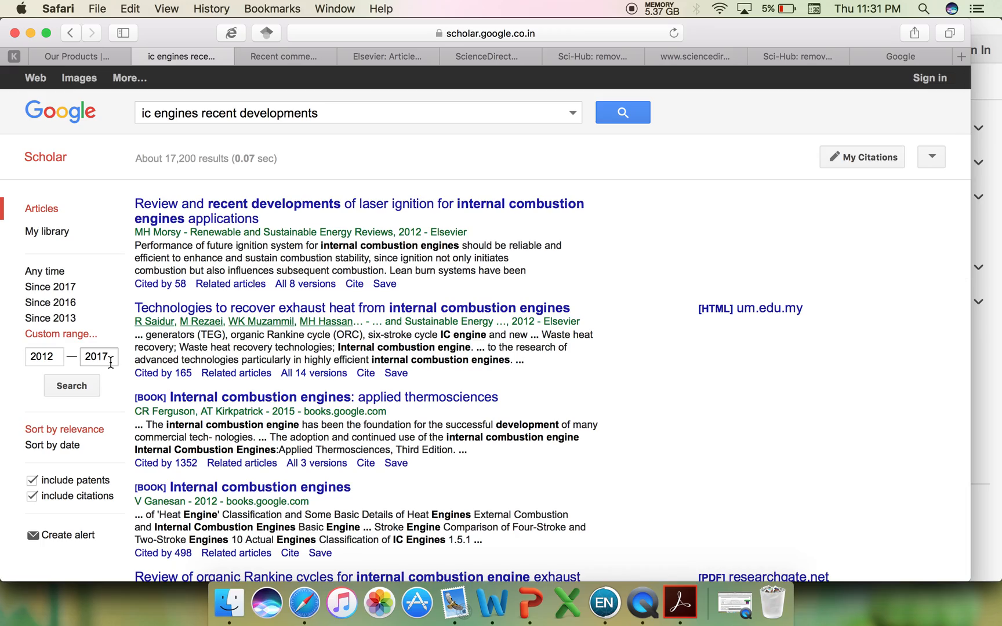
pyautogui.scroll(-3)
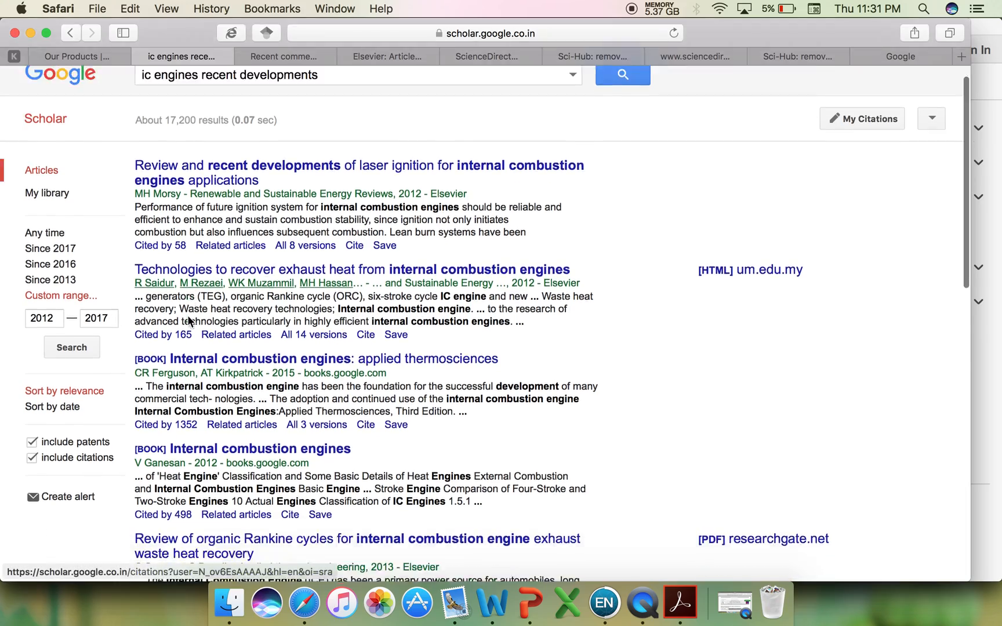
pyautogui.scroll(-3)
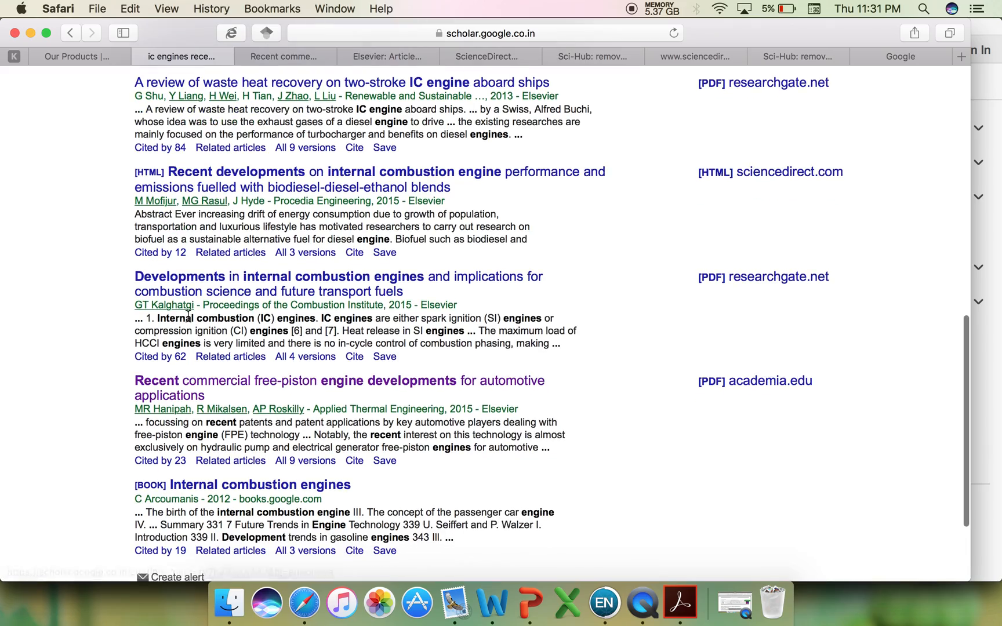
pyautogui.scroll(3)
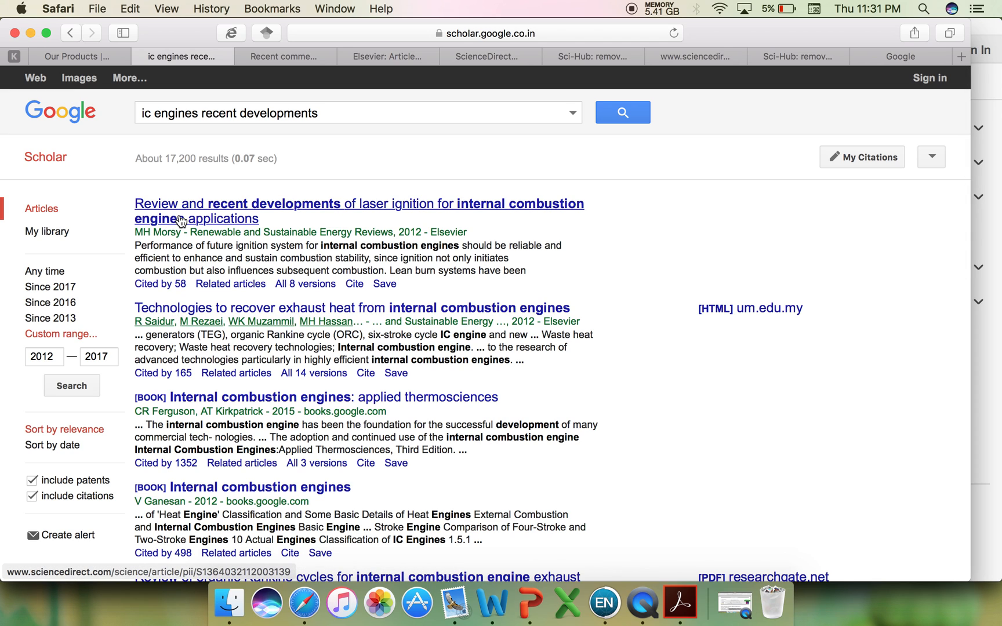
pyautogui.moveTo(161, 289)
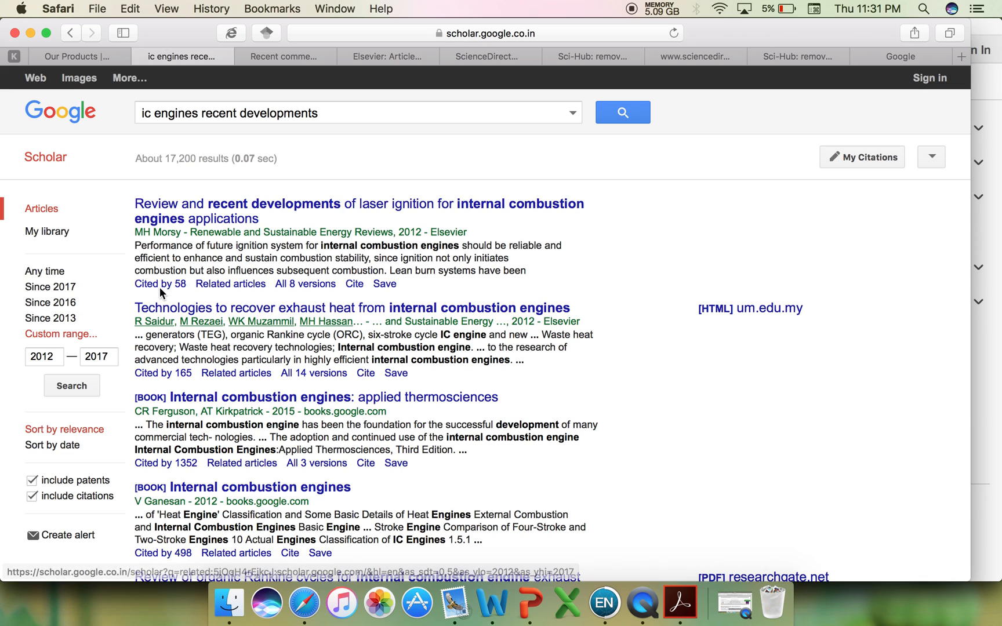
pyautogui.moveTo(159, 284)
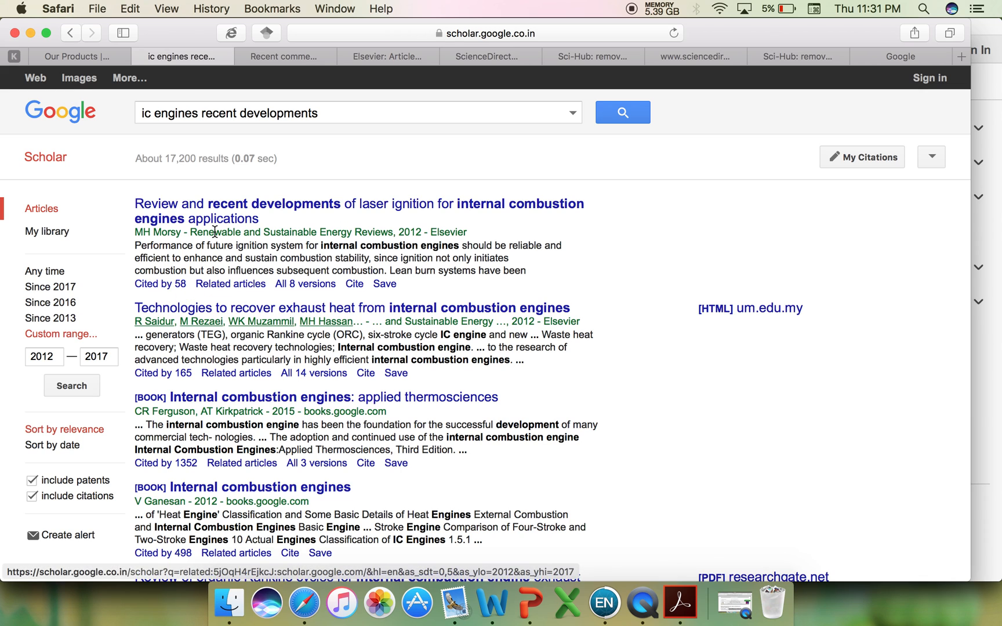
pyautogui.moveTo(305, 284)
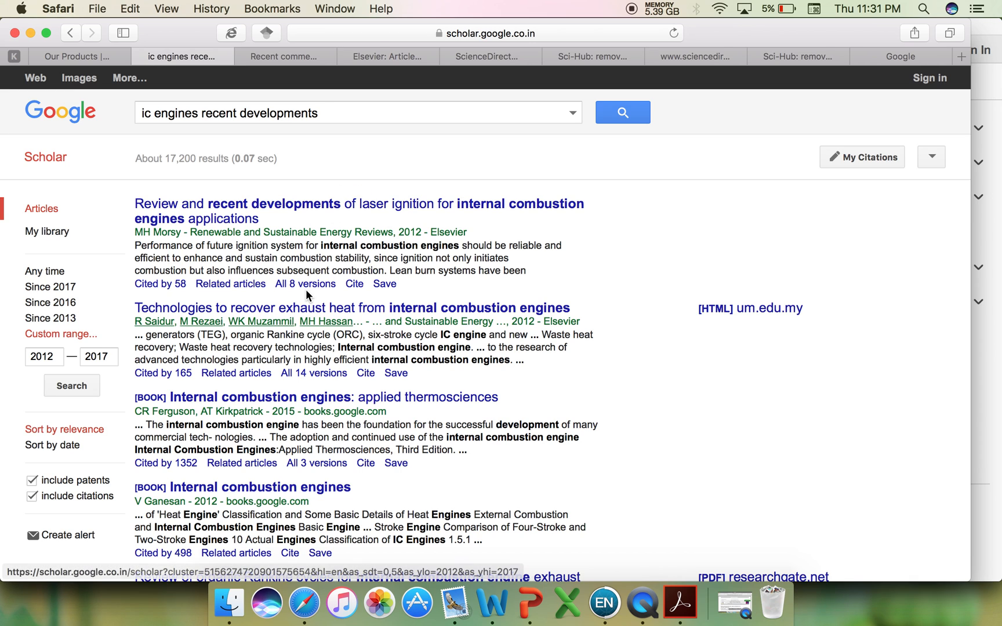
pyautogui.moveTo(356, 299)
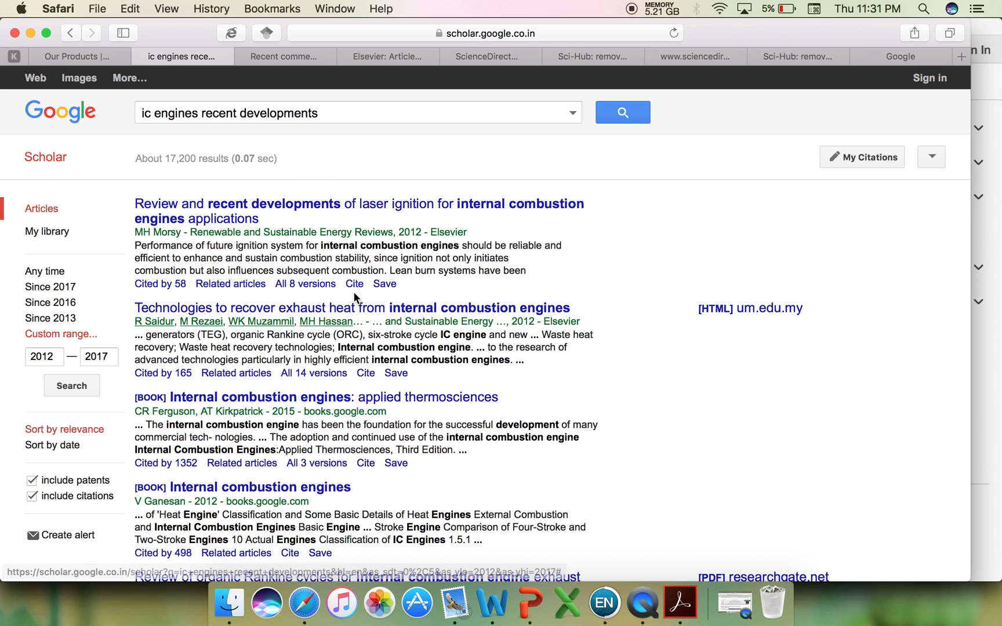
# Step: Download the laser ignition review's citation as EndNote and close the Cite window
pyautogui.click(354, 283)
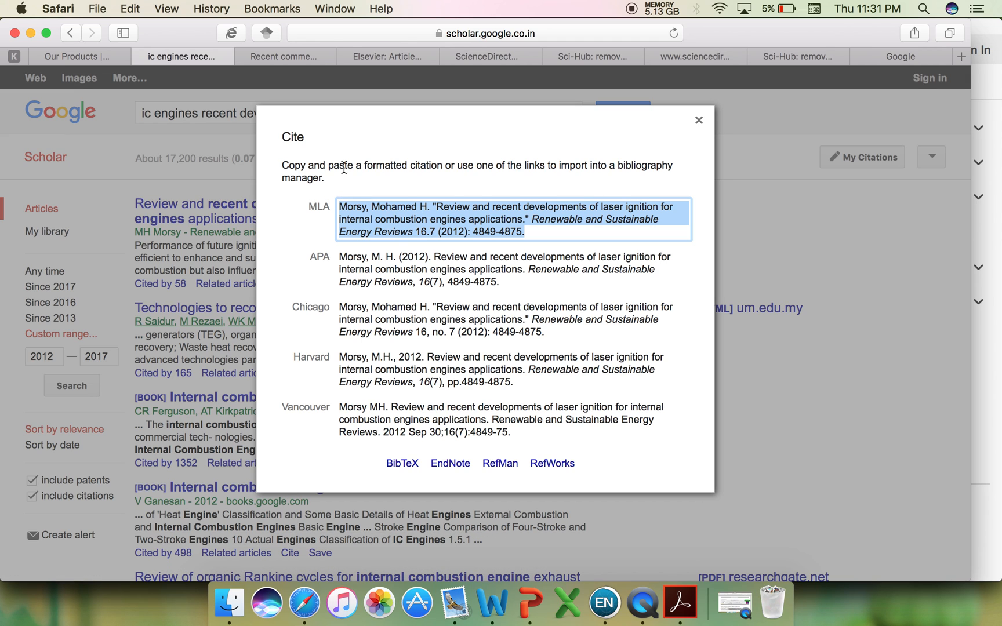
pyautogui.moveTo(450, 464)
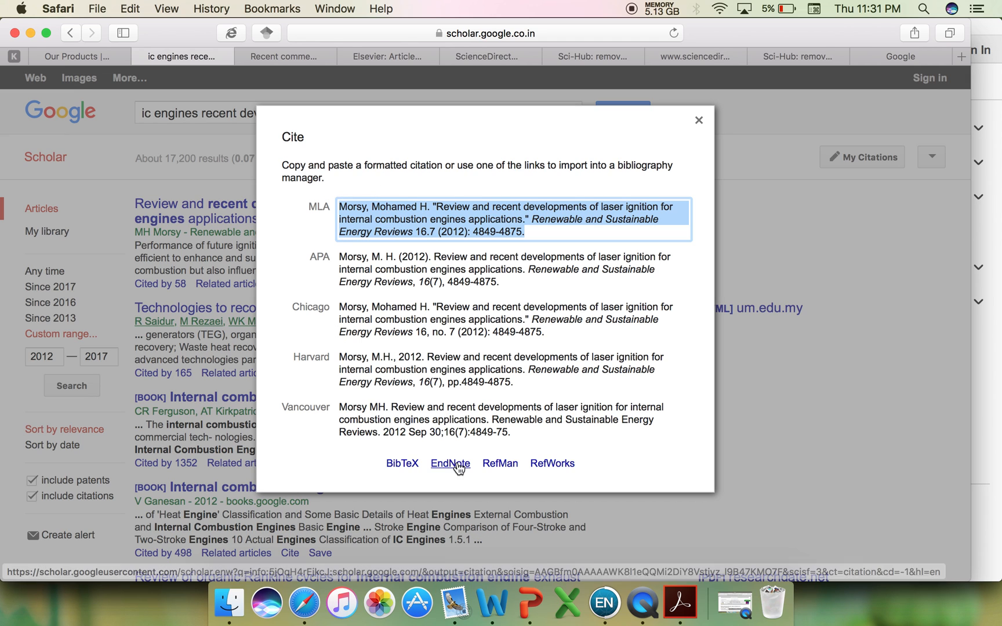
pyautogui.moveTo(453, 481)
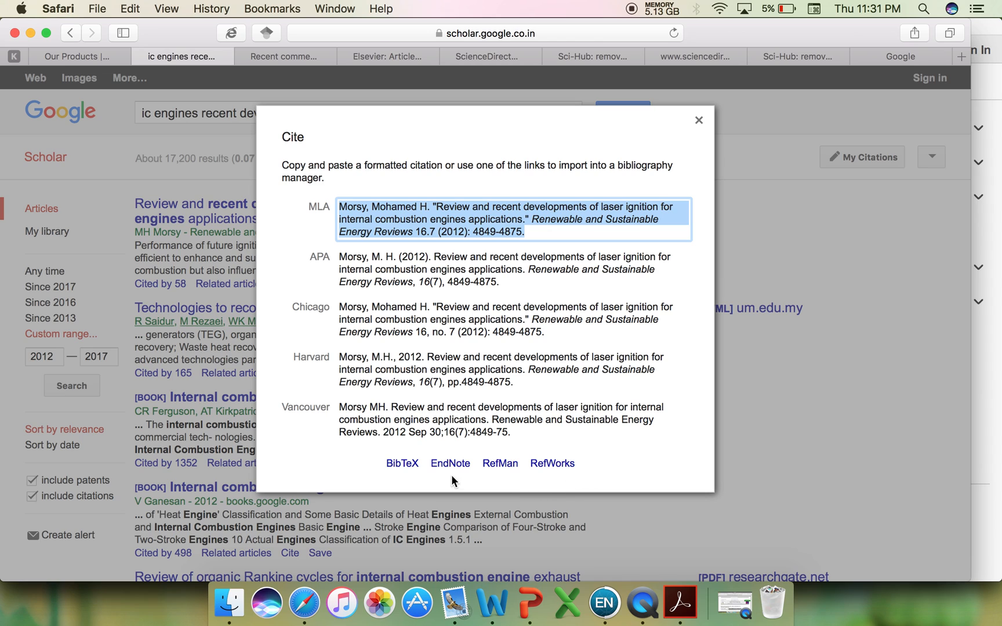
pyautogui.moveTo(602, 425)
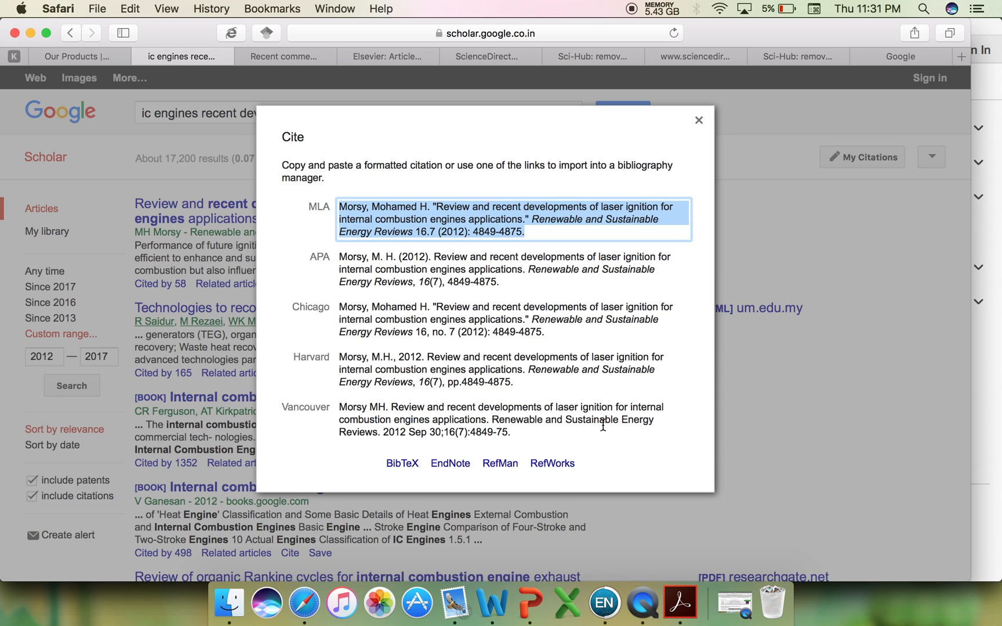
pyautogui.moveTo(451, 463)
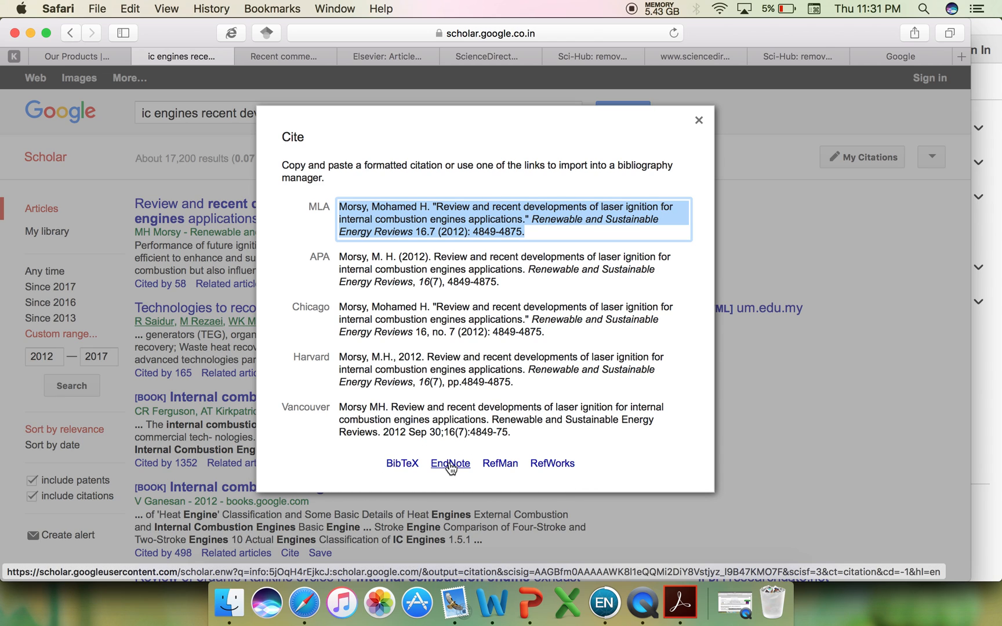
pyautogui.moveTo(473, 478)
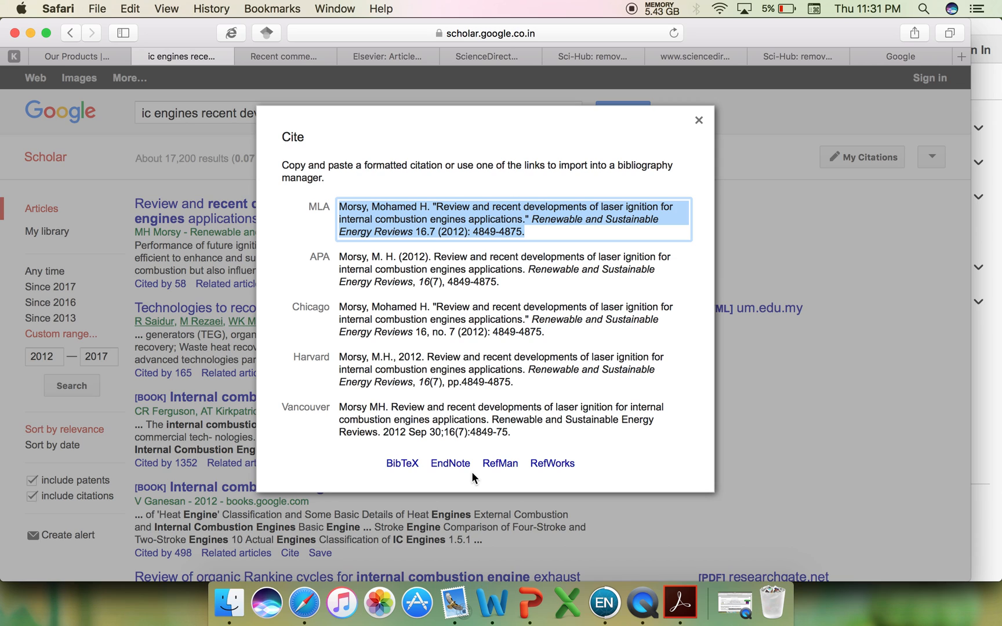
pyautogui.moveTo(450, 463)
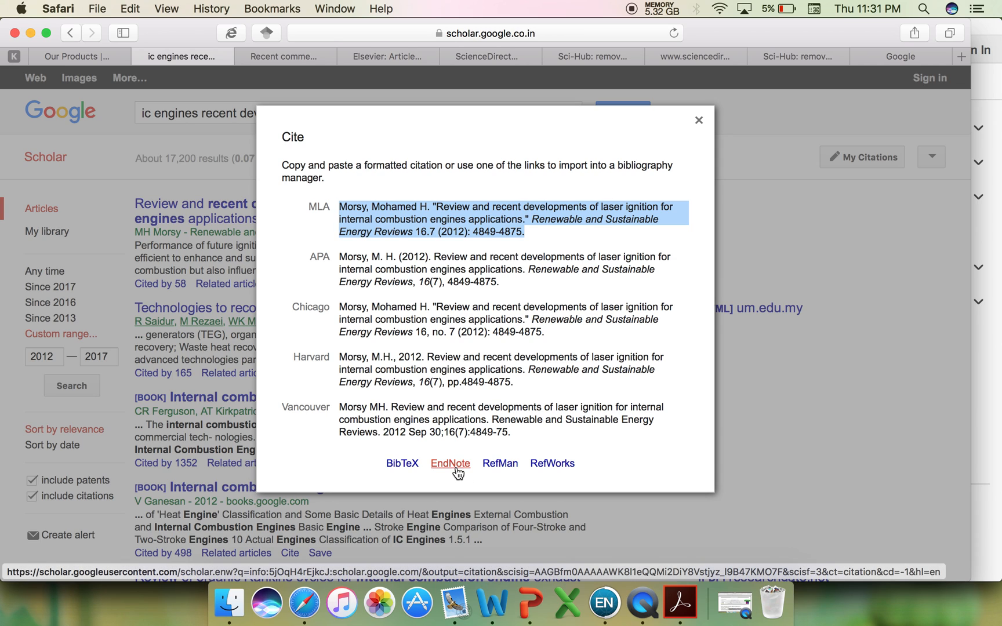
pyautogui.click(451, 464)
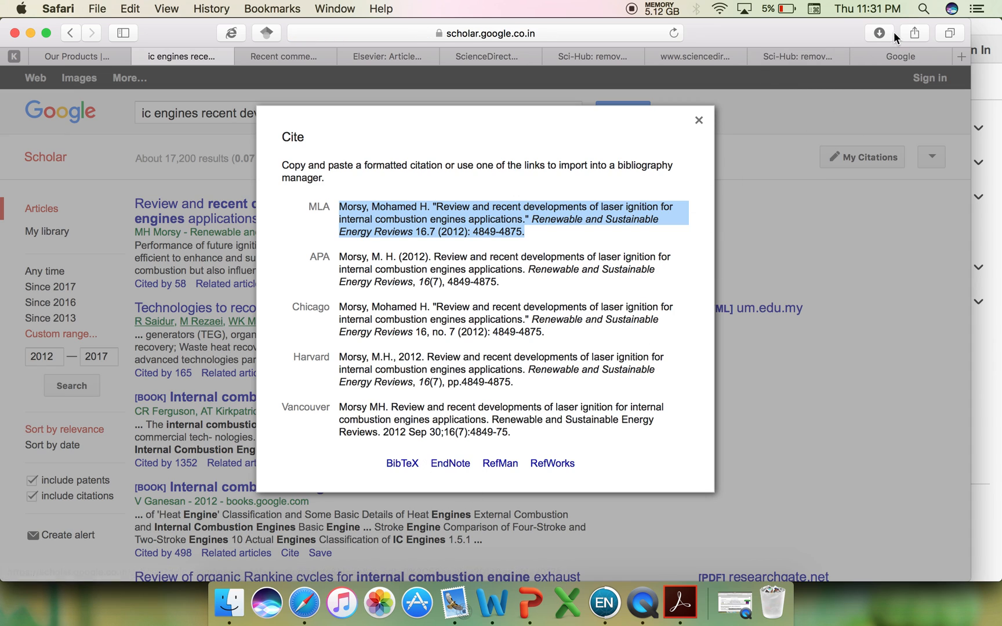
pyautogui.click(879, 32)
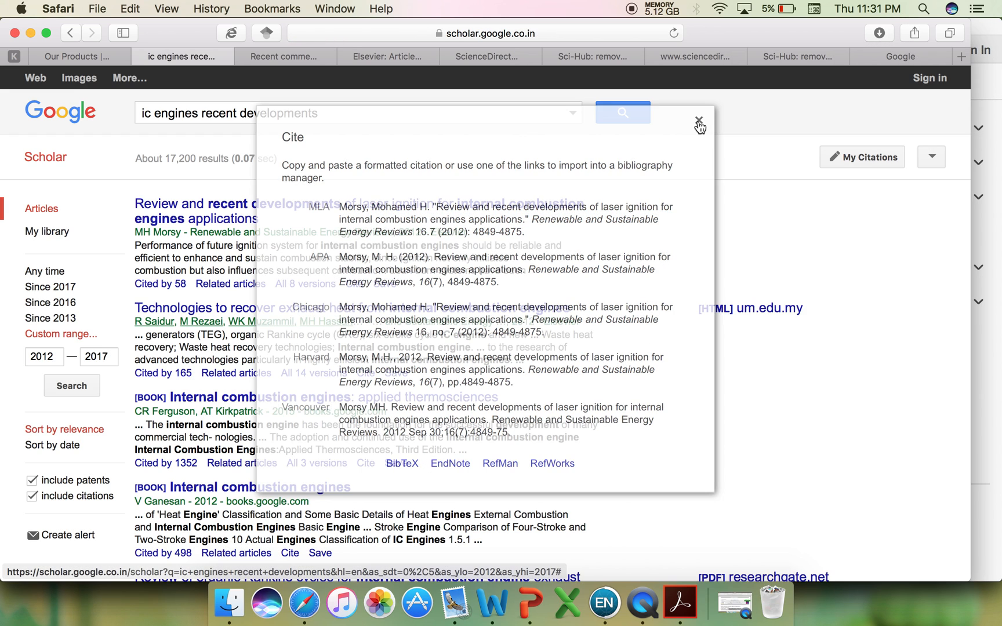
pyautogui.click(699, 121)
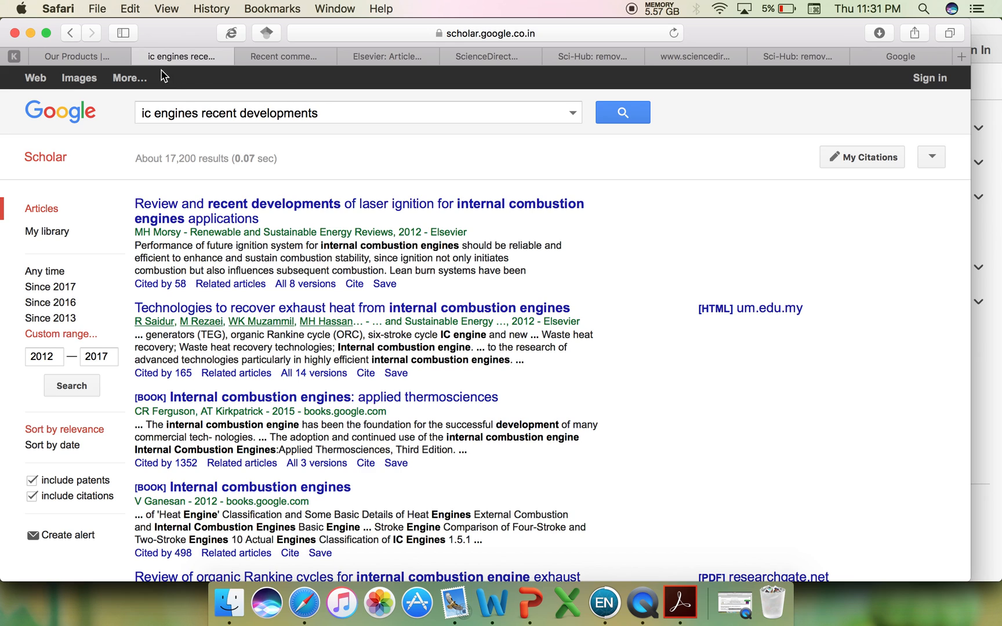
pyautogui.moveTo(140, 56)
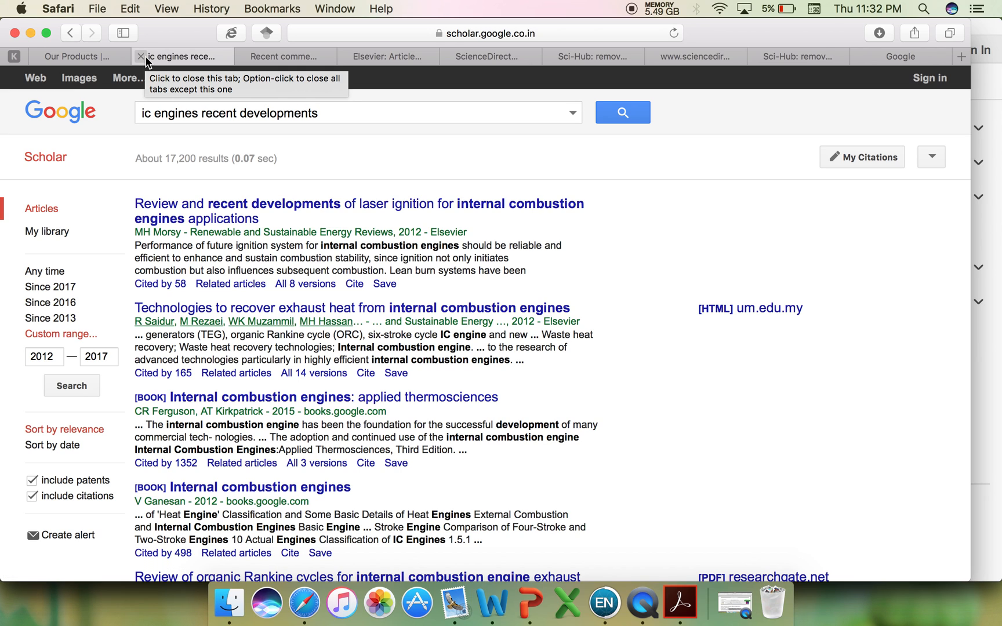
# Step: Close the Scholar tab and scroll to the free-piston article's $37.95 access options
pyautogui.click(140, 56)
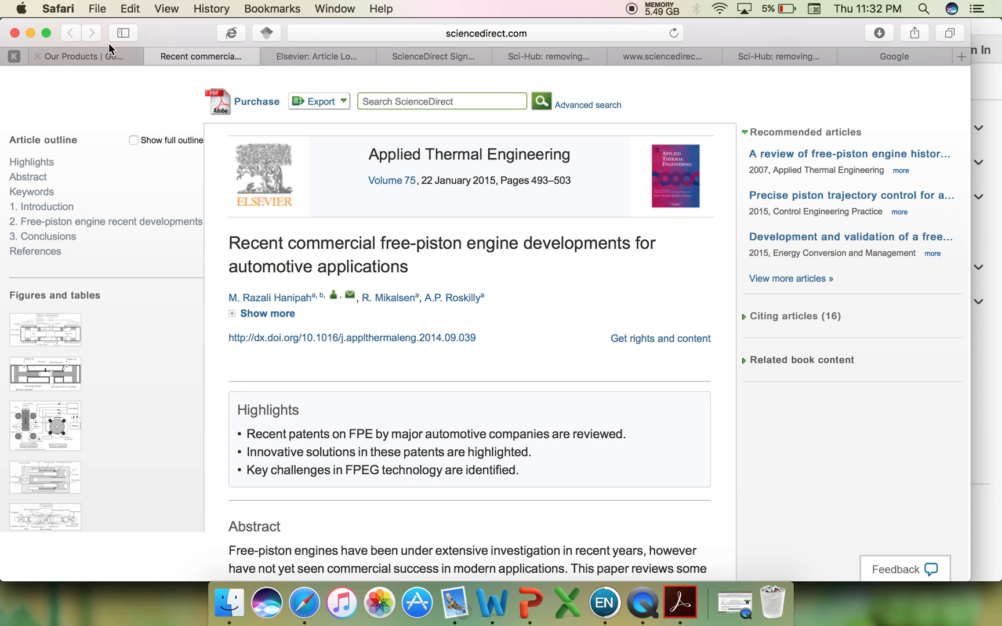
pyautogui.moveTo(242, 172)
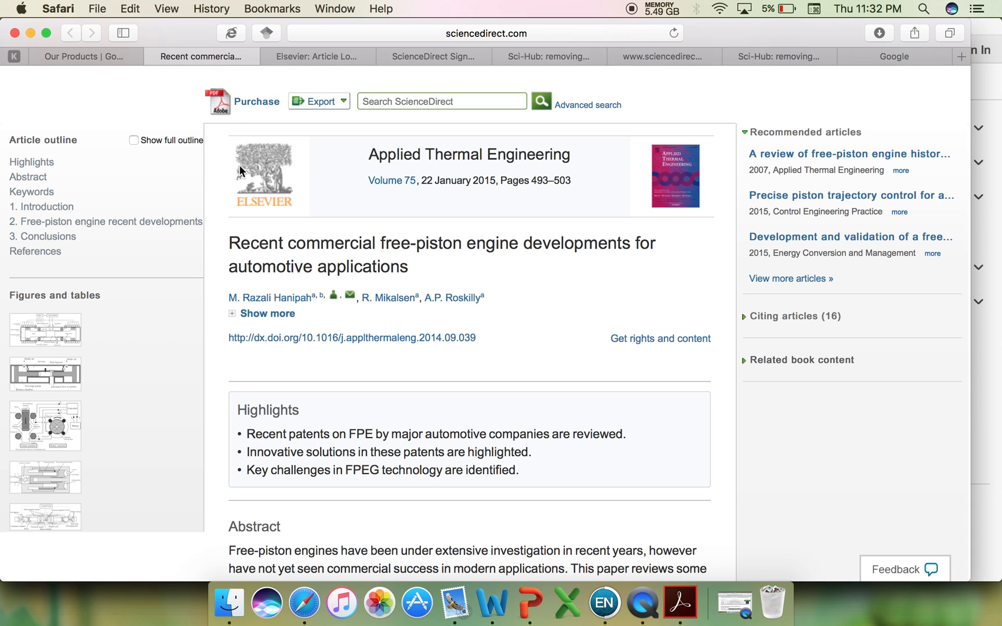
pyautogui.moveTo(259, 208)
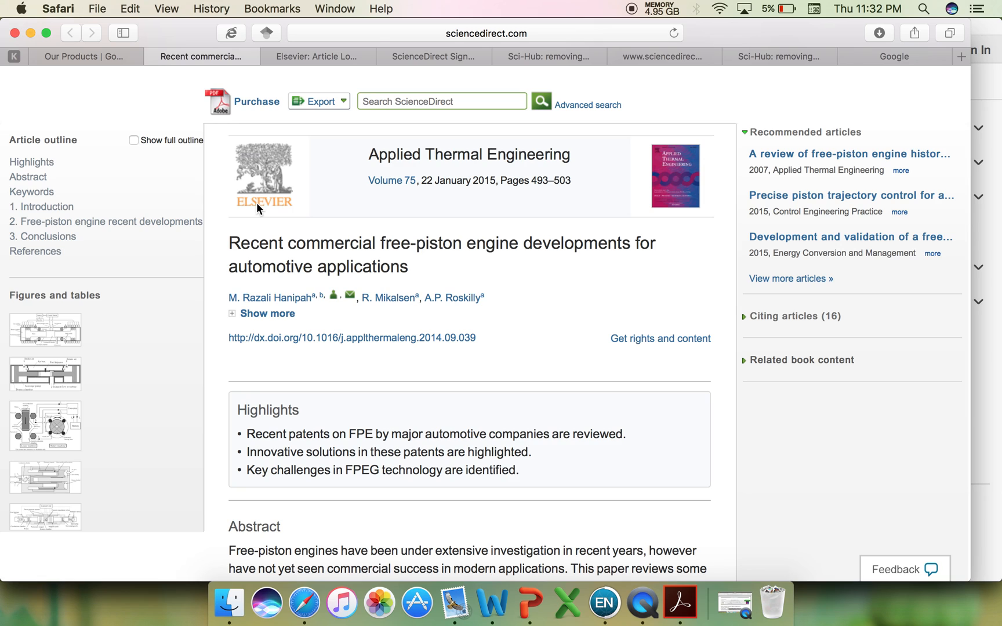
pyautogui.moveTo(284, 168)
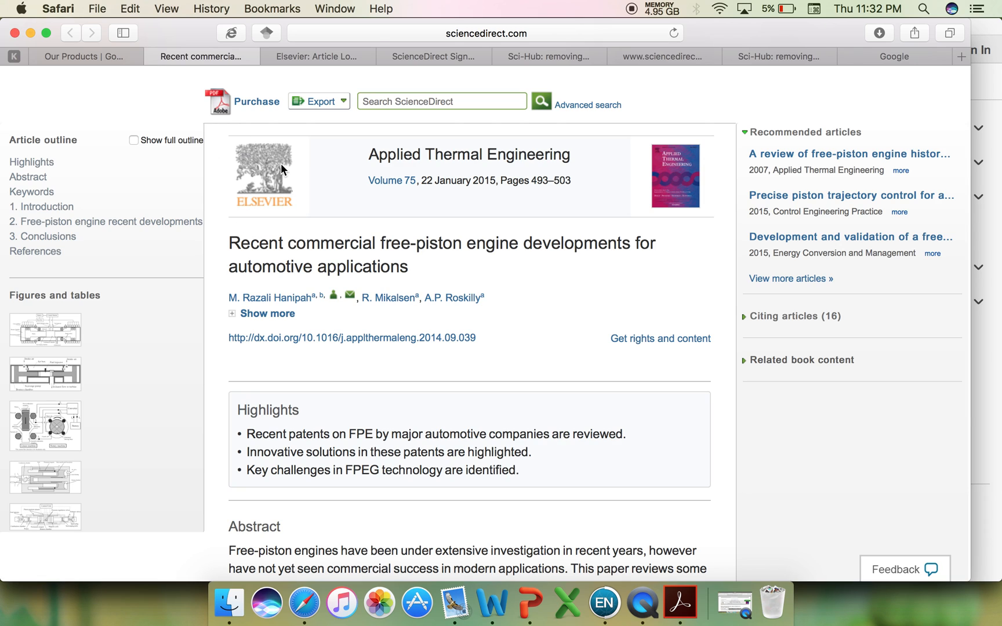
pyautogui.moveTo(419, 252)
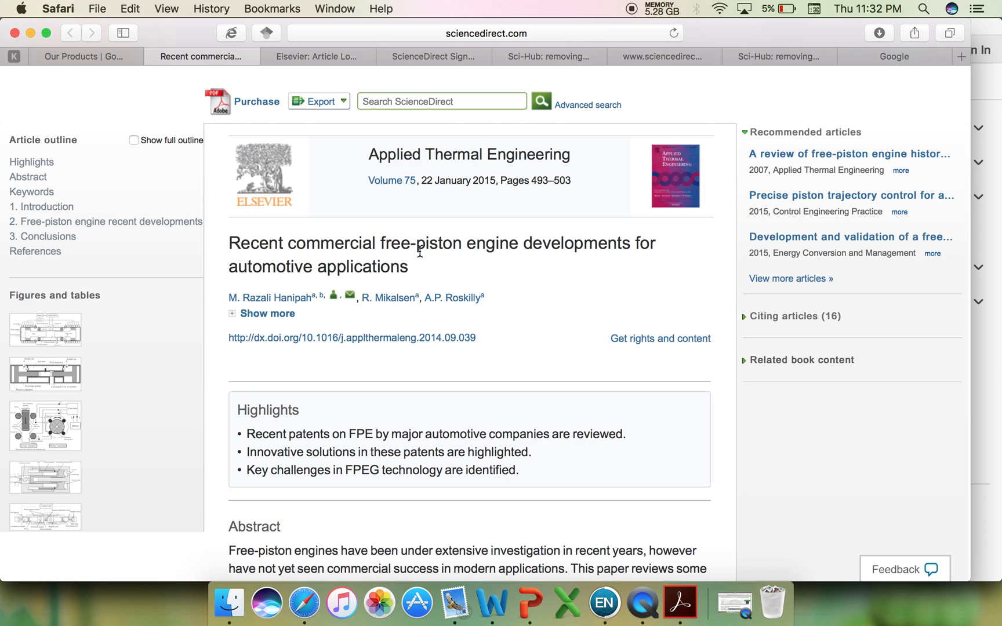
pyautogui.moveTo(397, 275)
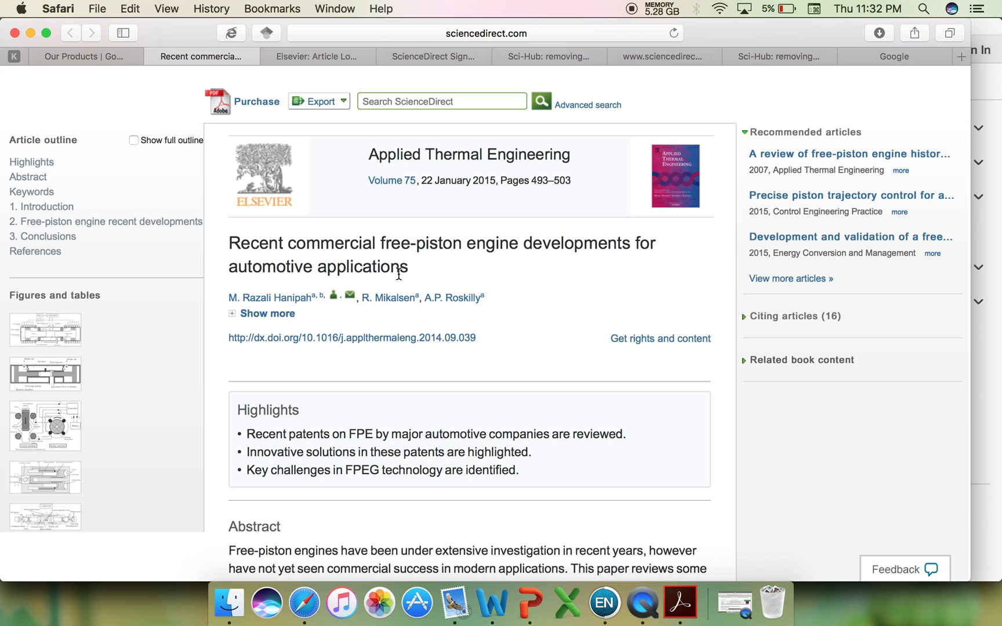
pyautogui.scroll(-3)
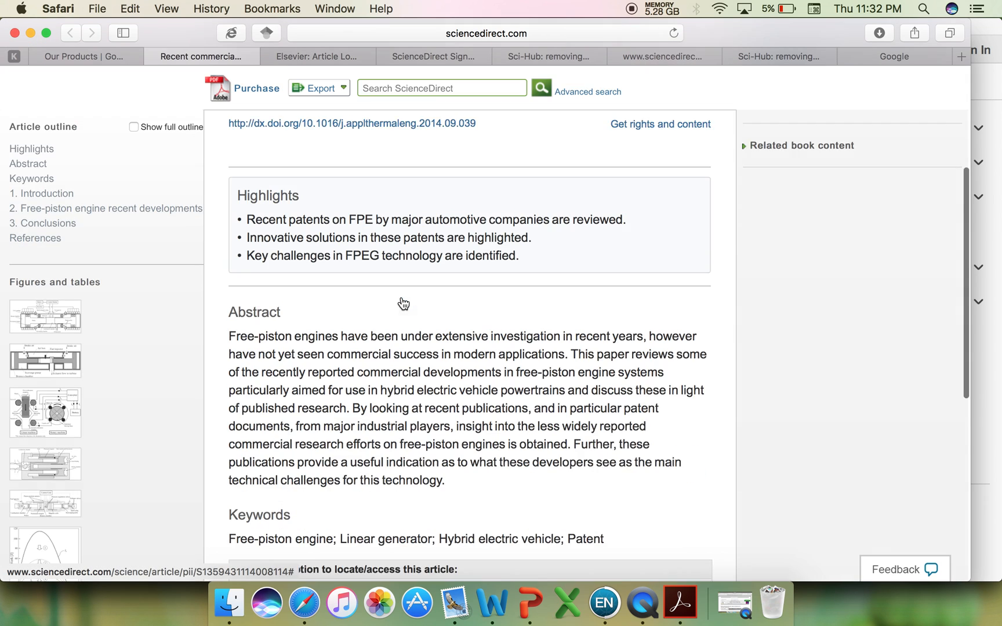
pyautogui.scroll(-3)
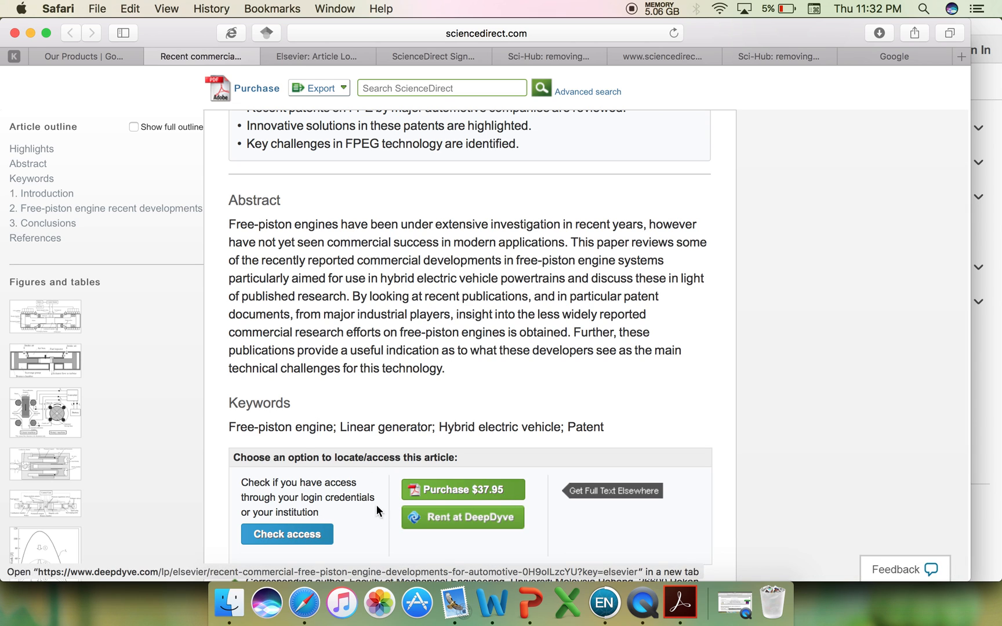
pyautogui.moveTo(493, 507)
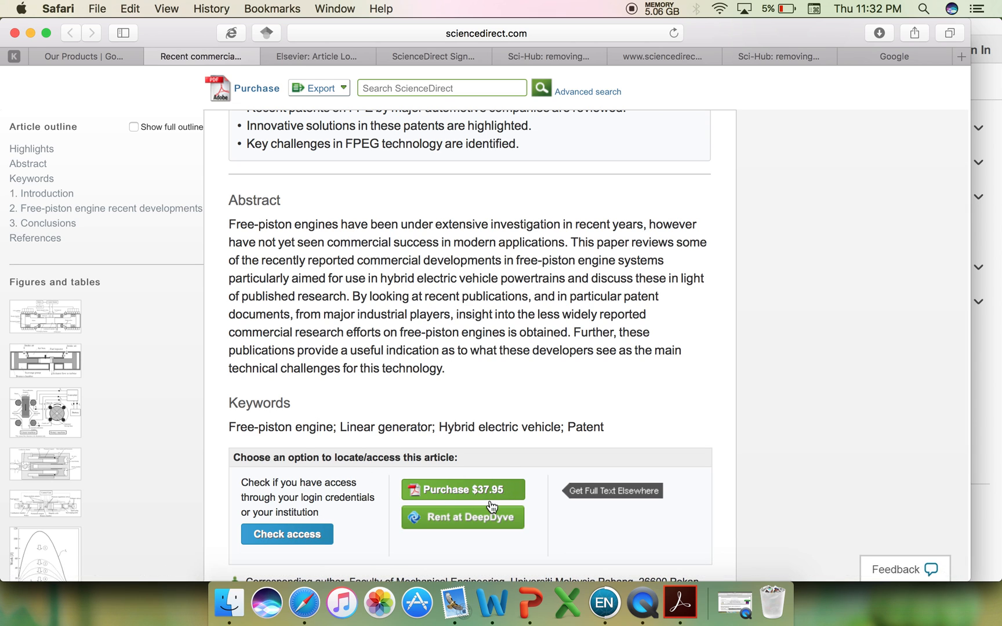
pyautogui.moveTo(489, 505)
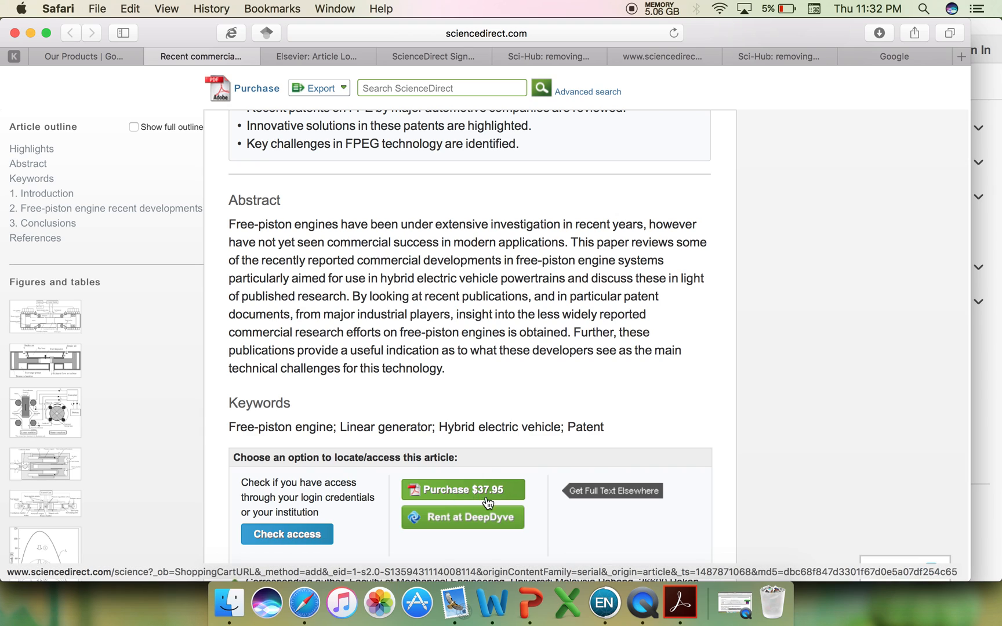
pyautogui.moveTo(499, 497)
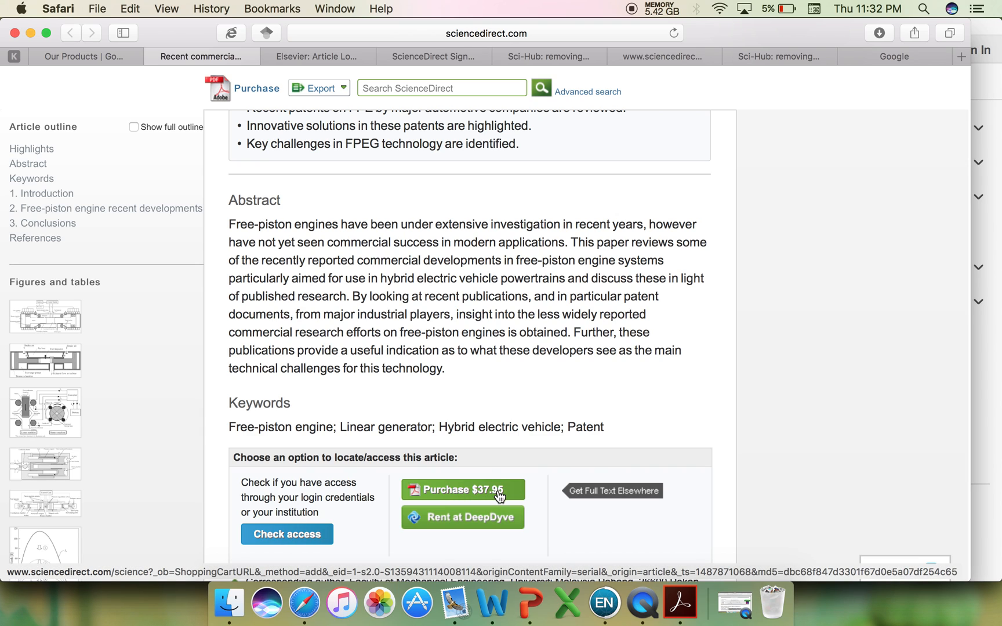
pyautogui.moveTo(430, 384)
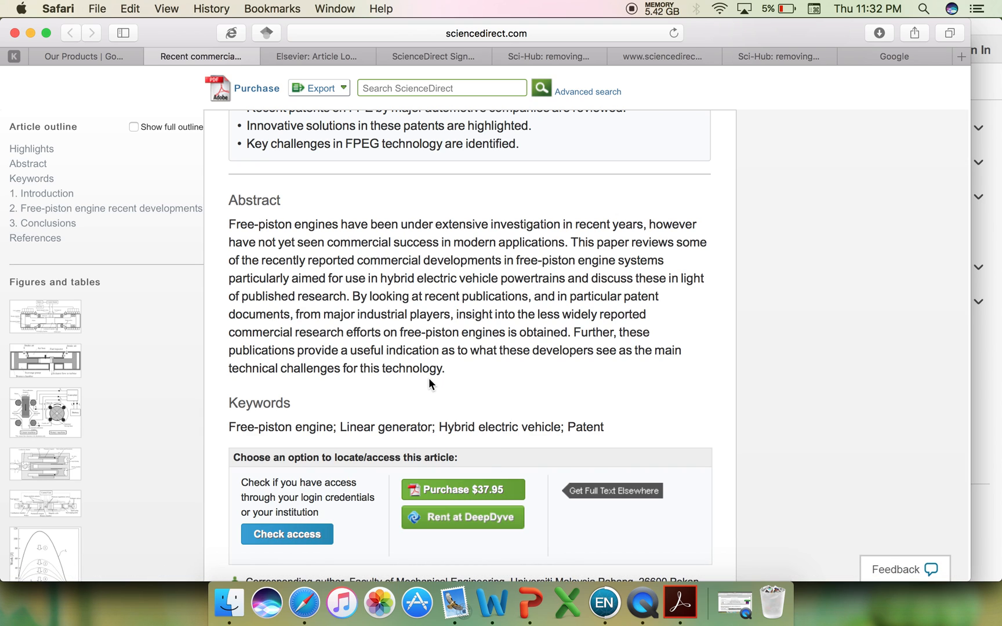
pyautogui.moveTo(306, 167)
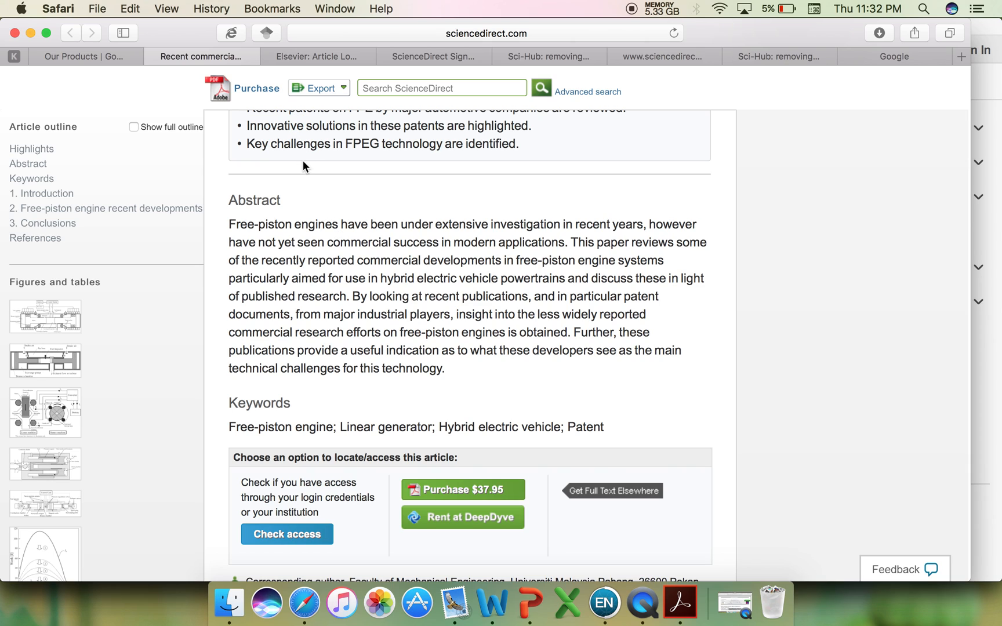
pyautogui.moveTo(286, 105)
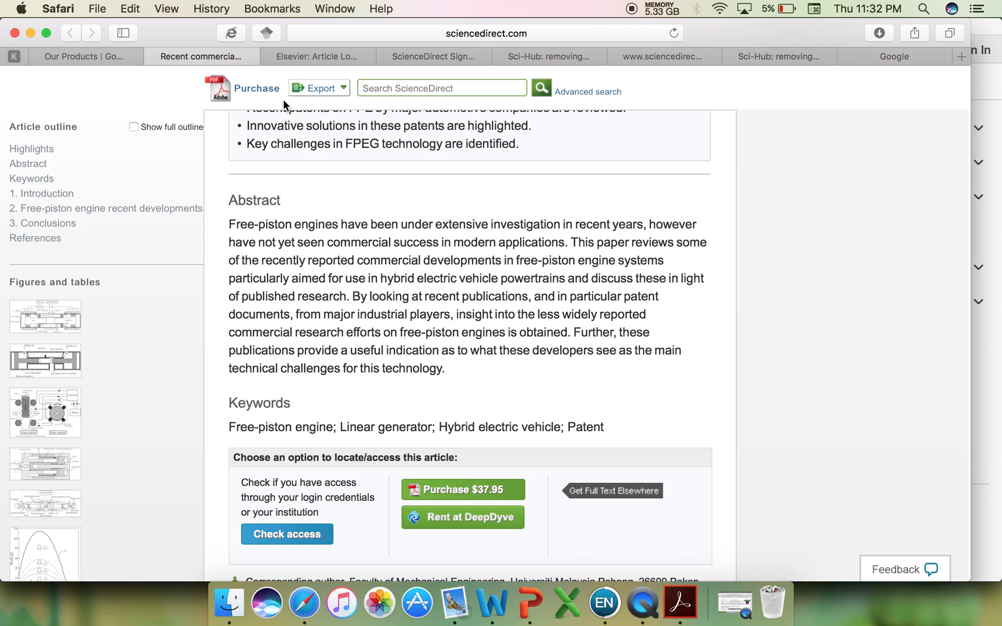
pyautogui.moveTo(293, 57)
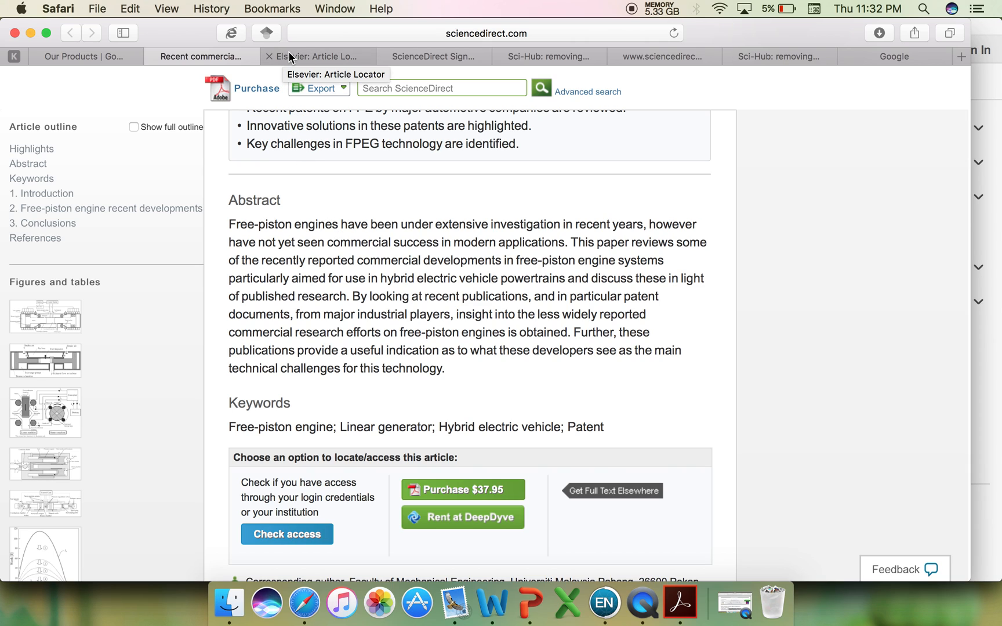
# Step: Glance at the sign-in and Sci-Hub tabs, then return to the article's top
pyautogui.click(432, 57)
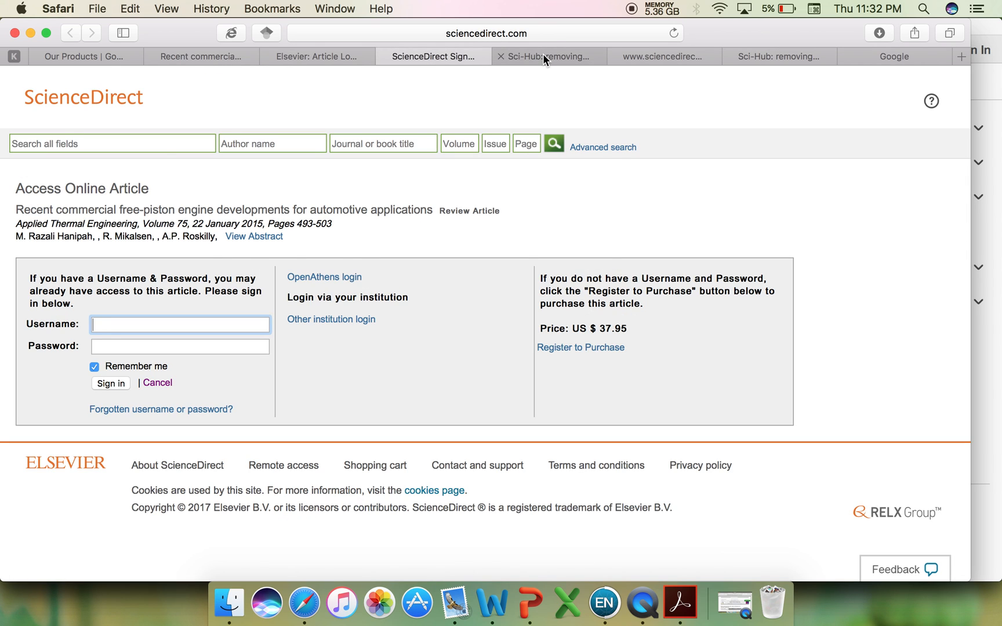
pyautogui.click(544, 56)
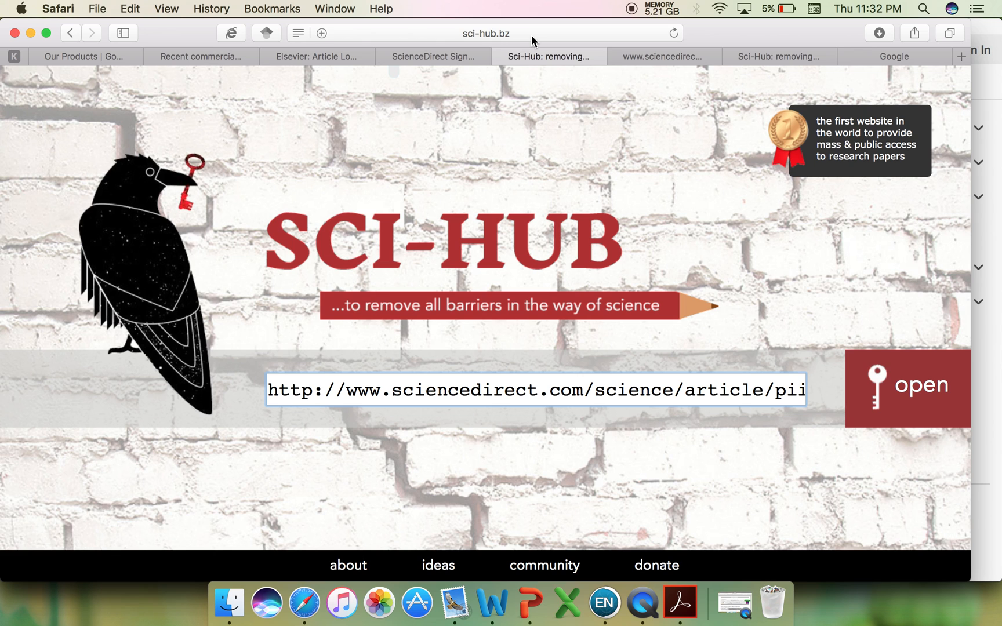
pyautogui.click(199, 56)
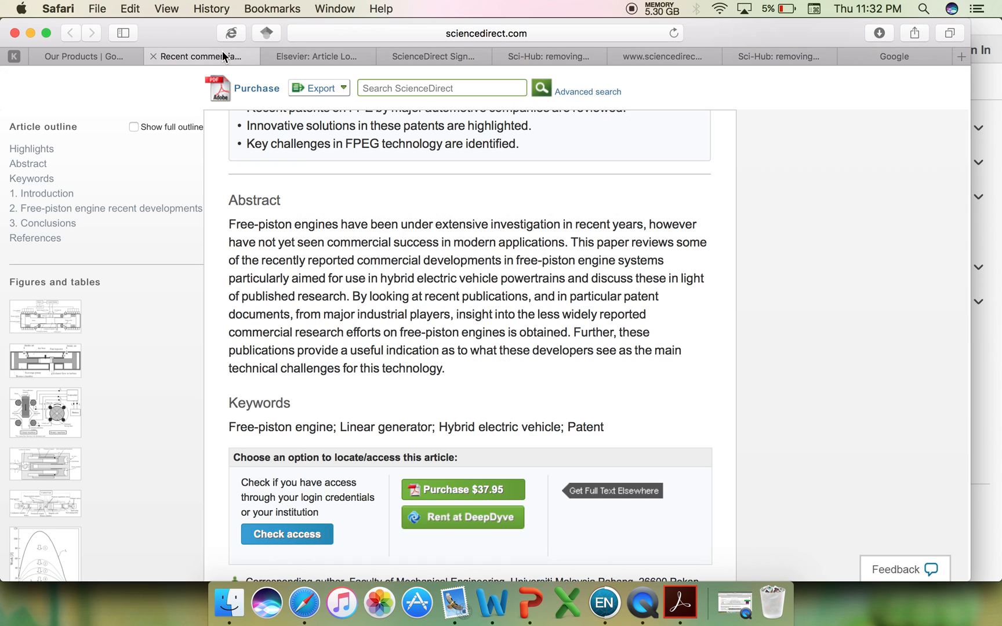
pyautogui.scroll(3)
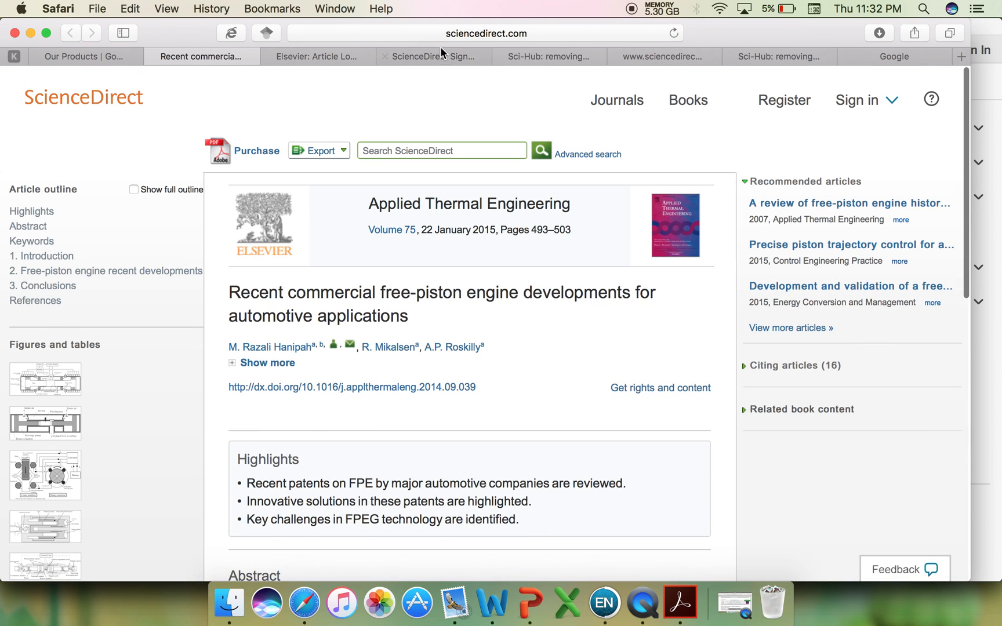
# Step: Keep the free-piston engine article's ScienceDirect page showing
pyautogui.click(486, 33)
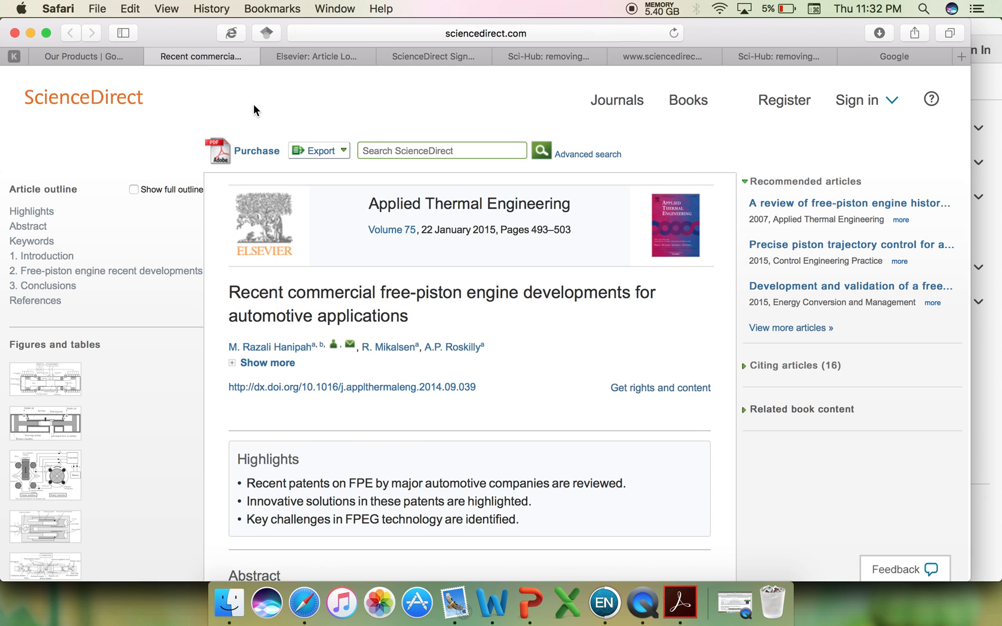
pyautogui.moveTo(487, 392)
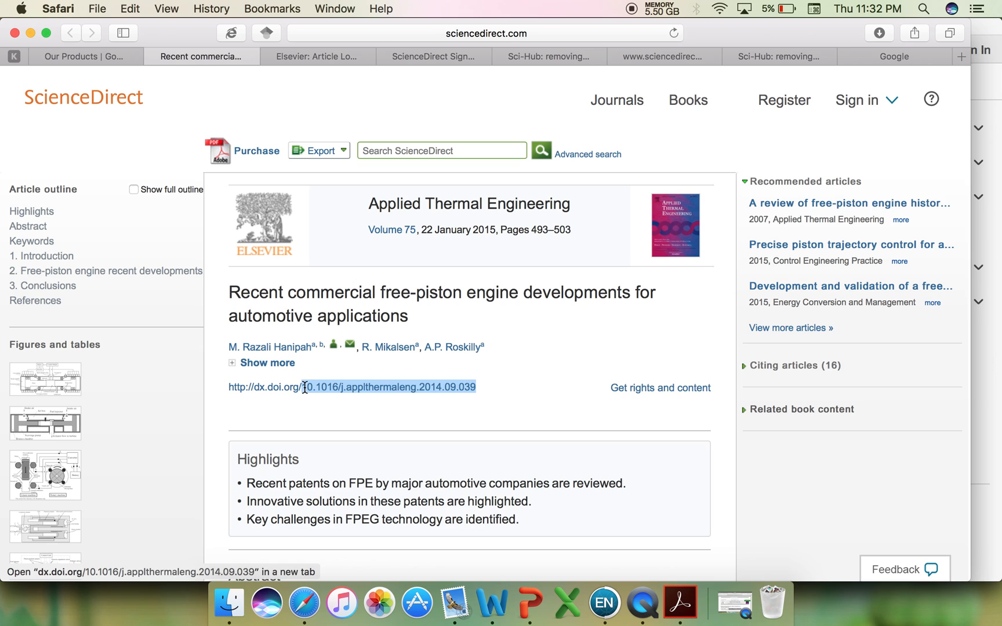
pyautogui.moveTo(370, 397)
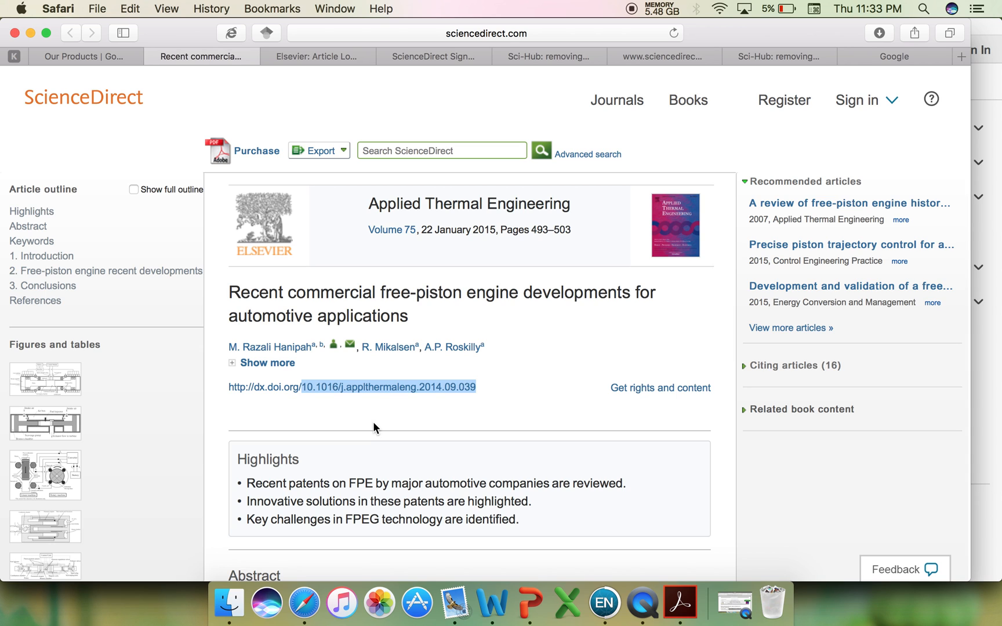
pyautogui.moveTo(368, 239)
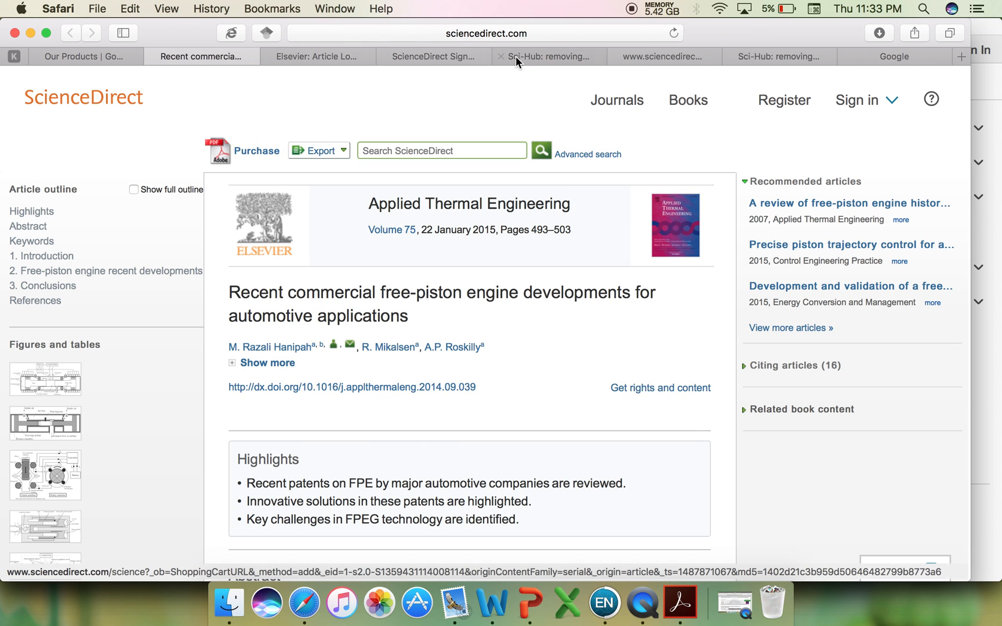
# Step: Retrieve the free-piston paper via Sci-Hub and view hanipah2015.pdf in Acrobat Reader
pyautogui.click(549, 56)
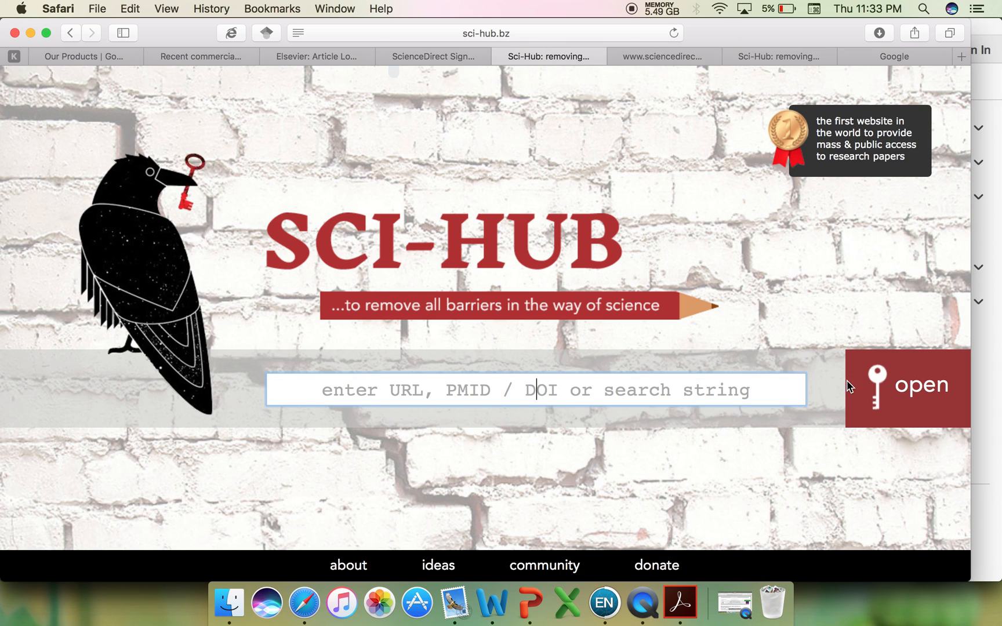
pyautogui.moveTo(902, 386)
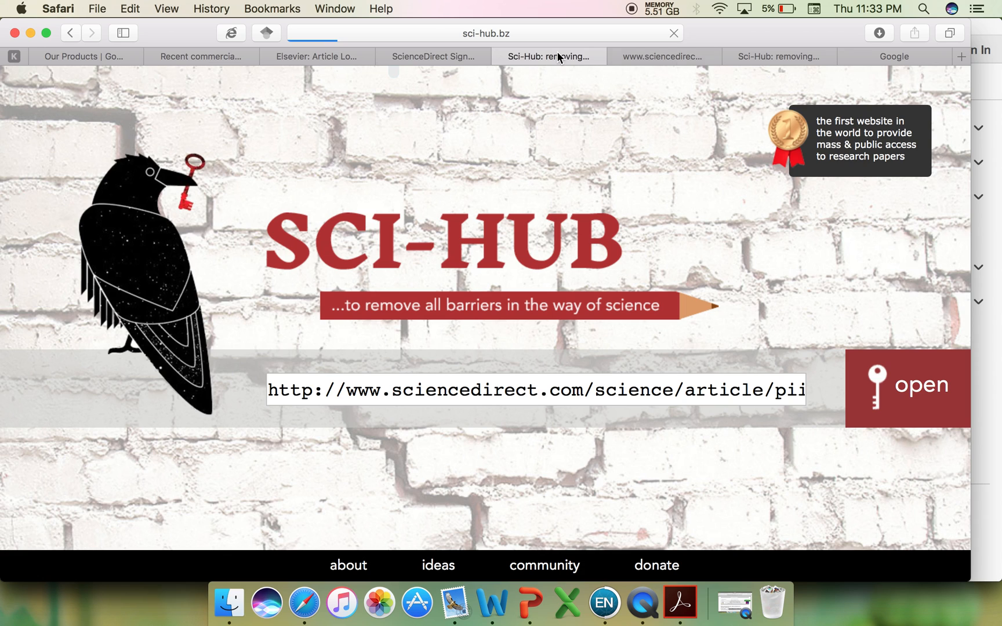
pyautogui.click(907, 389)
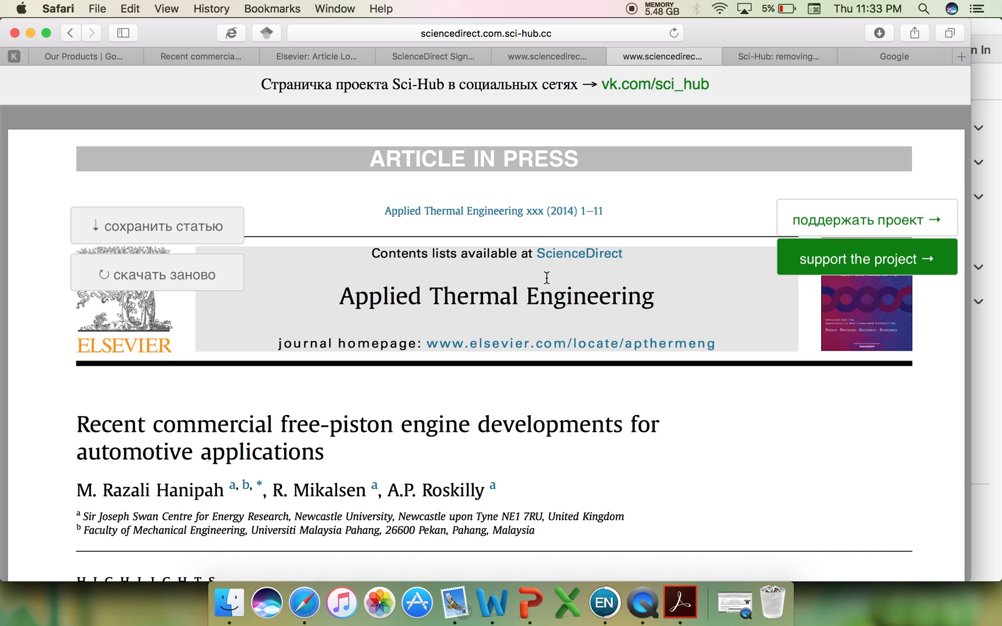
pyautogui.scroll(-3)
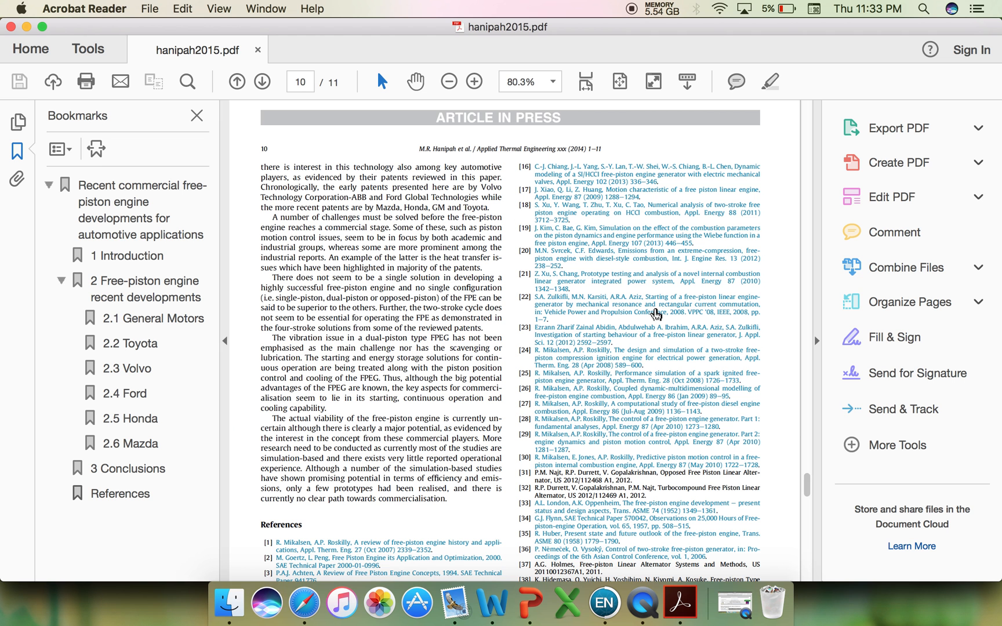
pyautogui.click(236, 82)
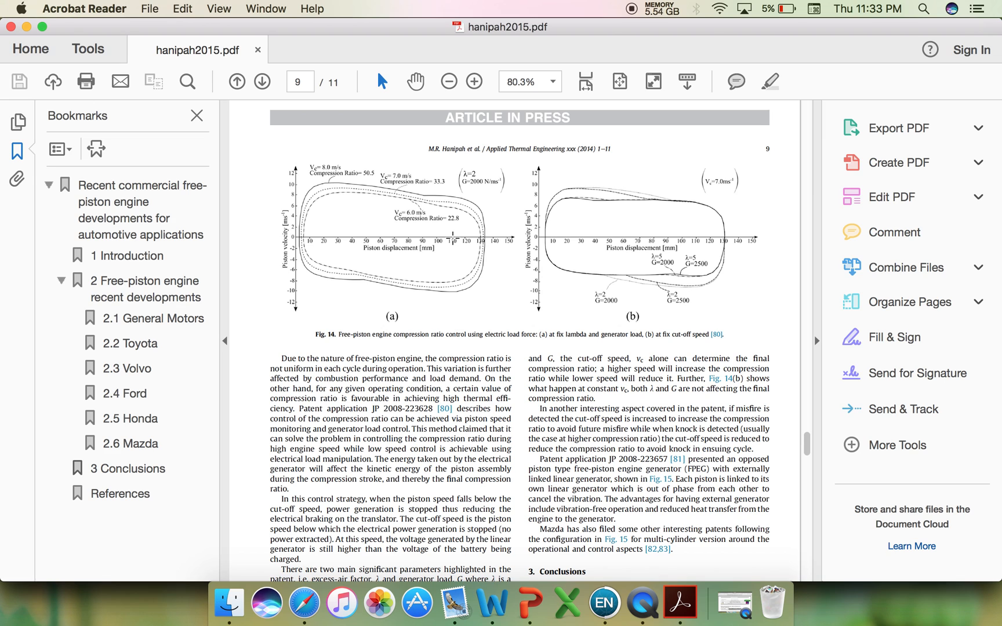
pyautogui.scroll(-3)
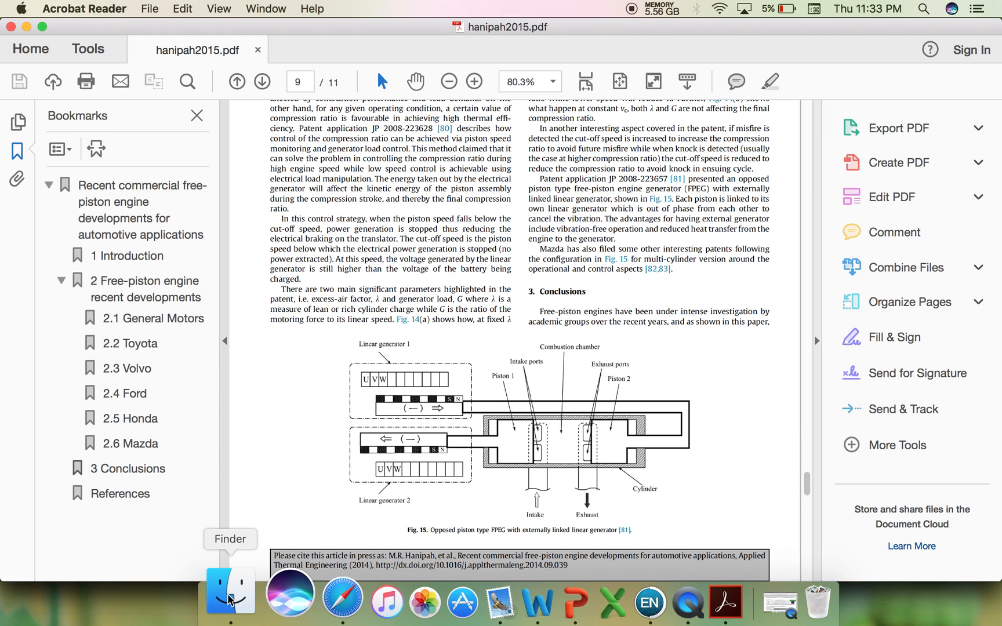
pyautogui.click(230, 600)
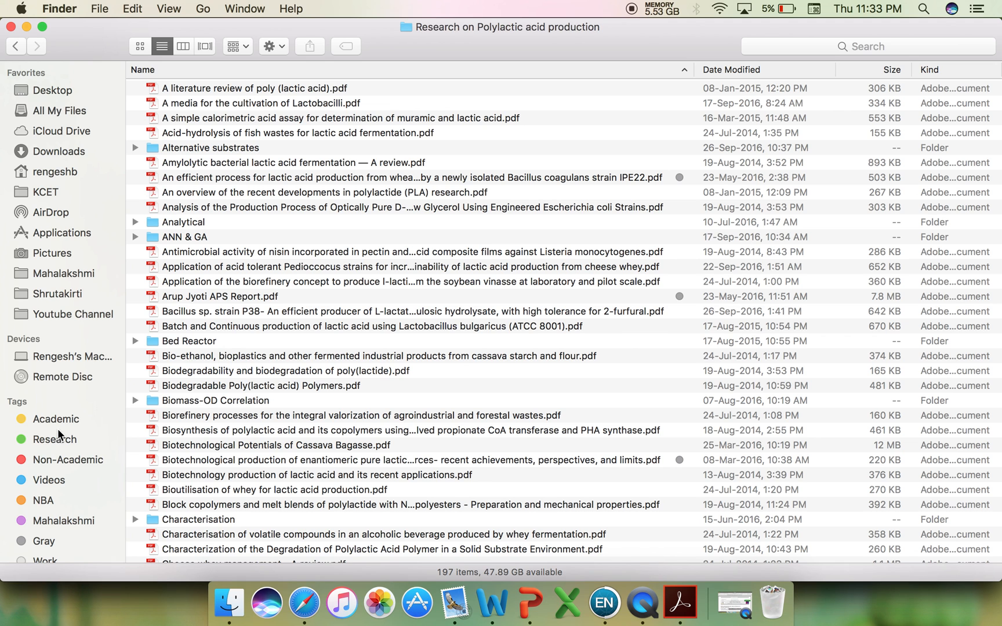
pyautogui.moveTo(350, 386)
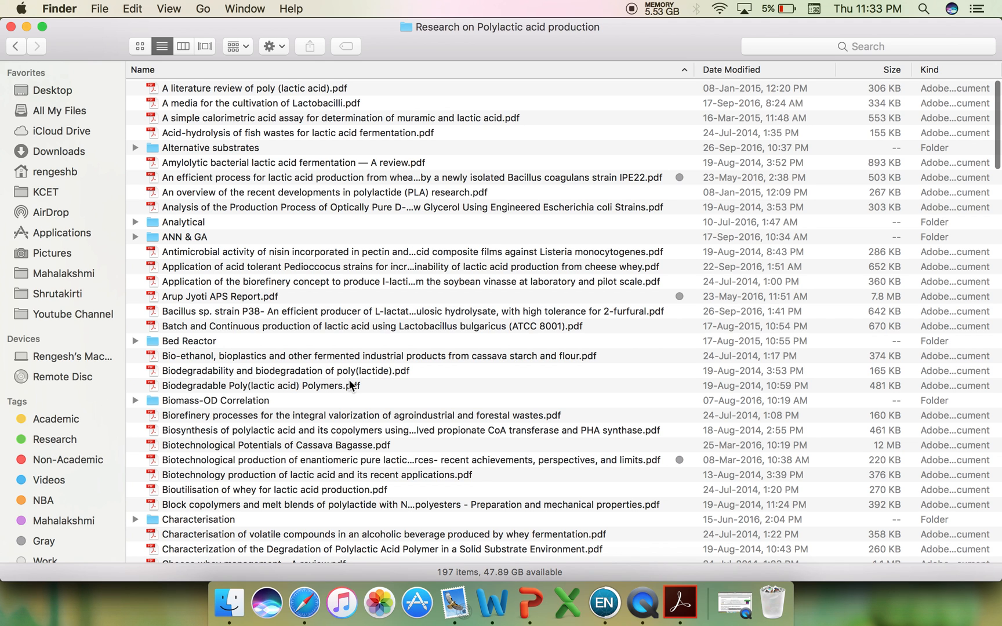
pyautogui.scroll(-3)
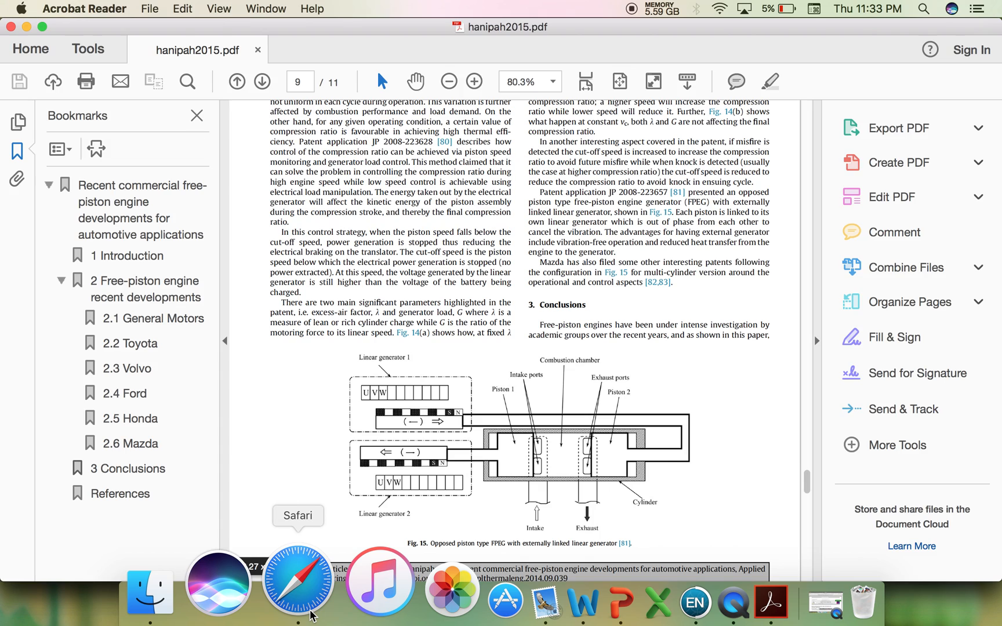
# Step: Return to Safari and scroll the Sci-Hub free-piston engine paper from introduction to page 6 on Ford's designs
pyautogui.click(297, 579)
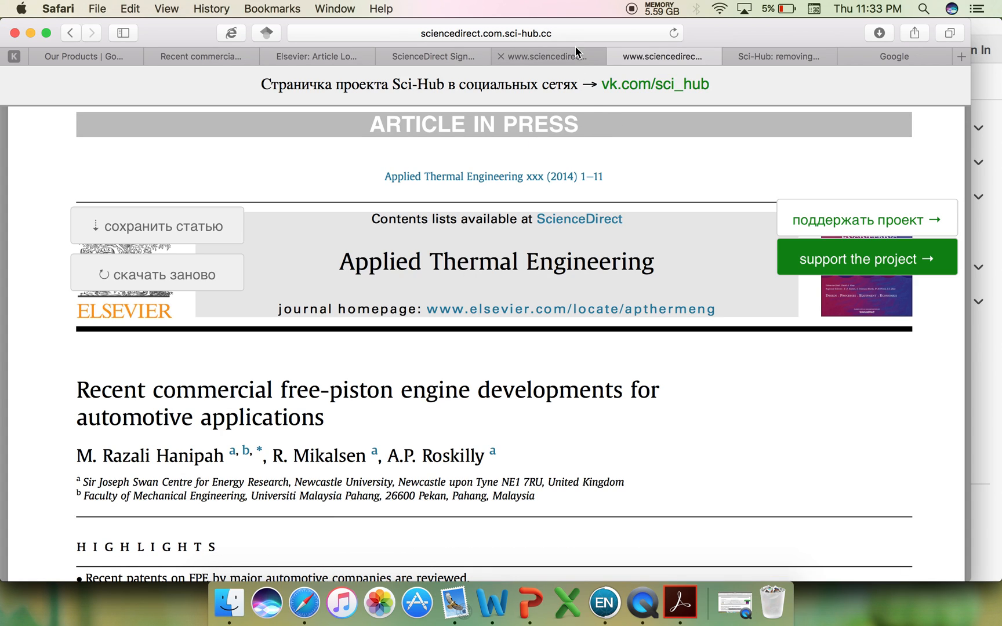
pyautogui.moveTo(663, 56)
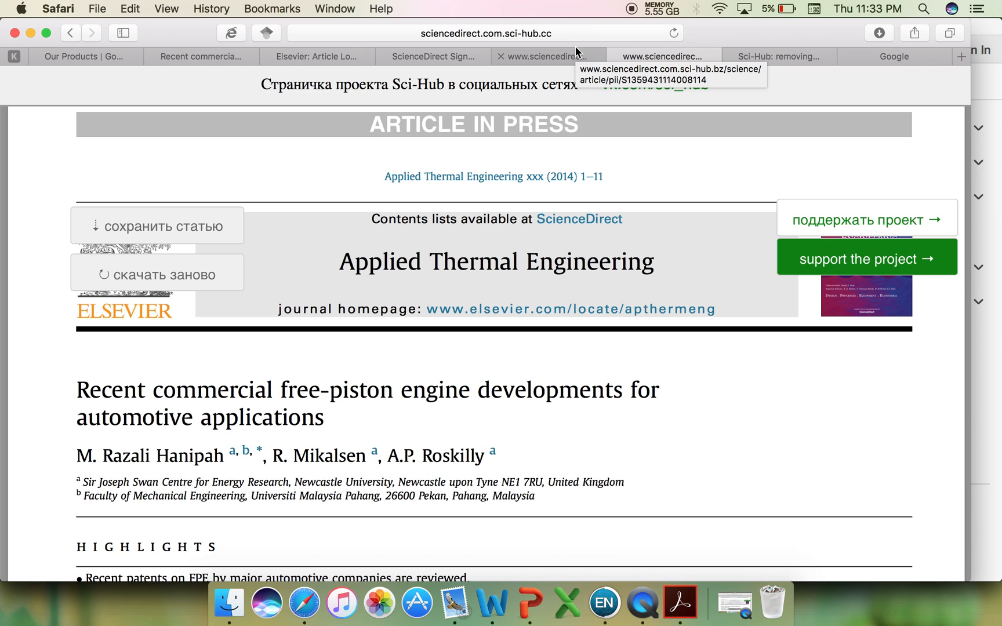
pyautogui.moveTo(668, 416)
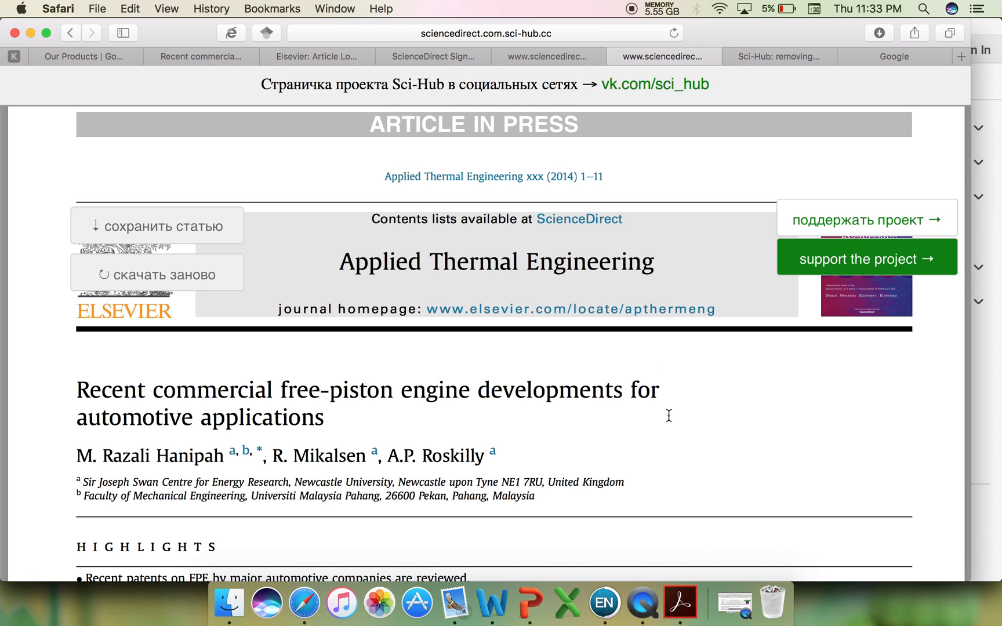
pyautogui.scroll(-3)
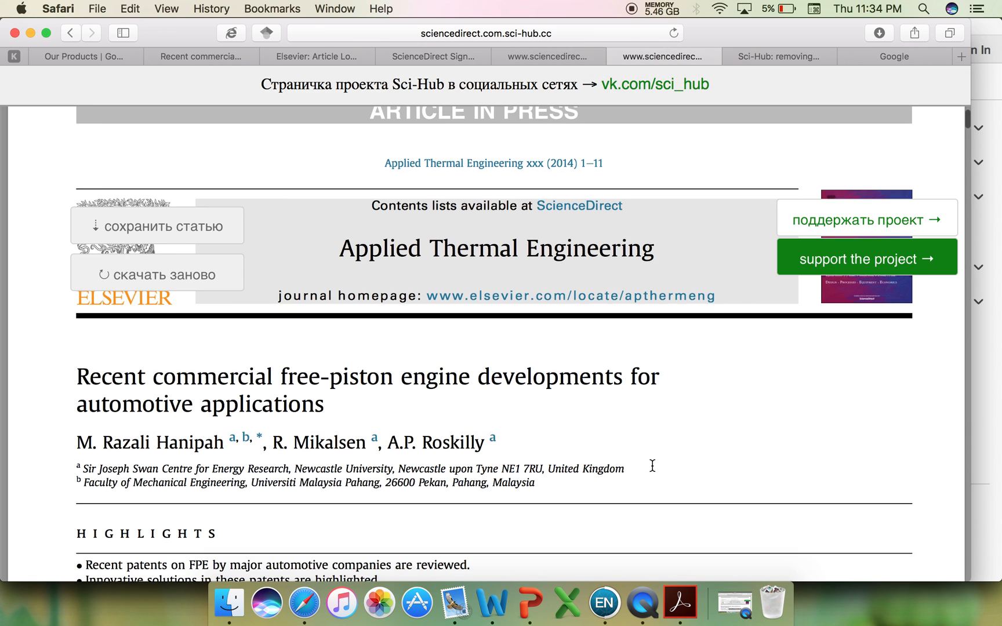
pyautogui.scroll(-3)
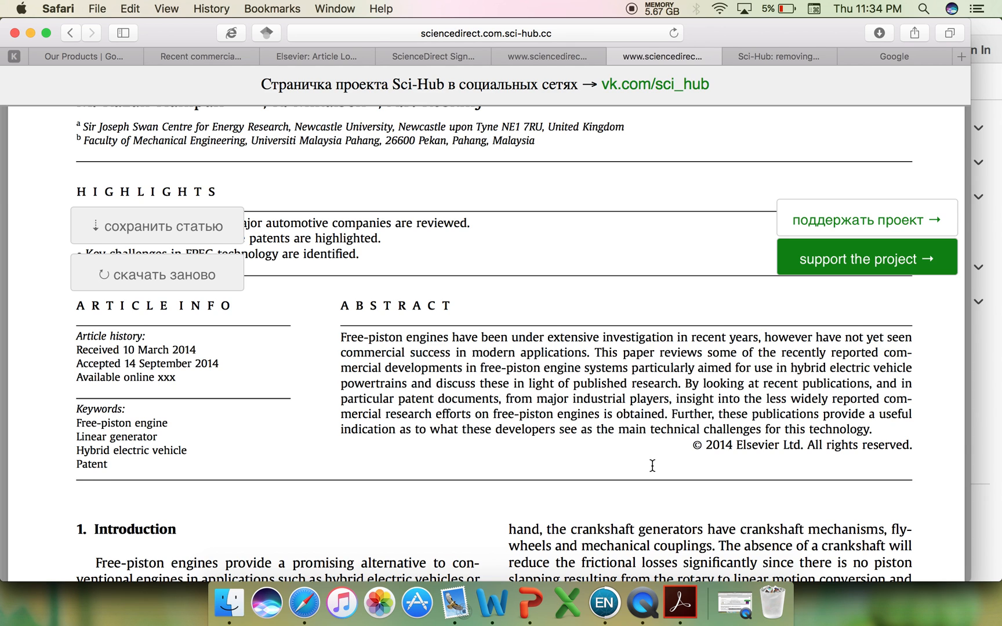
pyautogui.scroll(-3)
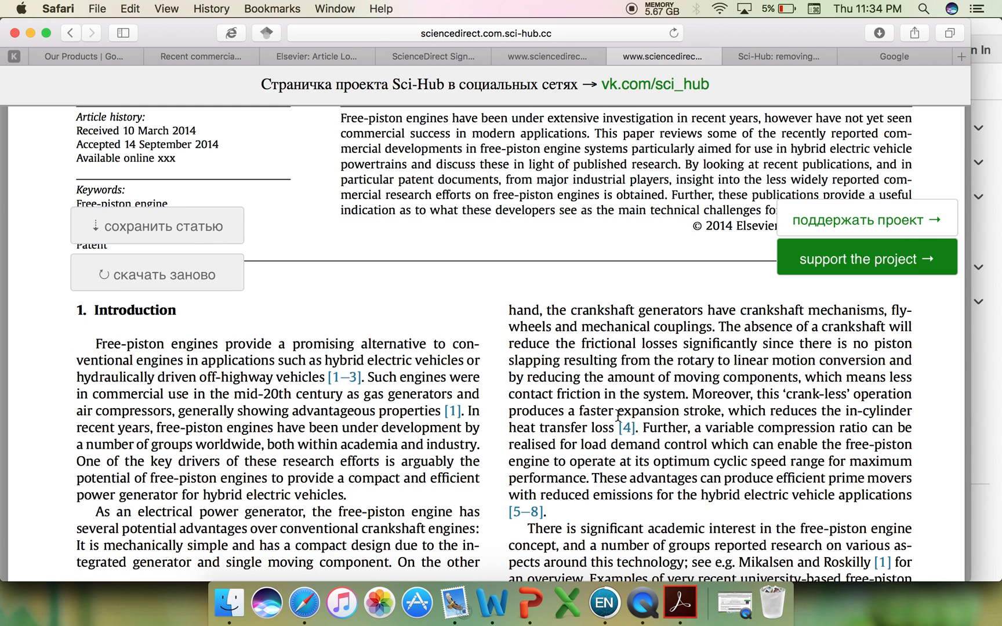
pyautogui.moveTo(607, 412)
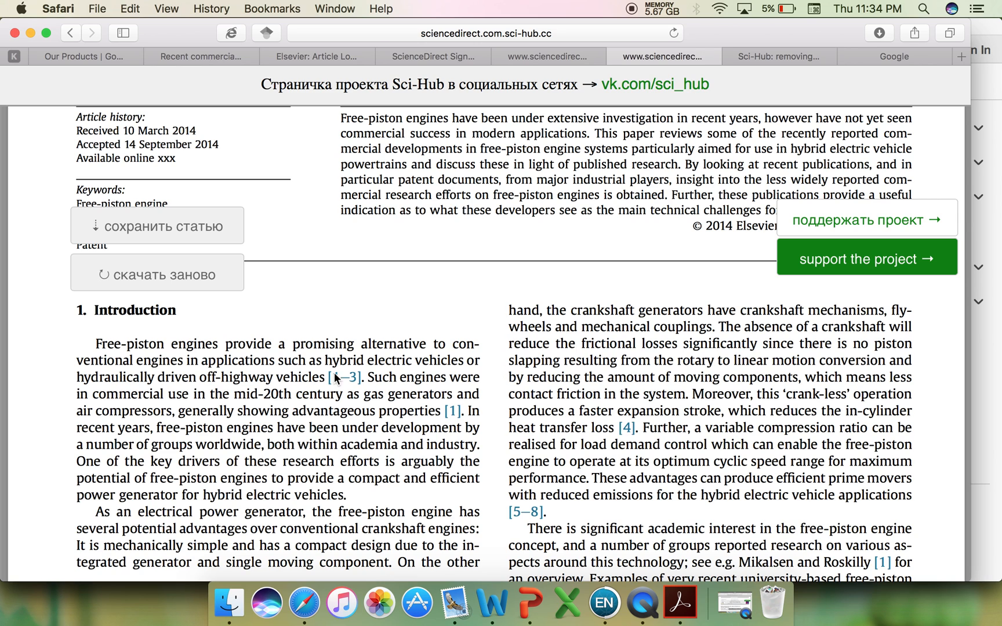
pyautogui.moveTo(493, 456)
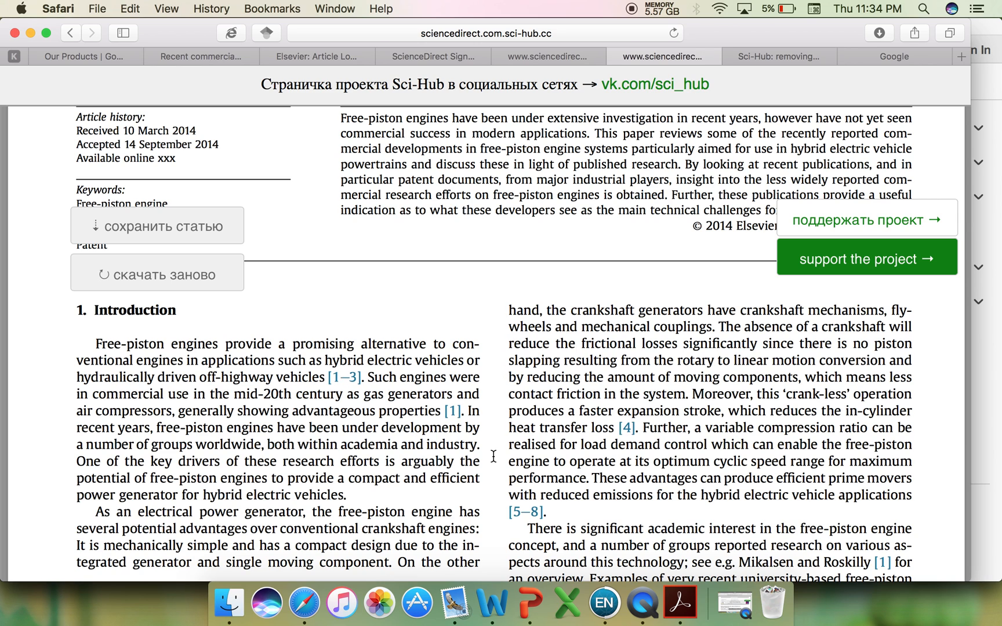
pyautogui.scroll(-3)
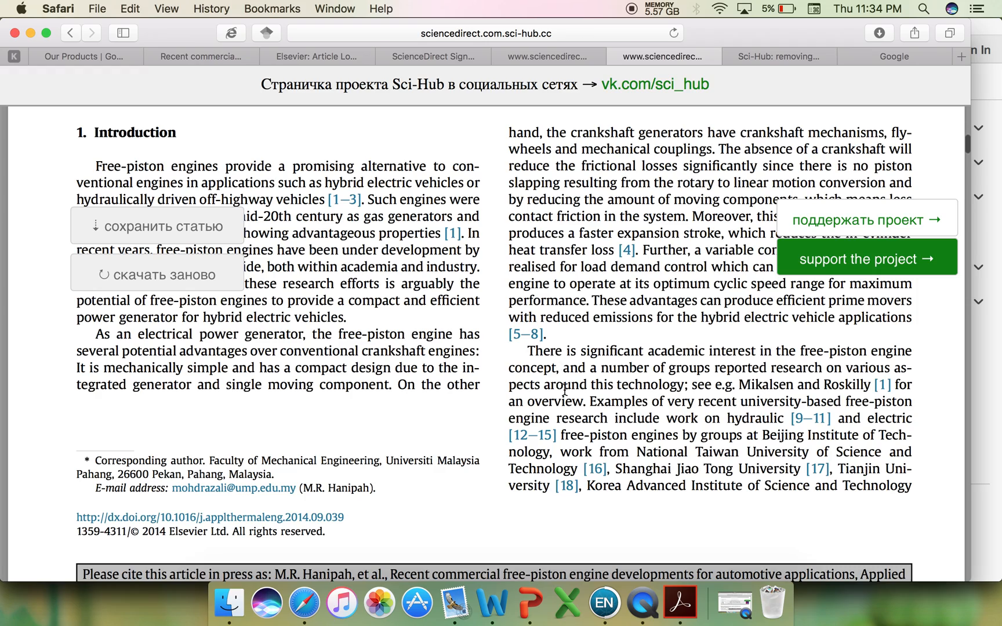
pyautogui.scroll(-3)
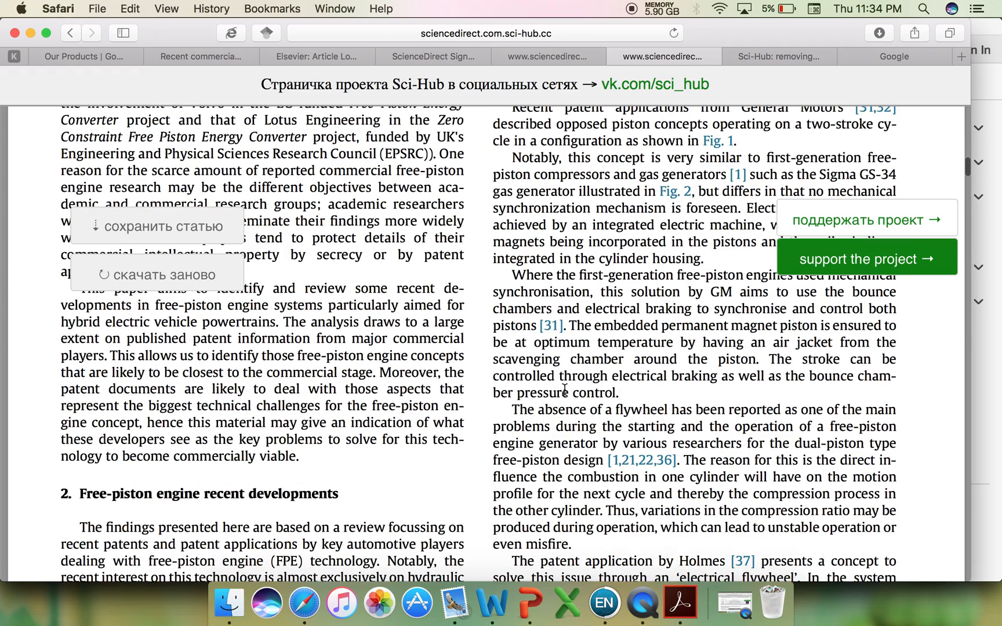
pyautogui.scroll(-3)
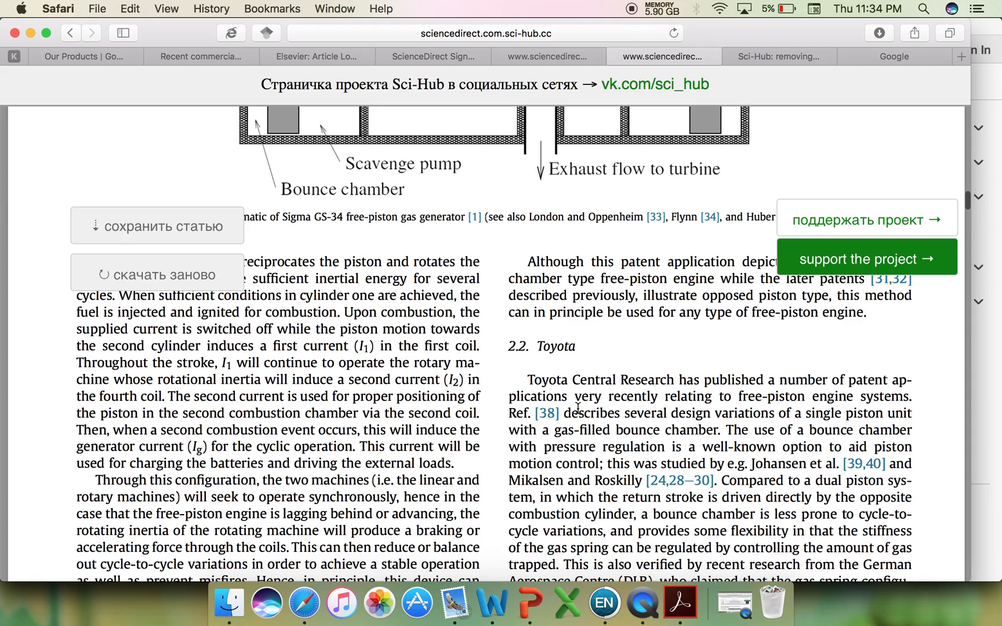
pyautogui.scroll(3)
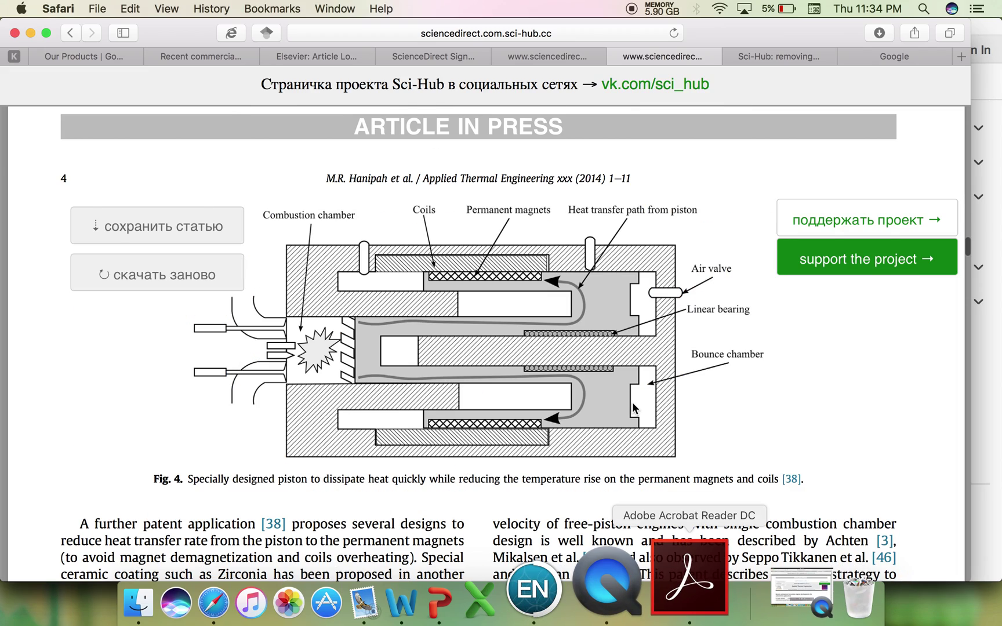
pyautogui.scroll(-3)
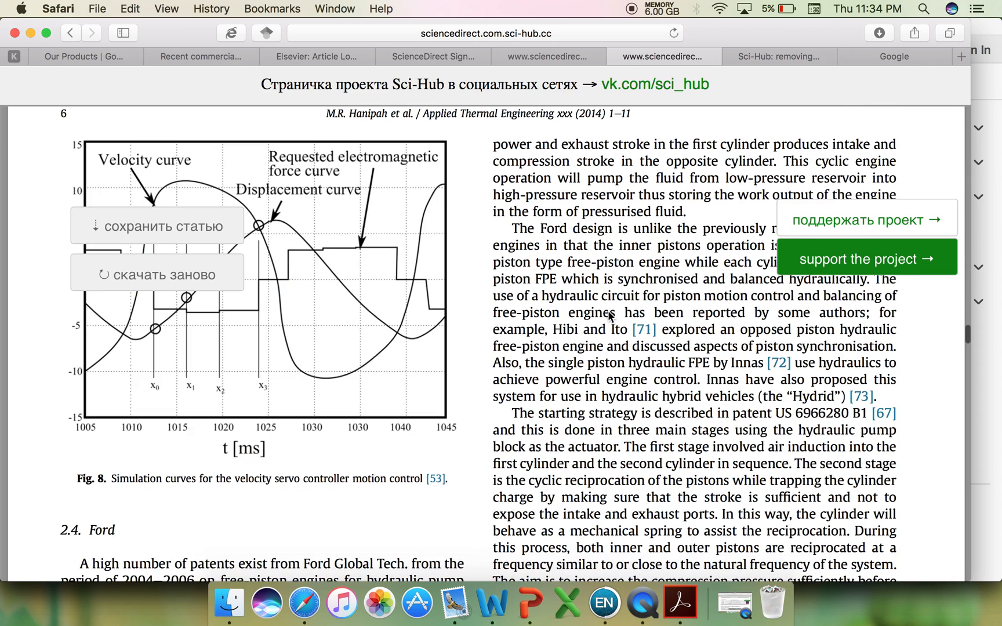
# Step: Page through hanipah2015.pdf's Conclusions and references on pages 9–11 in Acrobat, ending on page 10
pyautogui.click(681, 602)
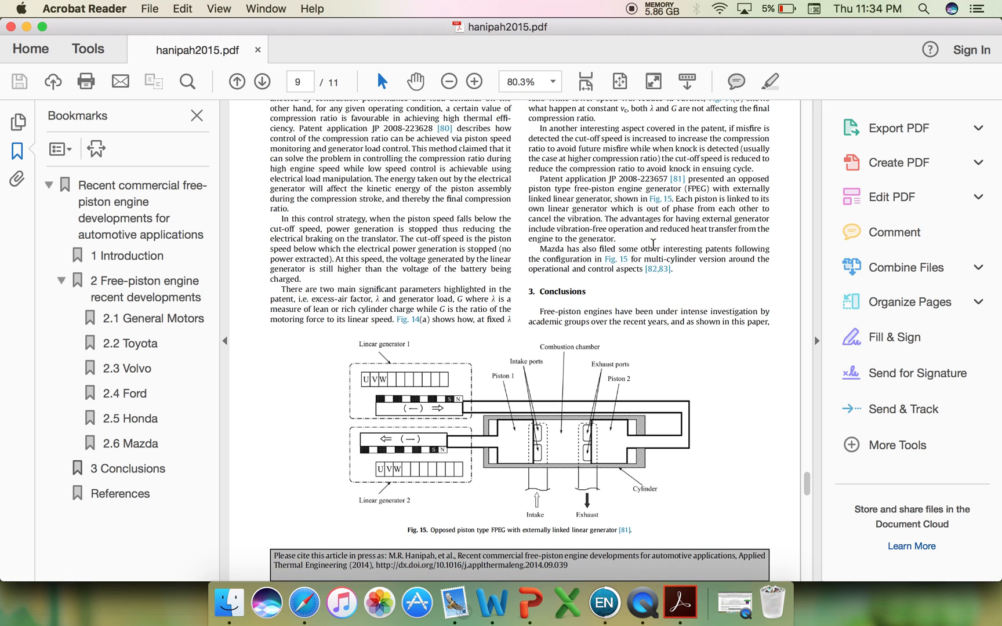
pyautogui.moveTo(662, 284)
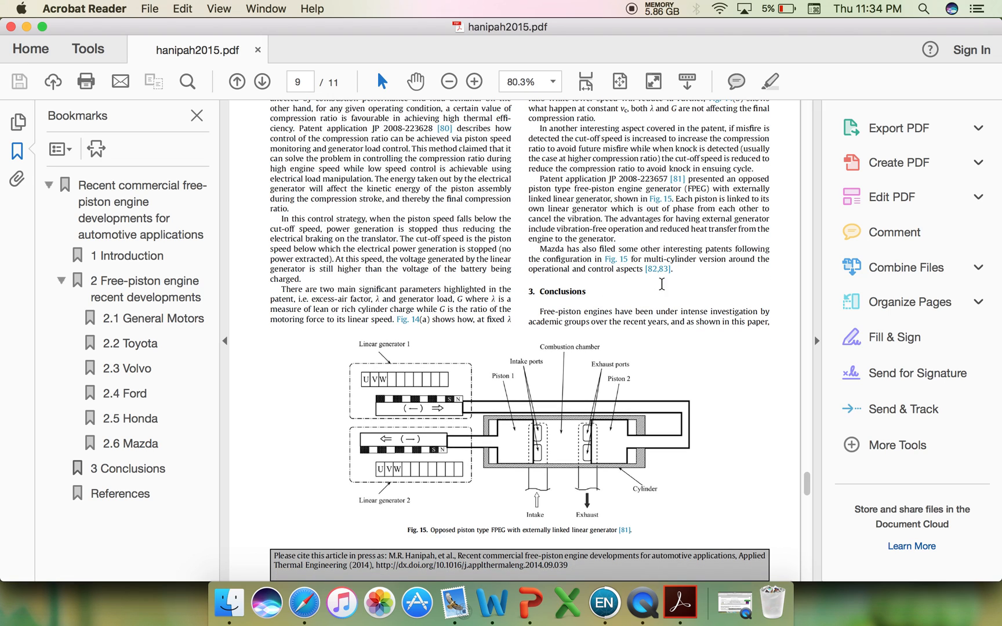
pyautogui.click(261, 81)
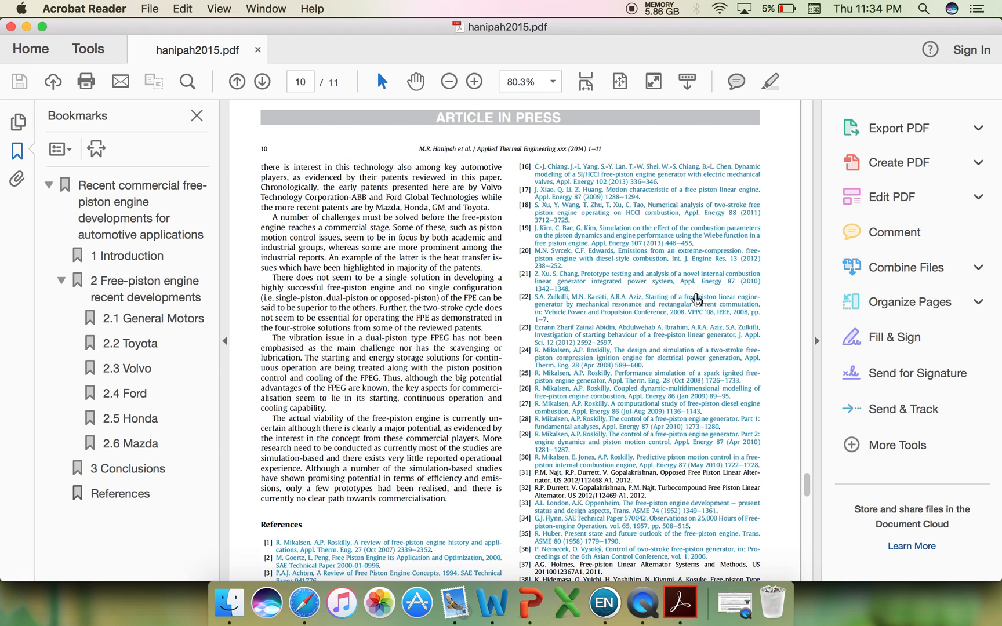
pyautogui.click(261, 81)
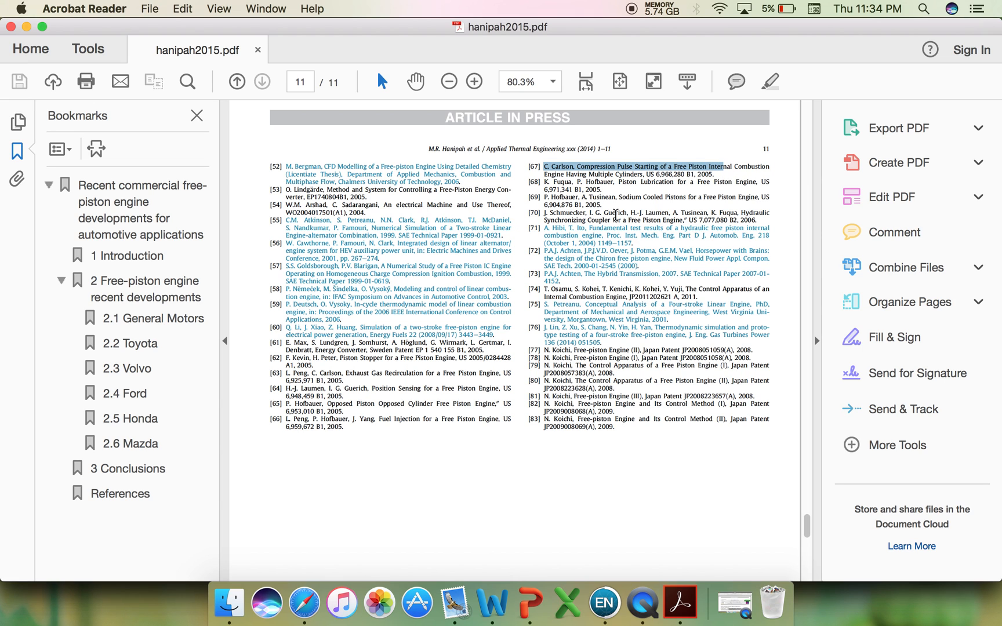
pyautogui.click(237, 81)
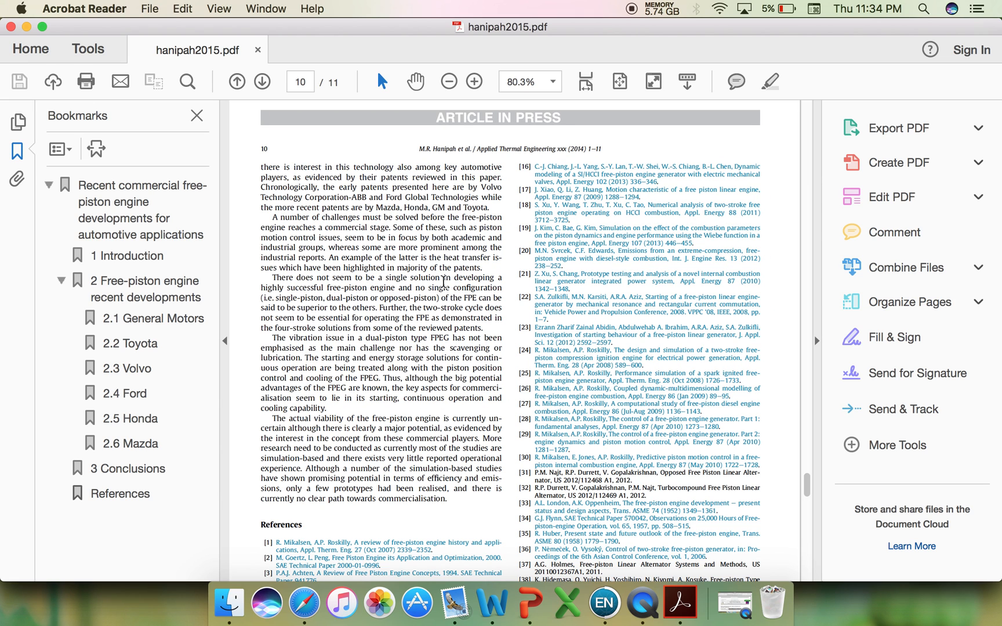
pyautogui.click(237, 81)
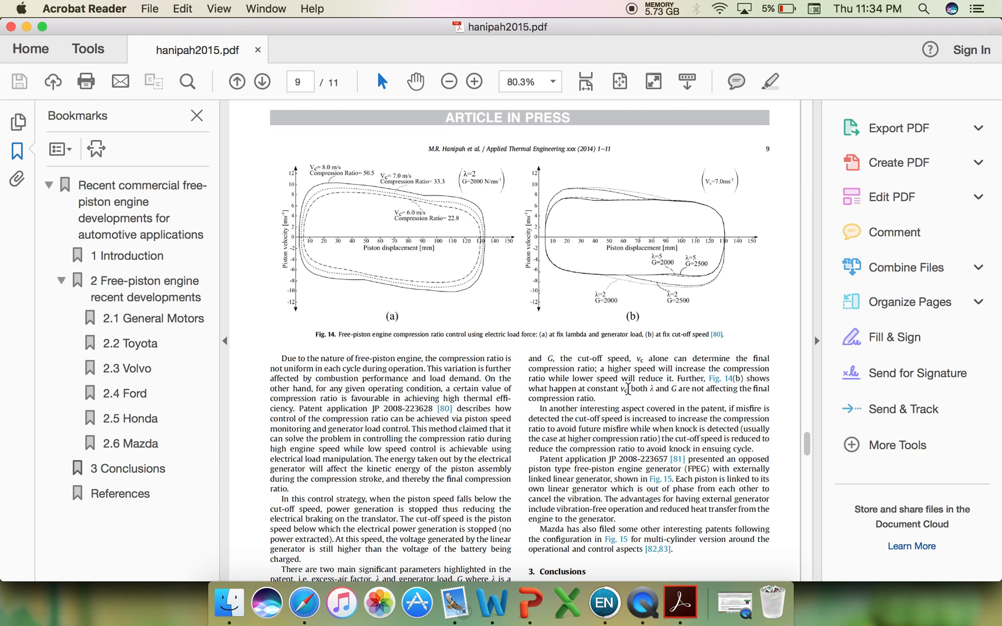
pyautogui.moveTo(672, 449)
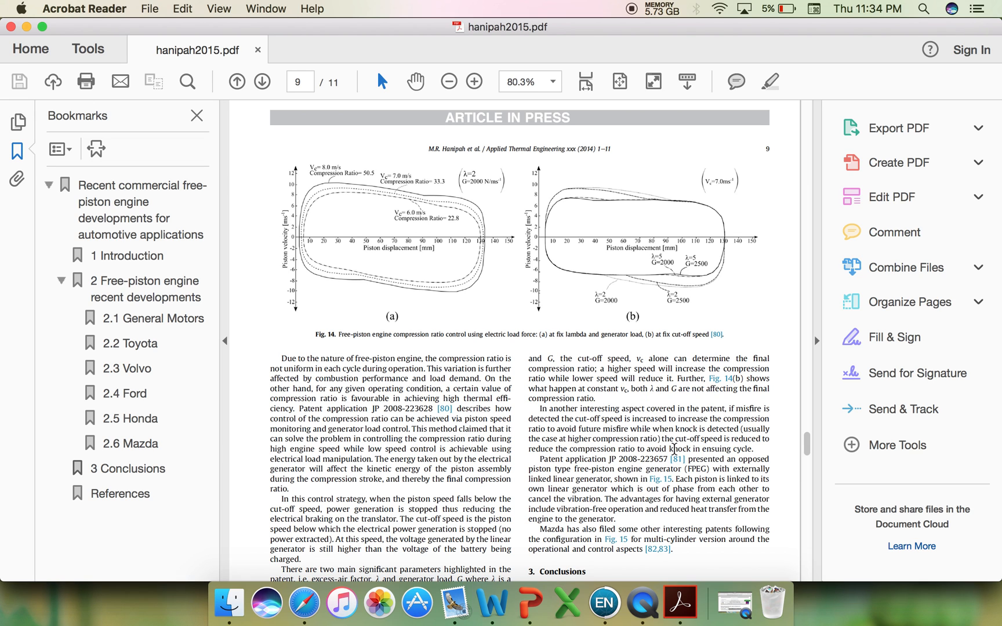
pyautogui.scroll(3)
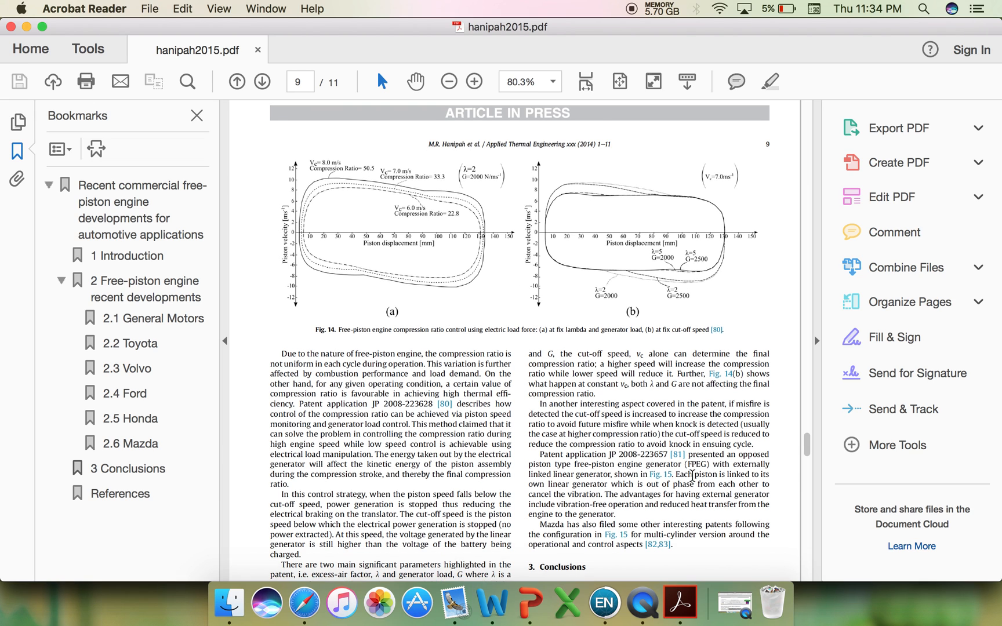
pyautogui.click(262, 81)
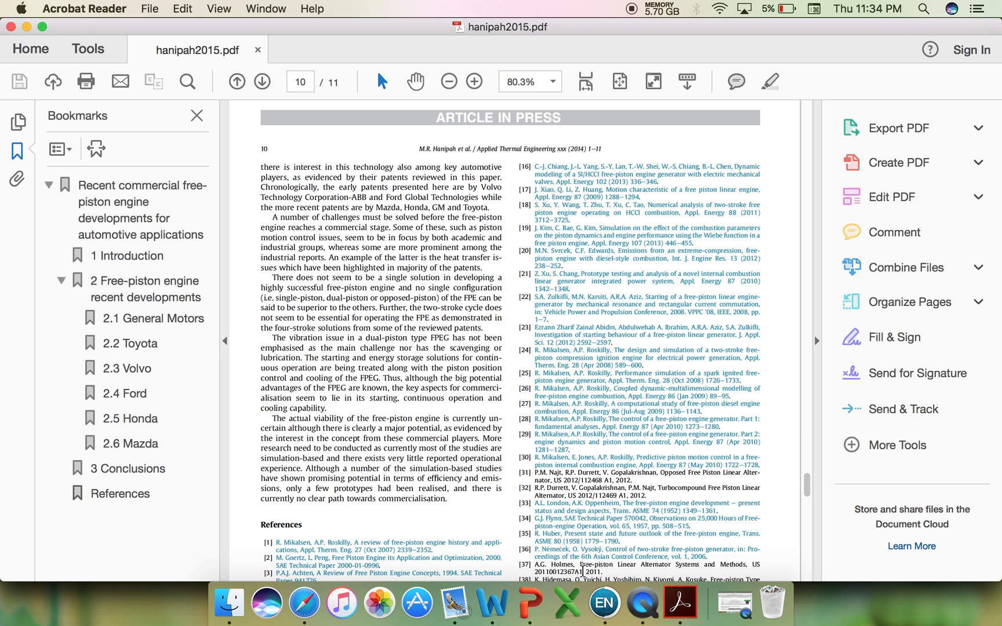